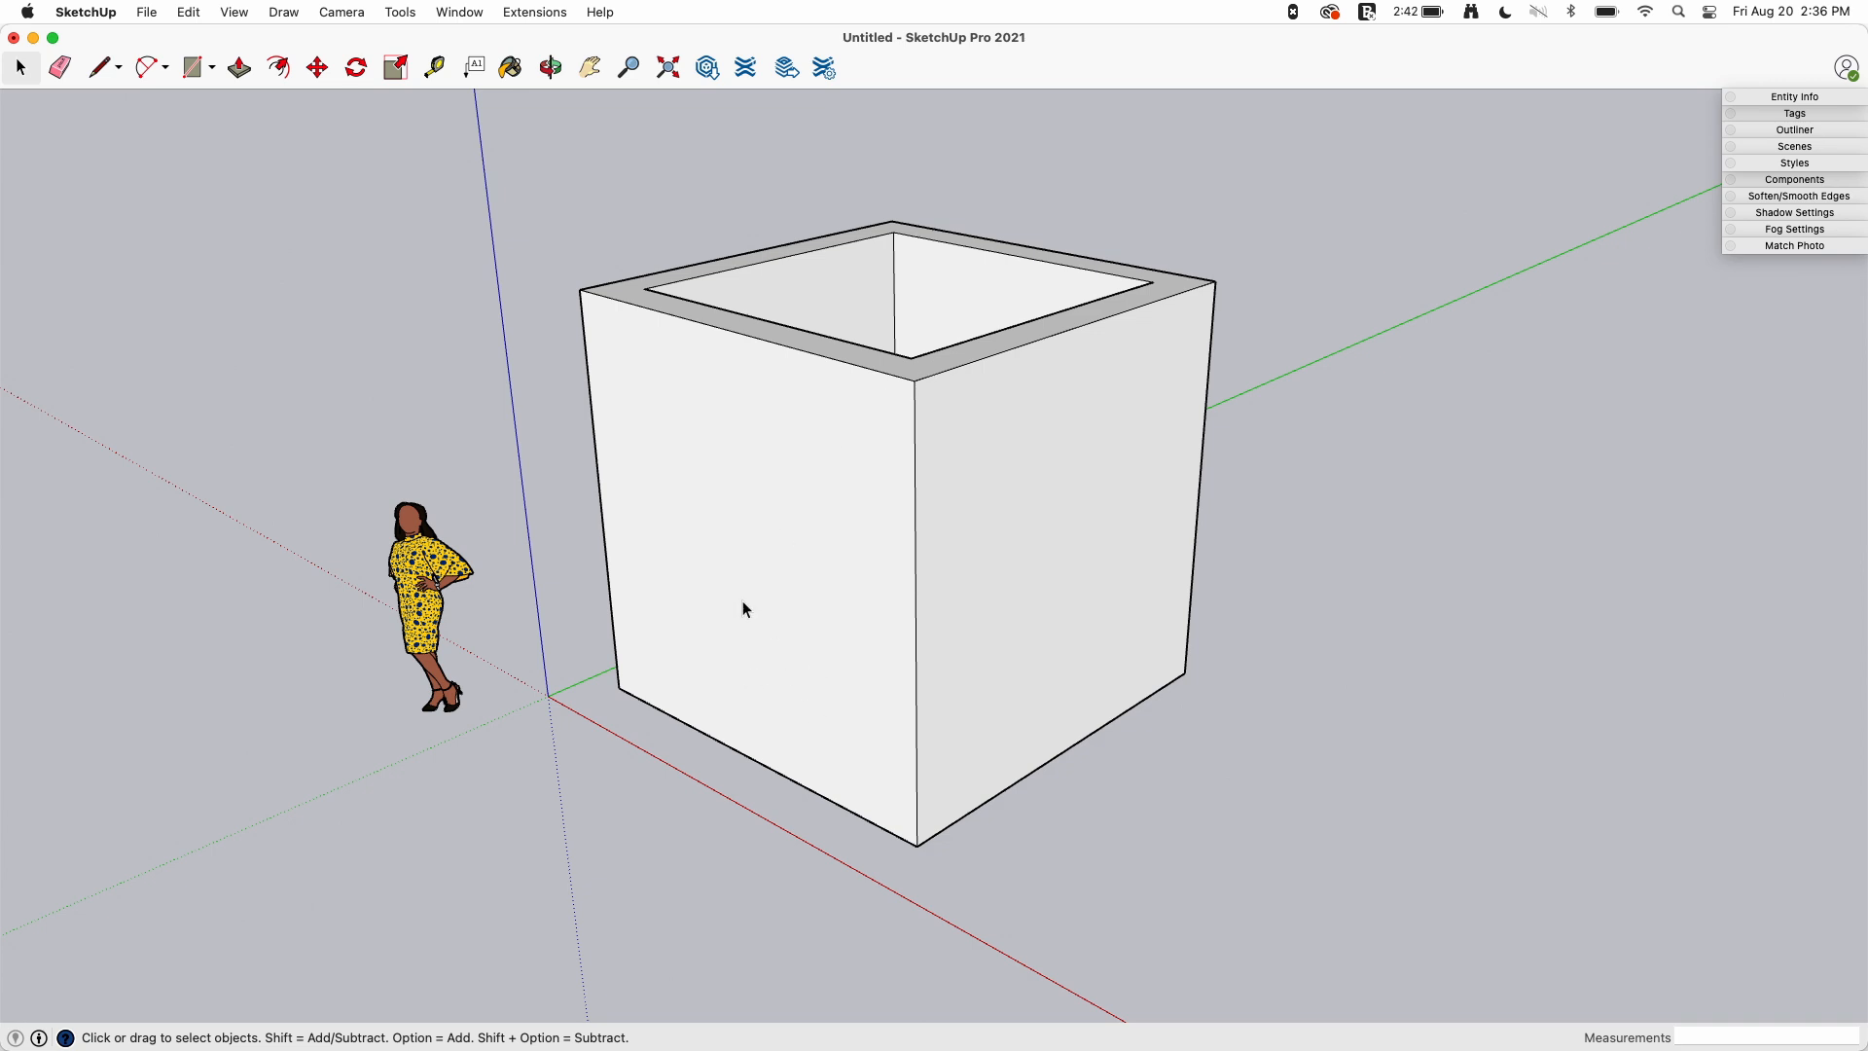
{"action": "mouse_move", "coordinate": [798, 266]}
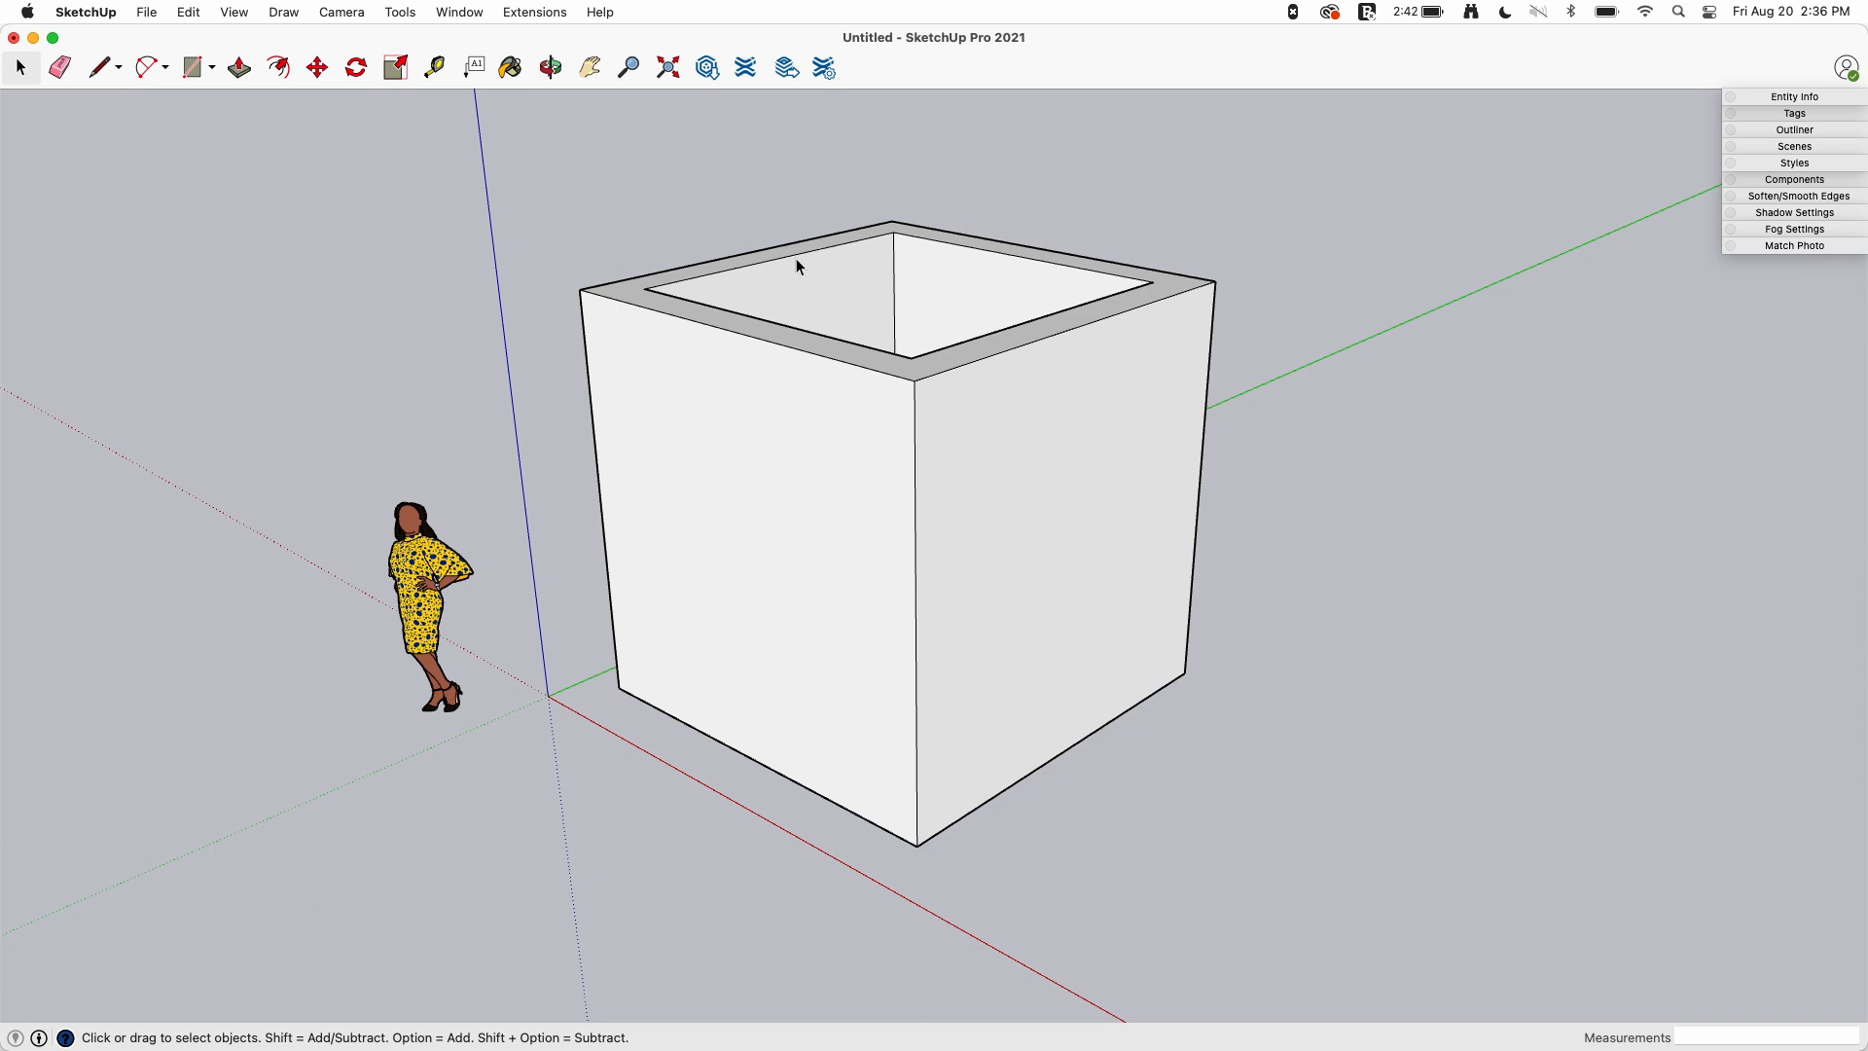
Check the Camera menu to confirm the view is in Perspective mode
{"action": "left_click", "coordinate": [341, 11]}
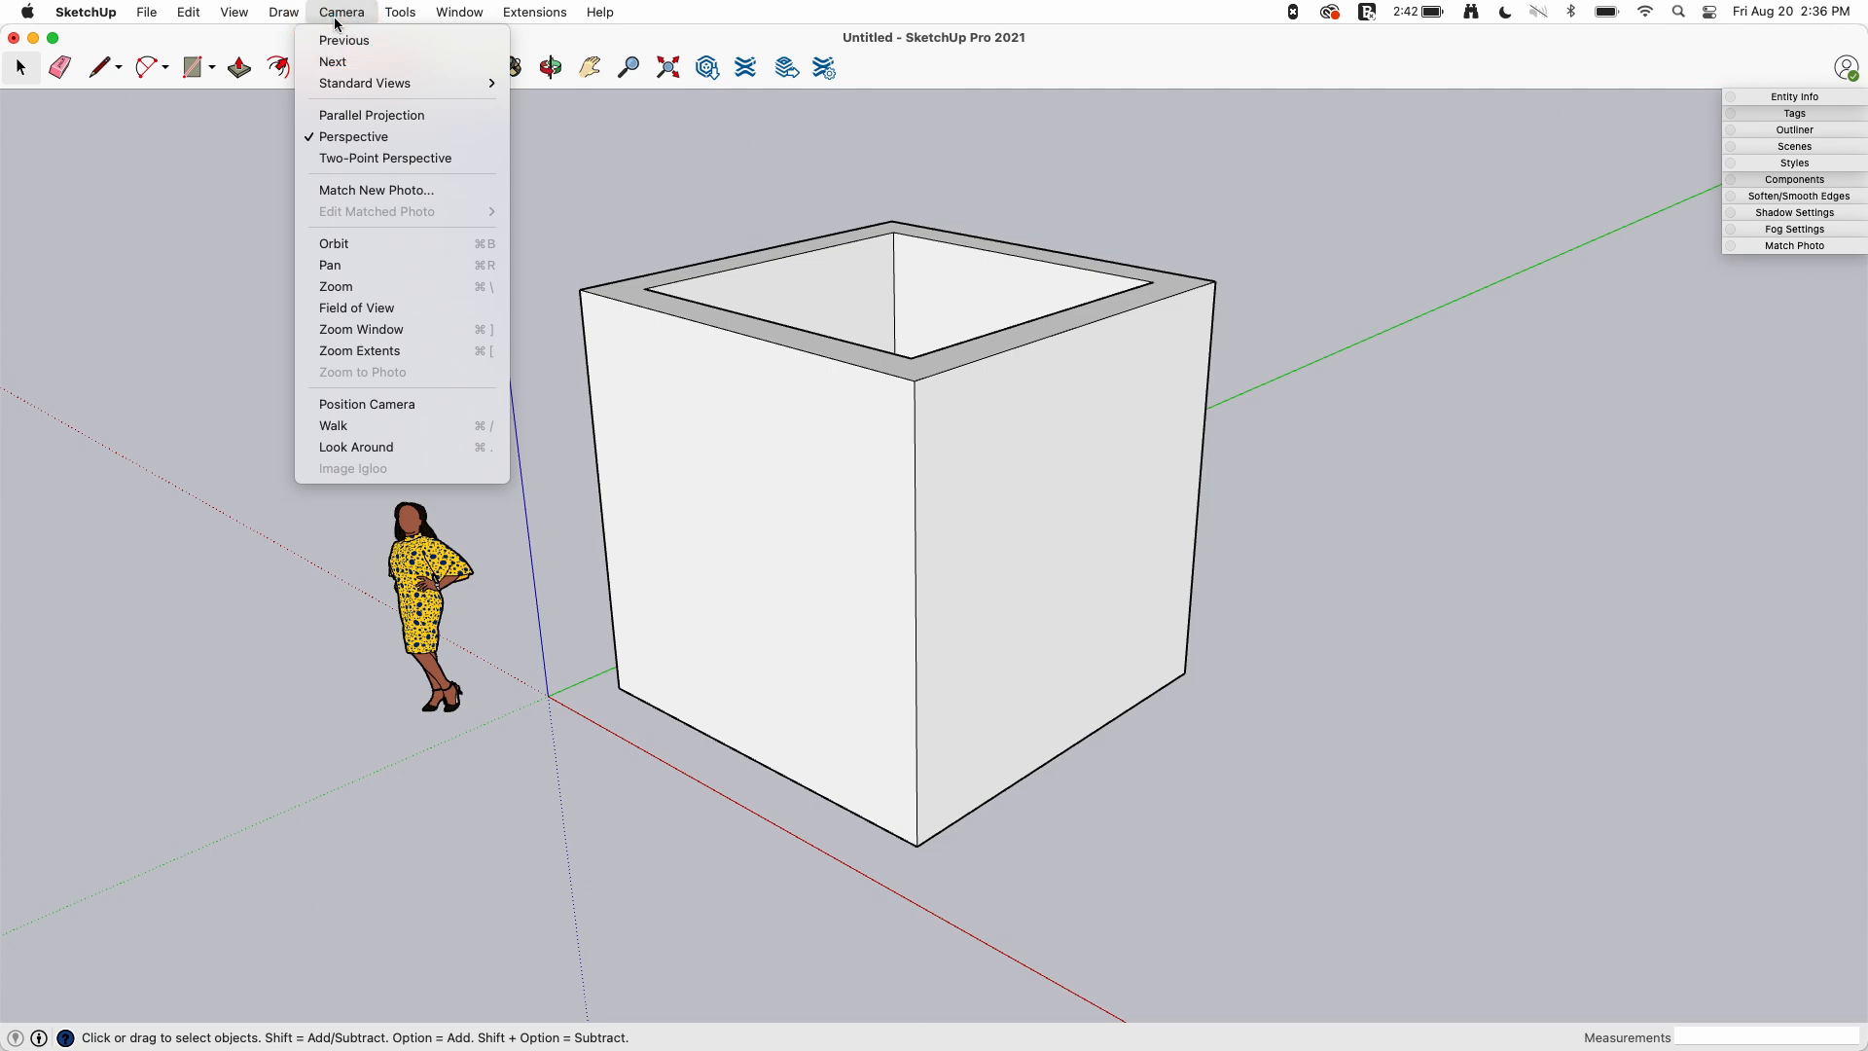
{"action": "mouse_move", "coordinate": [401, 137]}
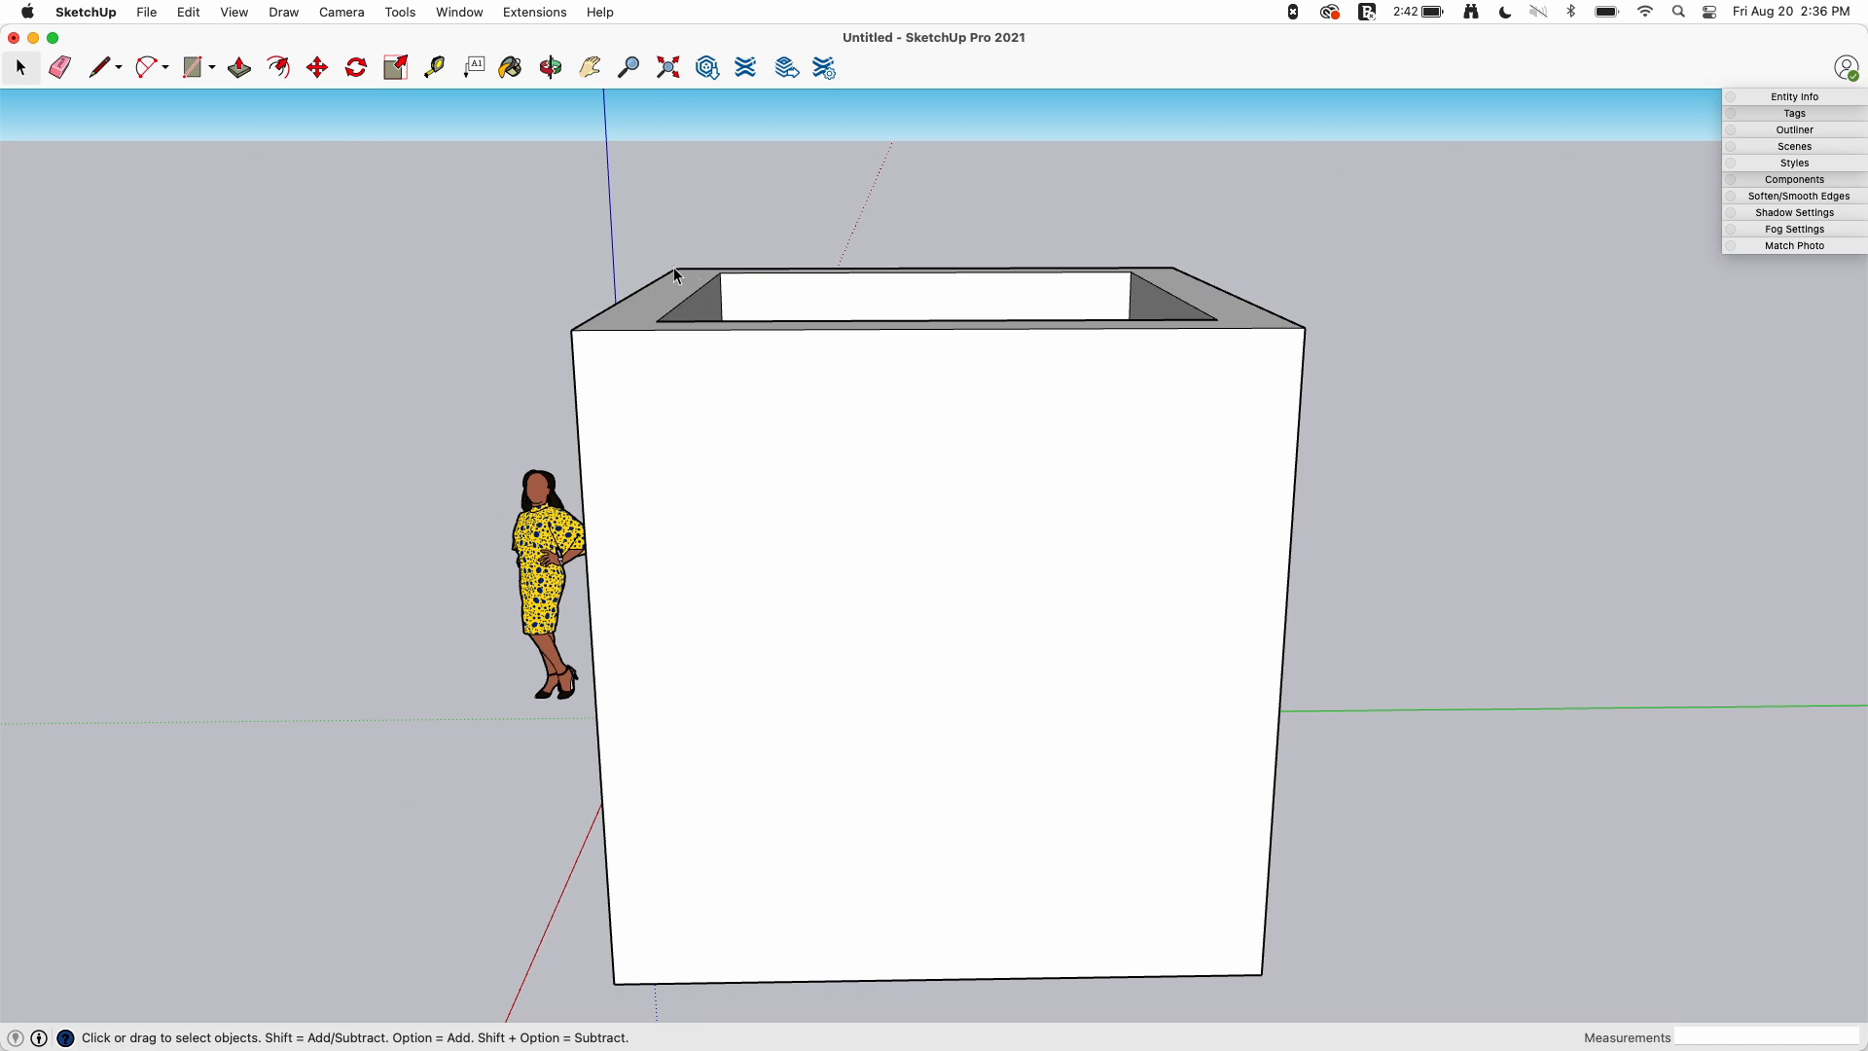
{"action": "mouse_move", "coordinate": [1179, 272]}
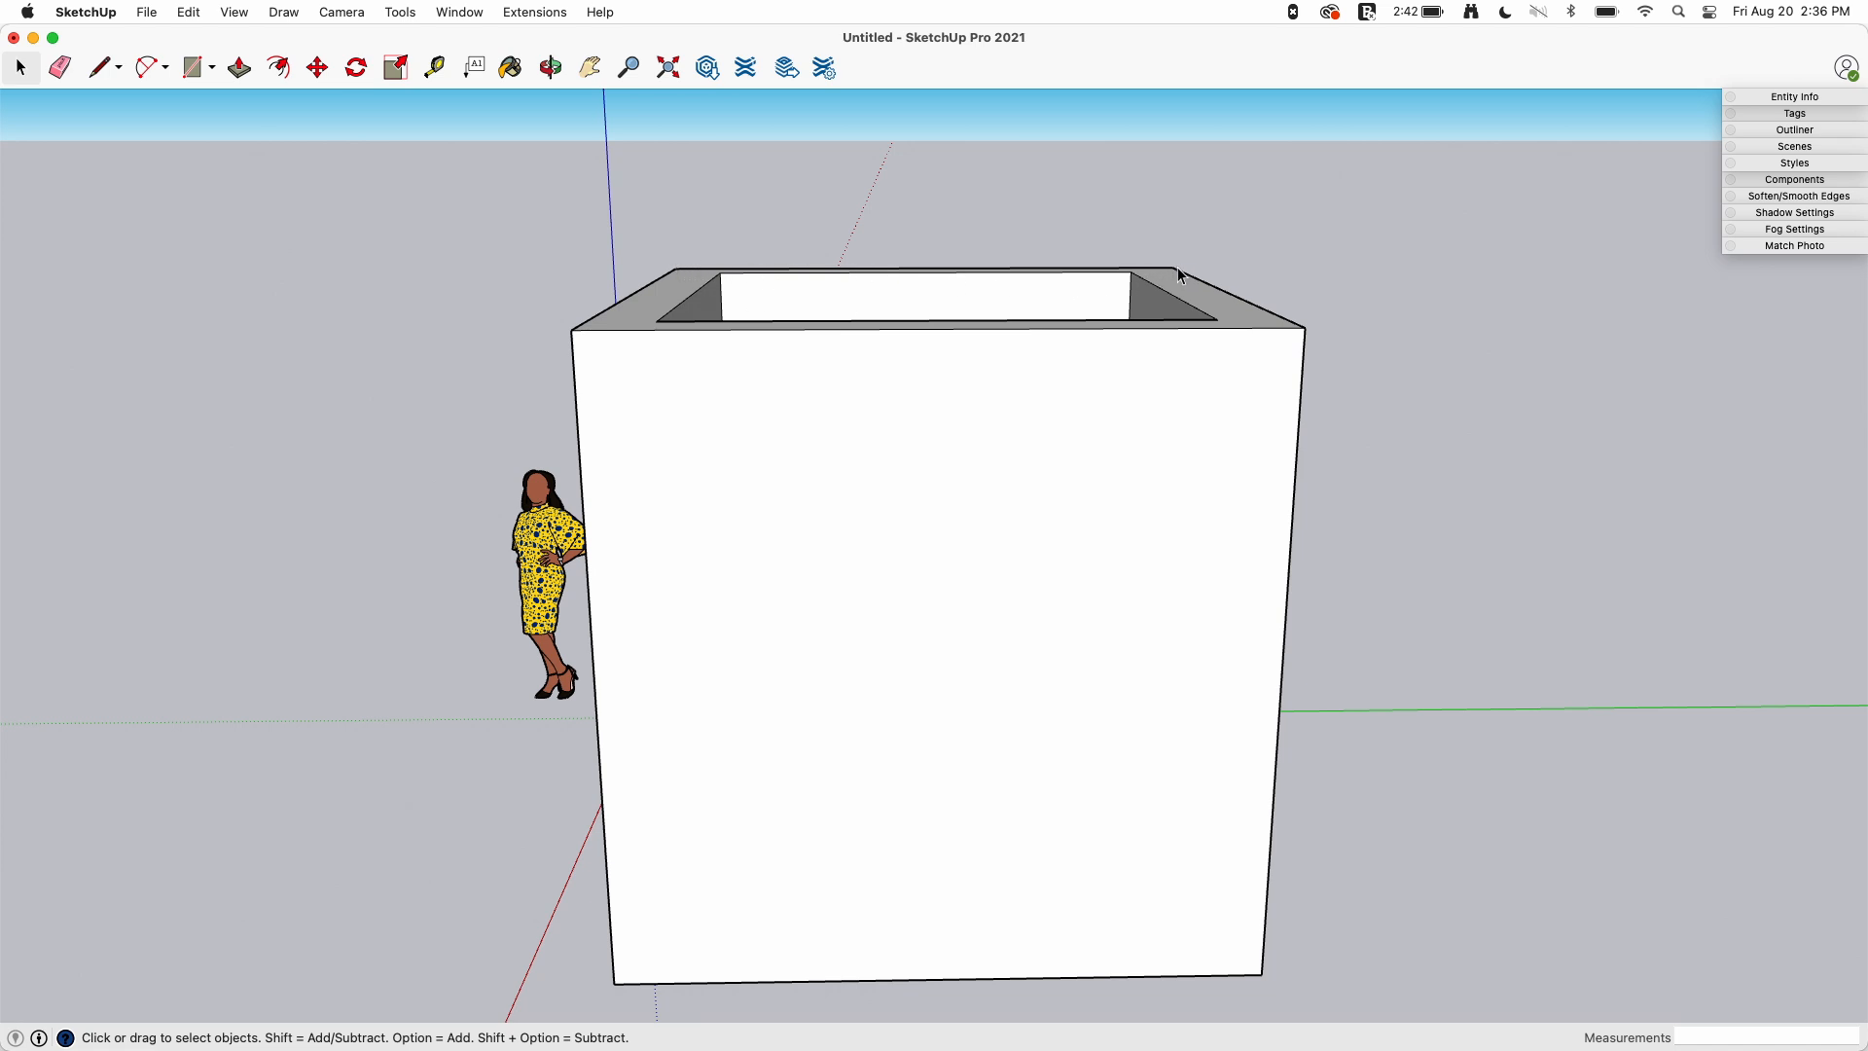
{"action": "mouse_move", "coordinate": [1084, 350]}
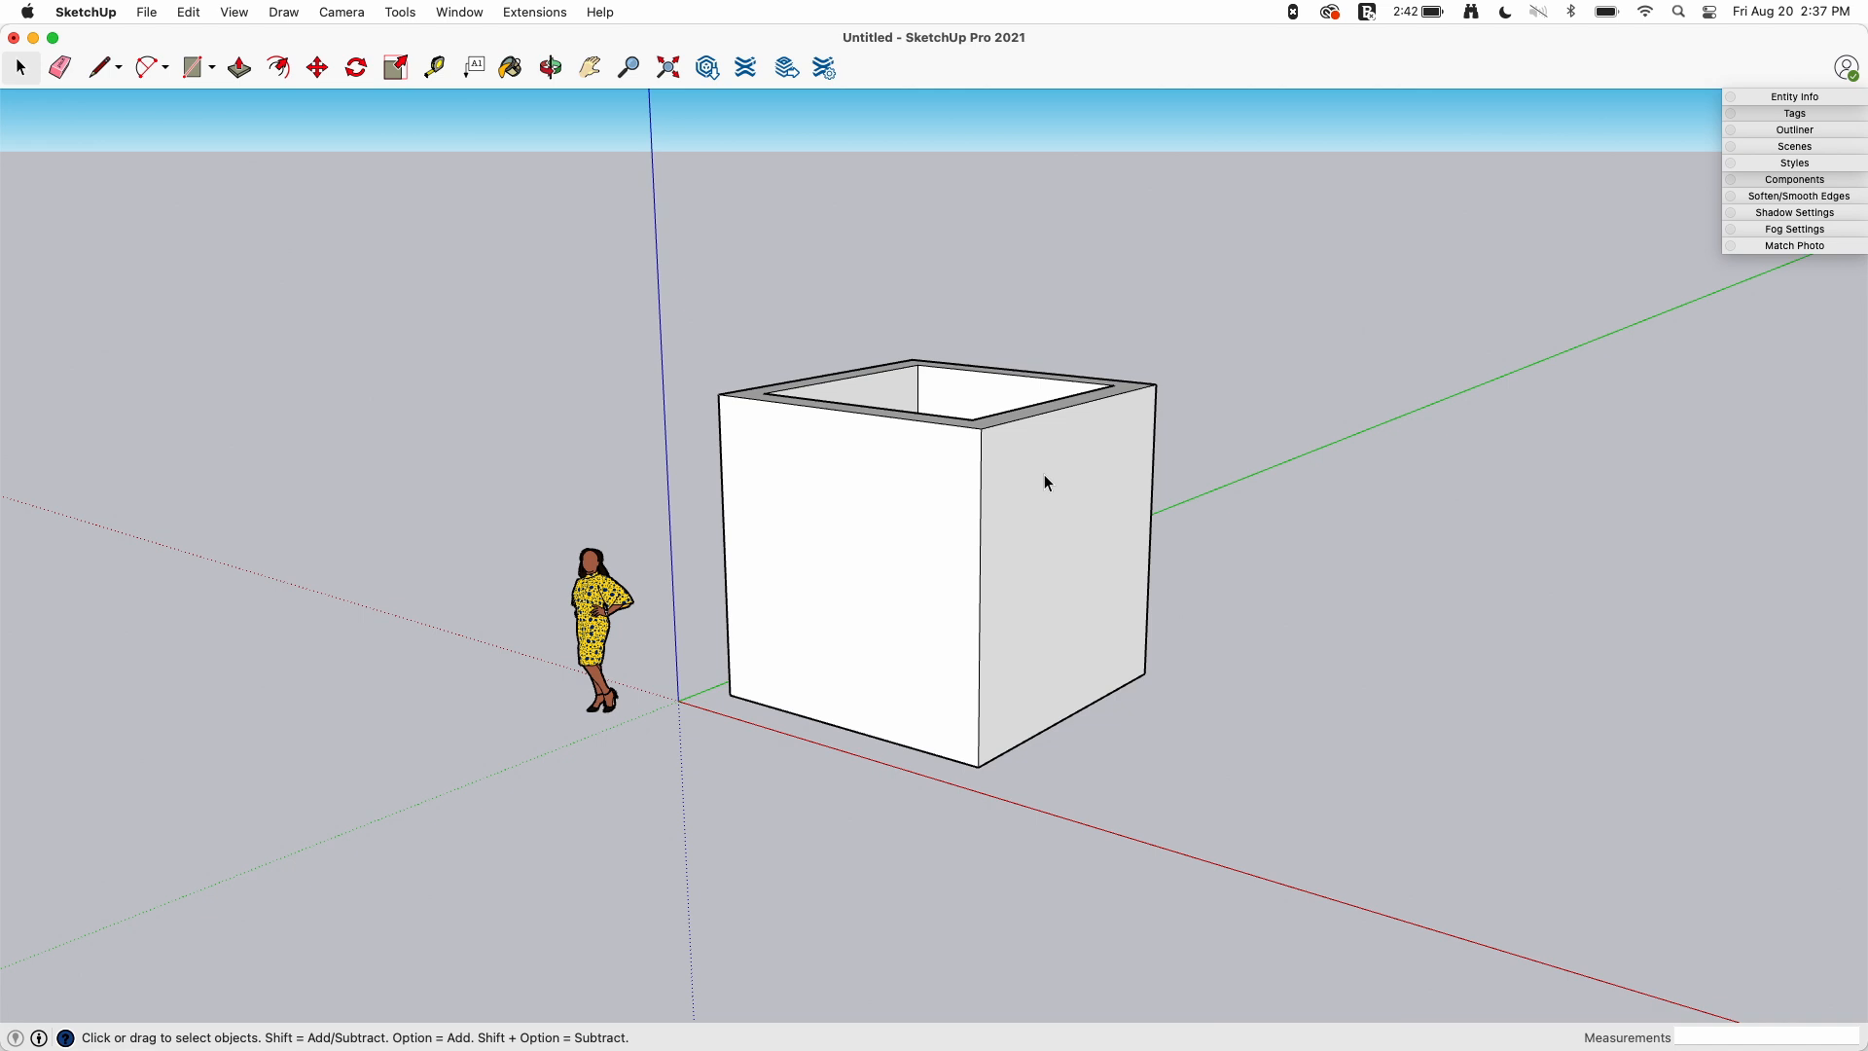
{"action": "mouse_move", "coordinate": [1047, 475]}
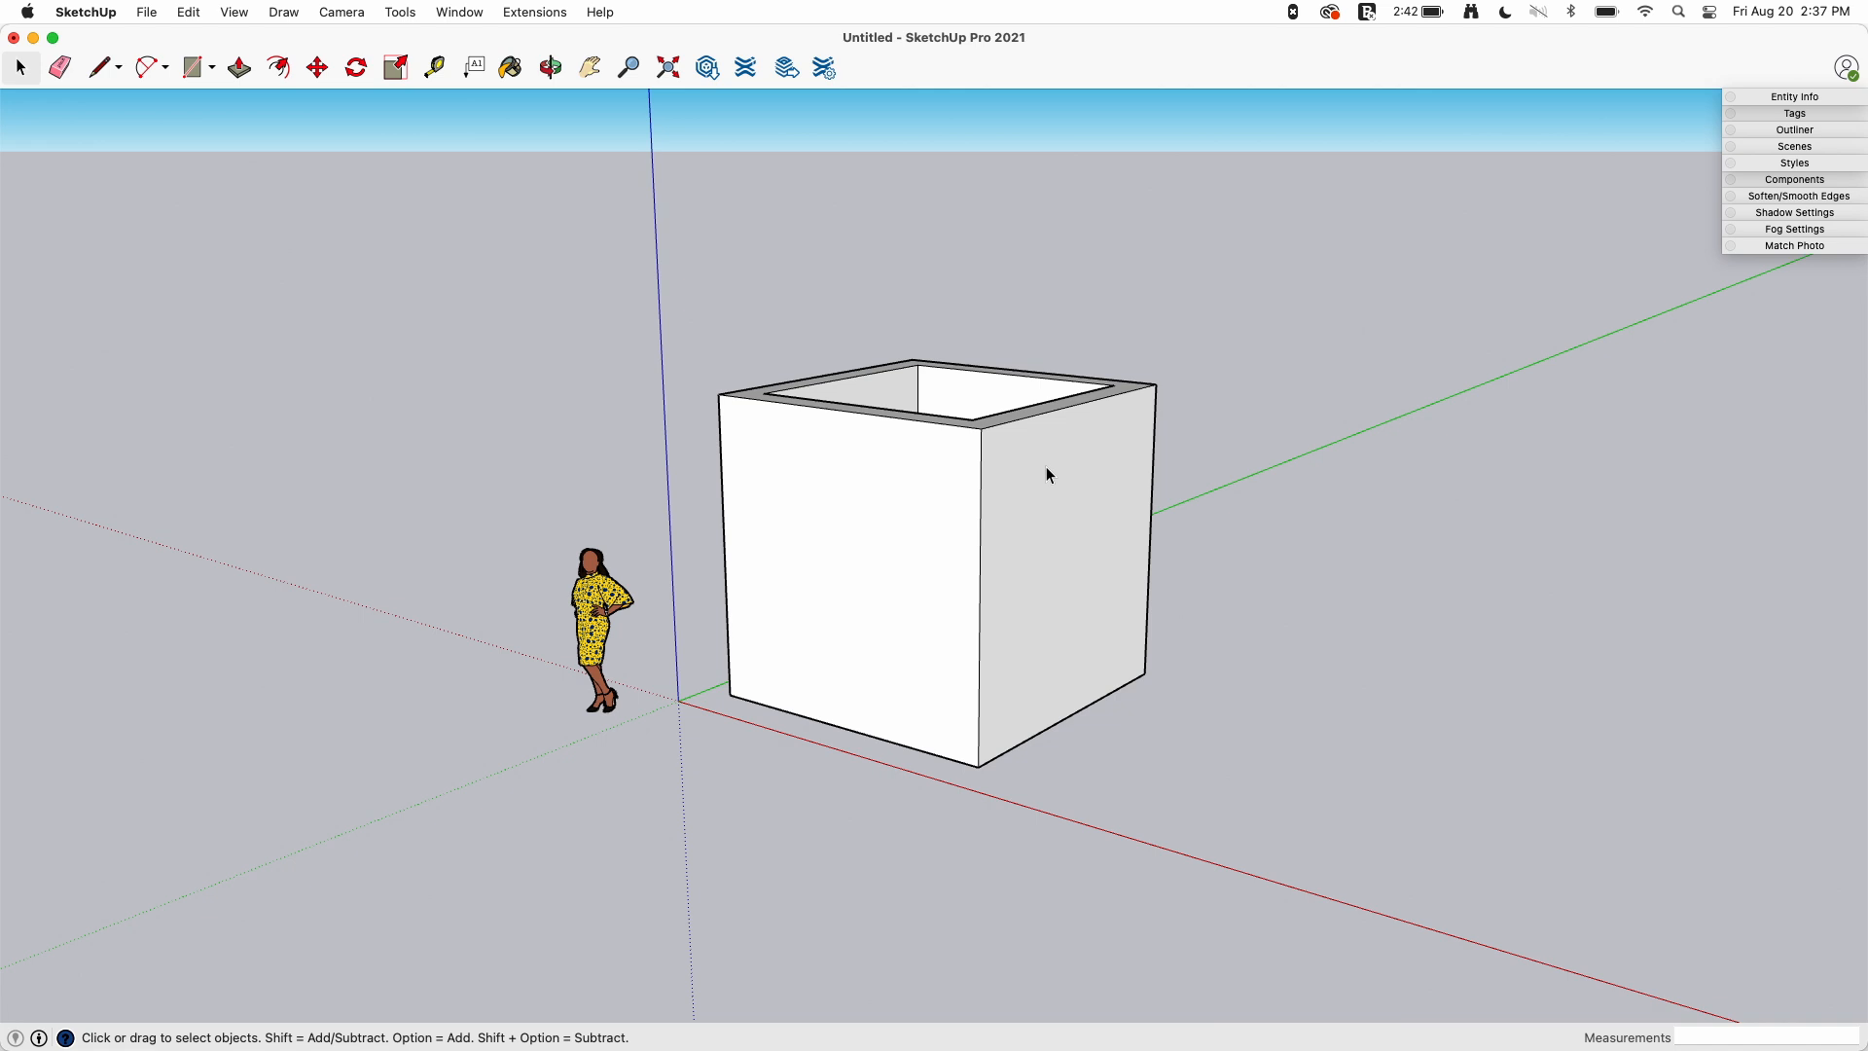
{"action": "mouse_move", "coordinate": [922, 481]}
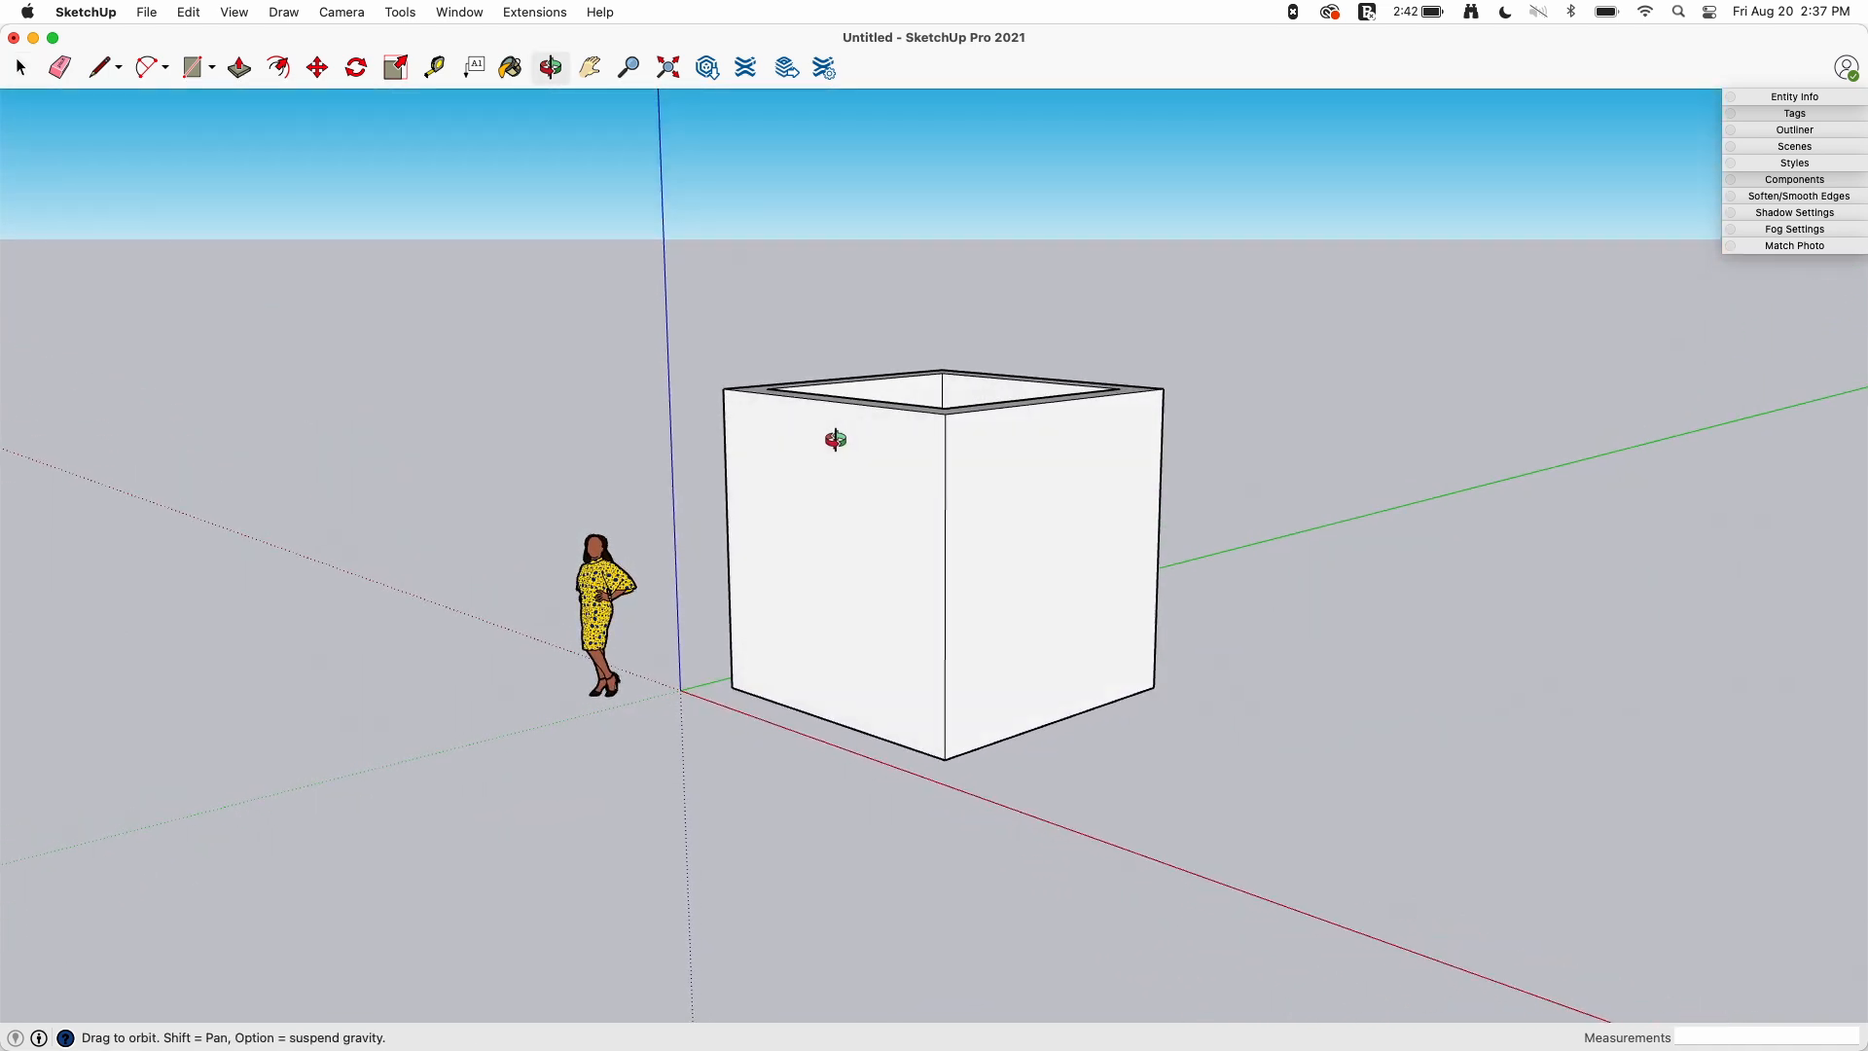
Switch the camera to Parallel Projection so the cube's edges stop converging
{"action": "left_click", "coordinate": [340, 11]}
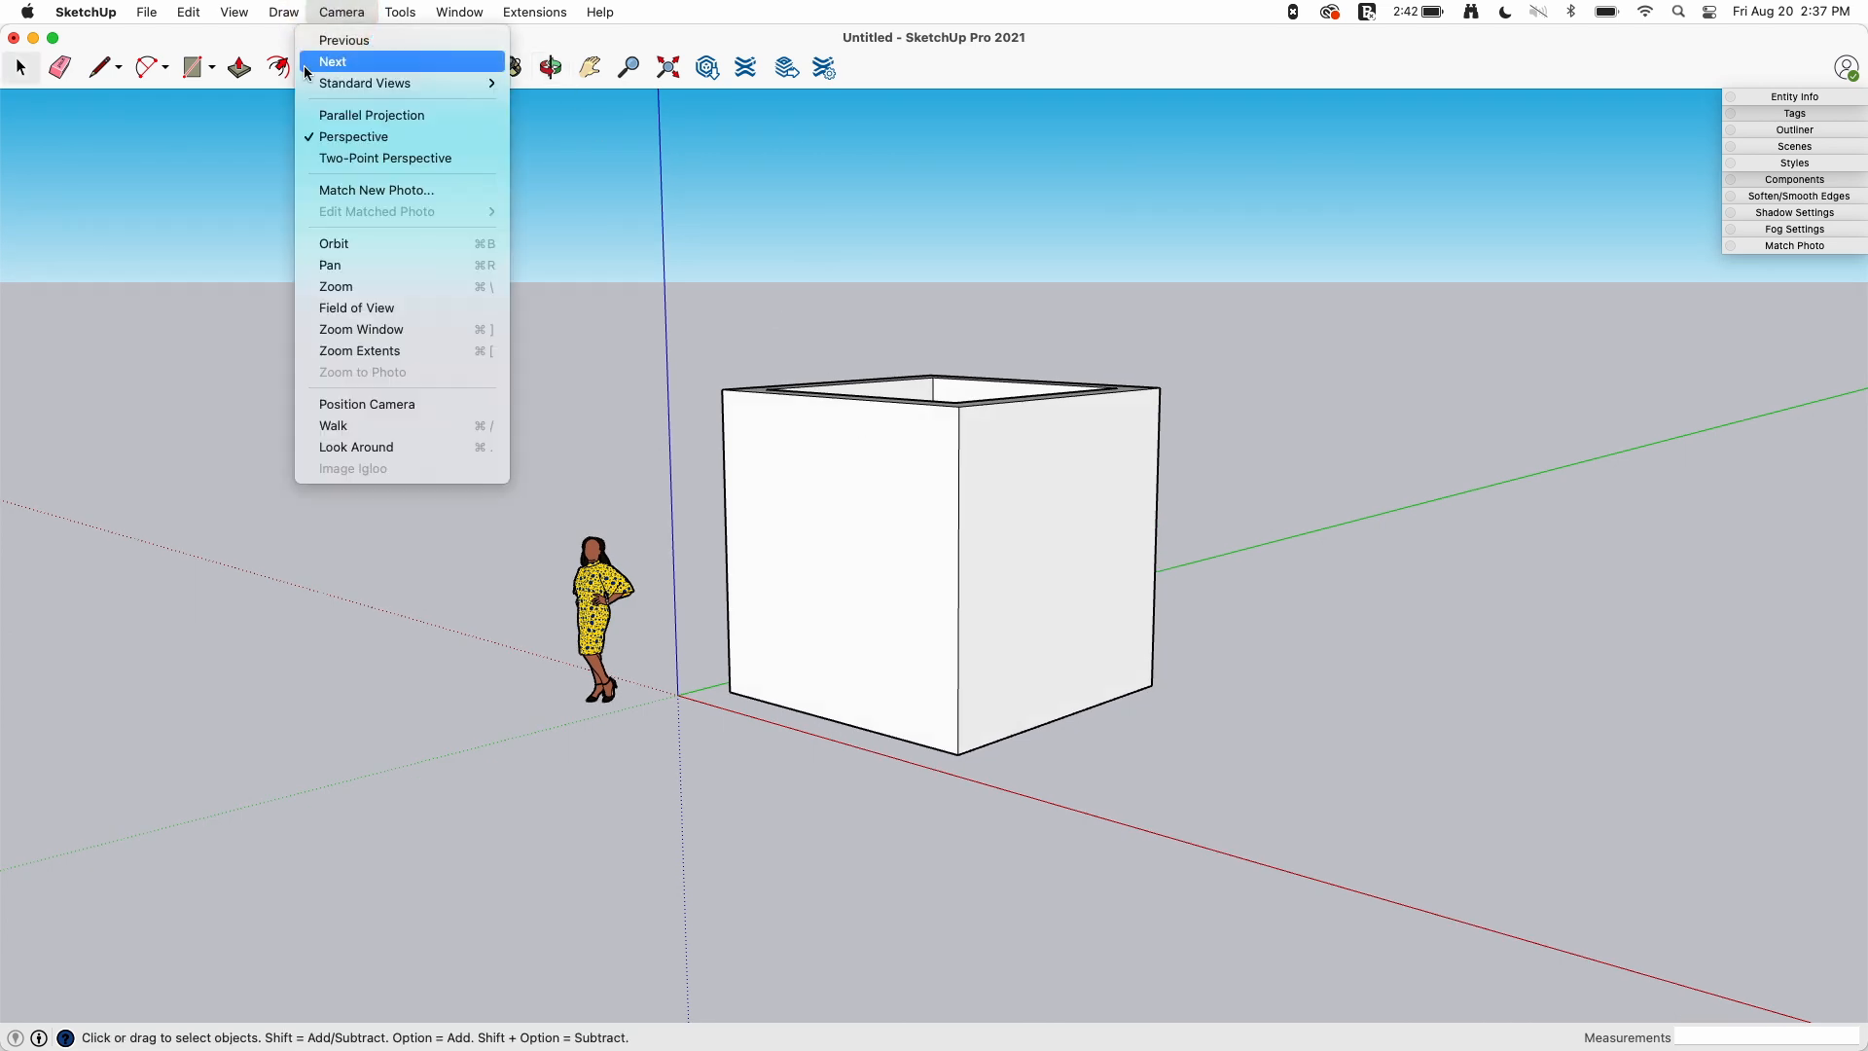
{"action": "mouse_move", "coordinate": [370, 115]}
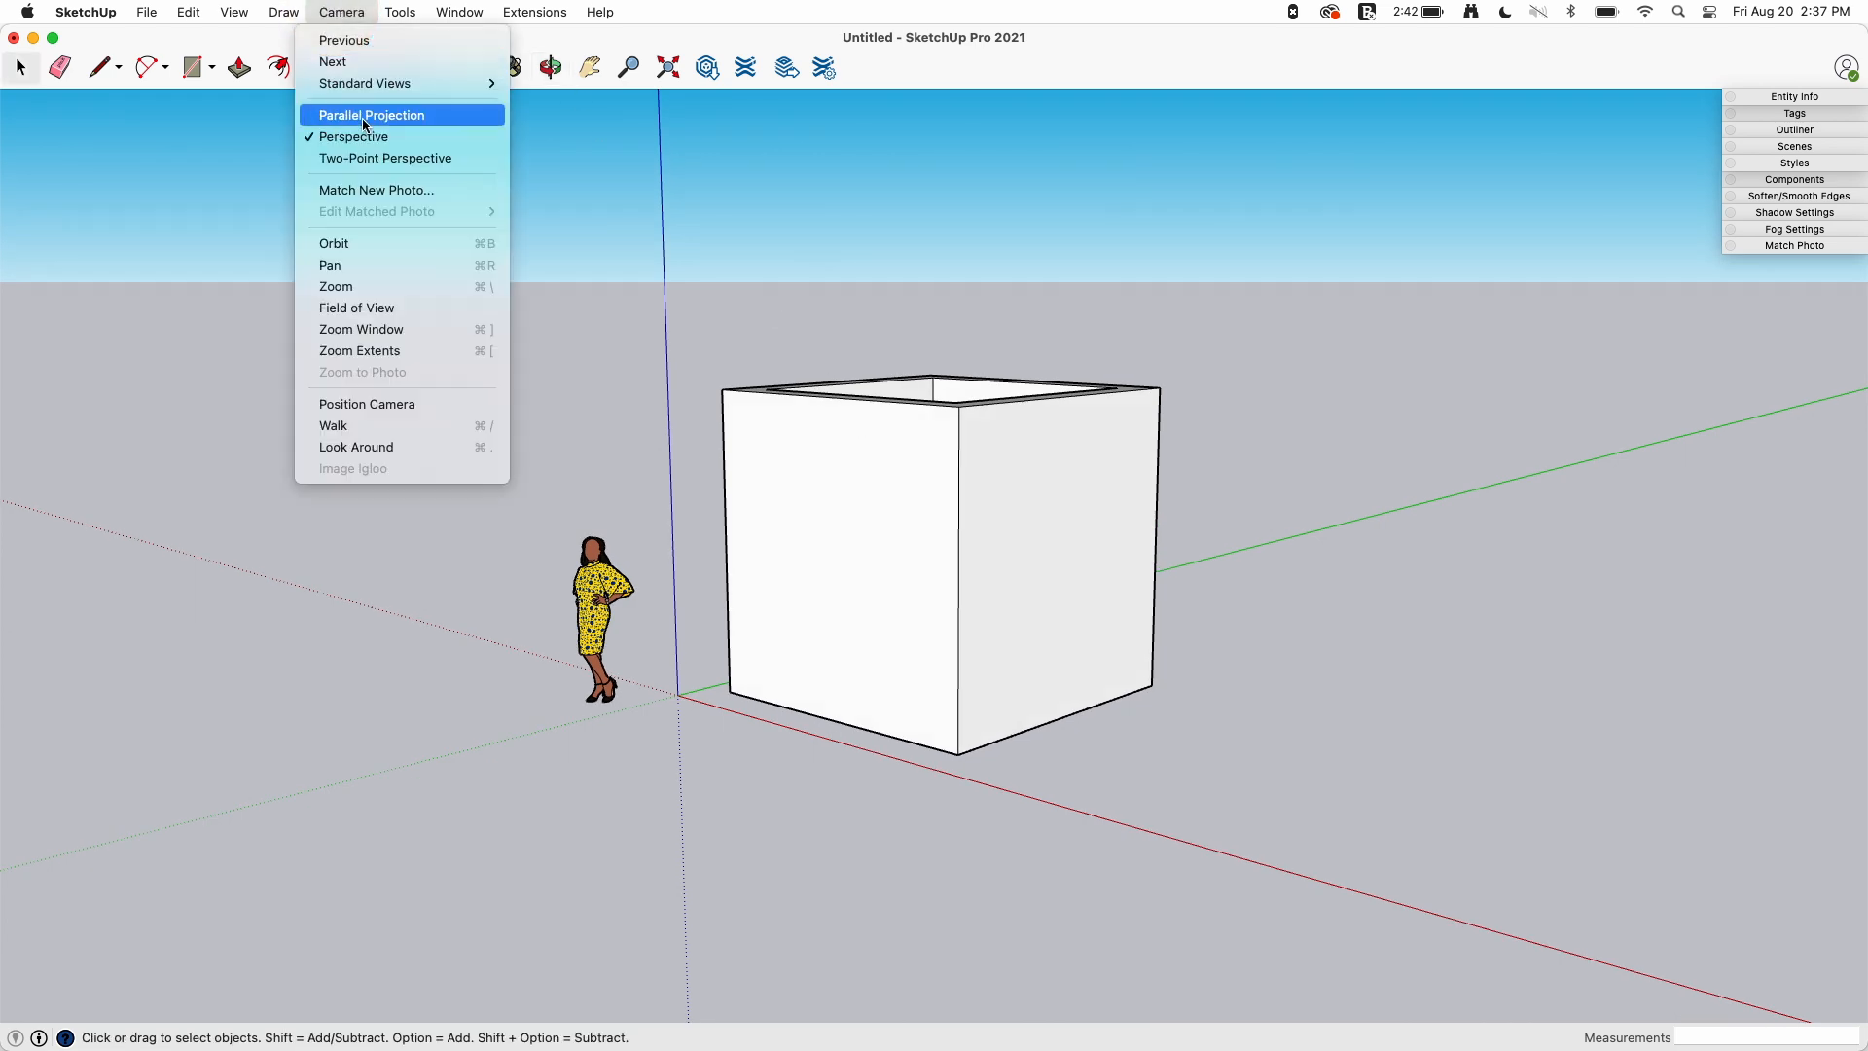
{"action": "left_click", "coordinate": [370, 115]}
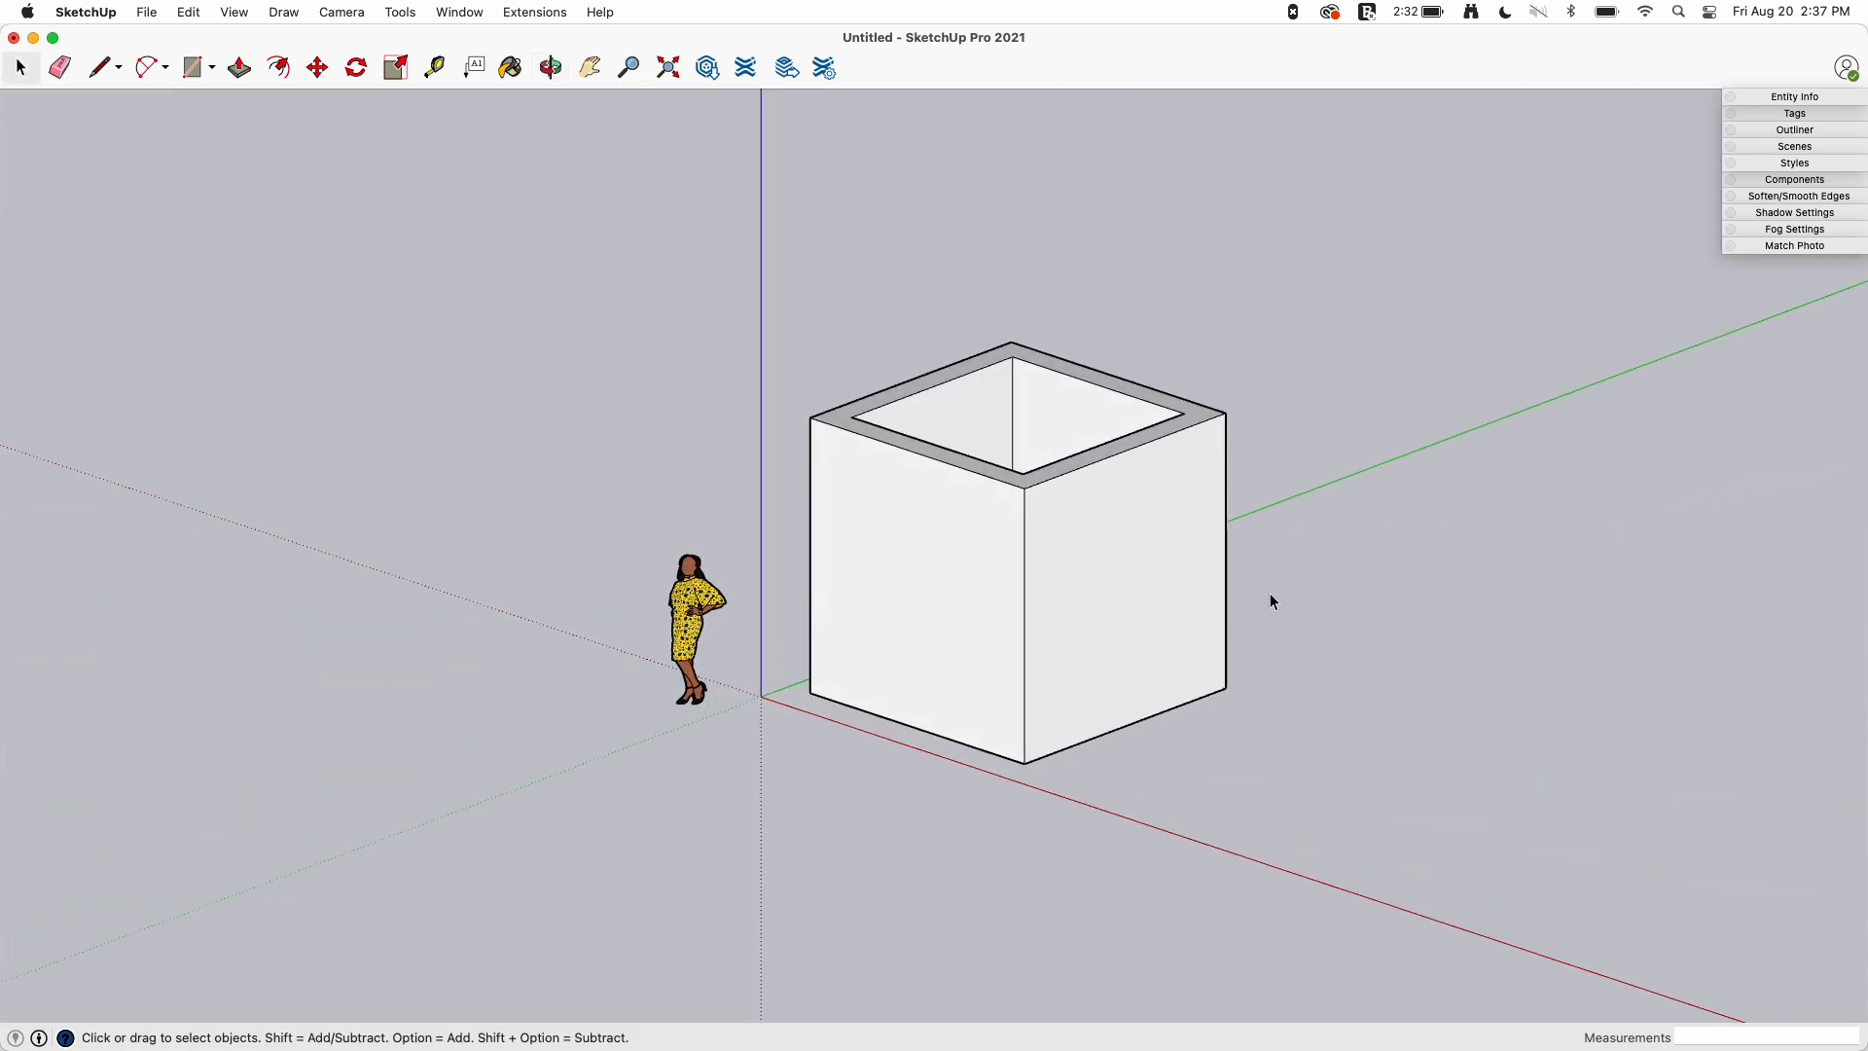
{"action": "mouse_move", "coordinate": [1105, 455]}
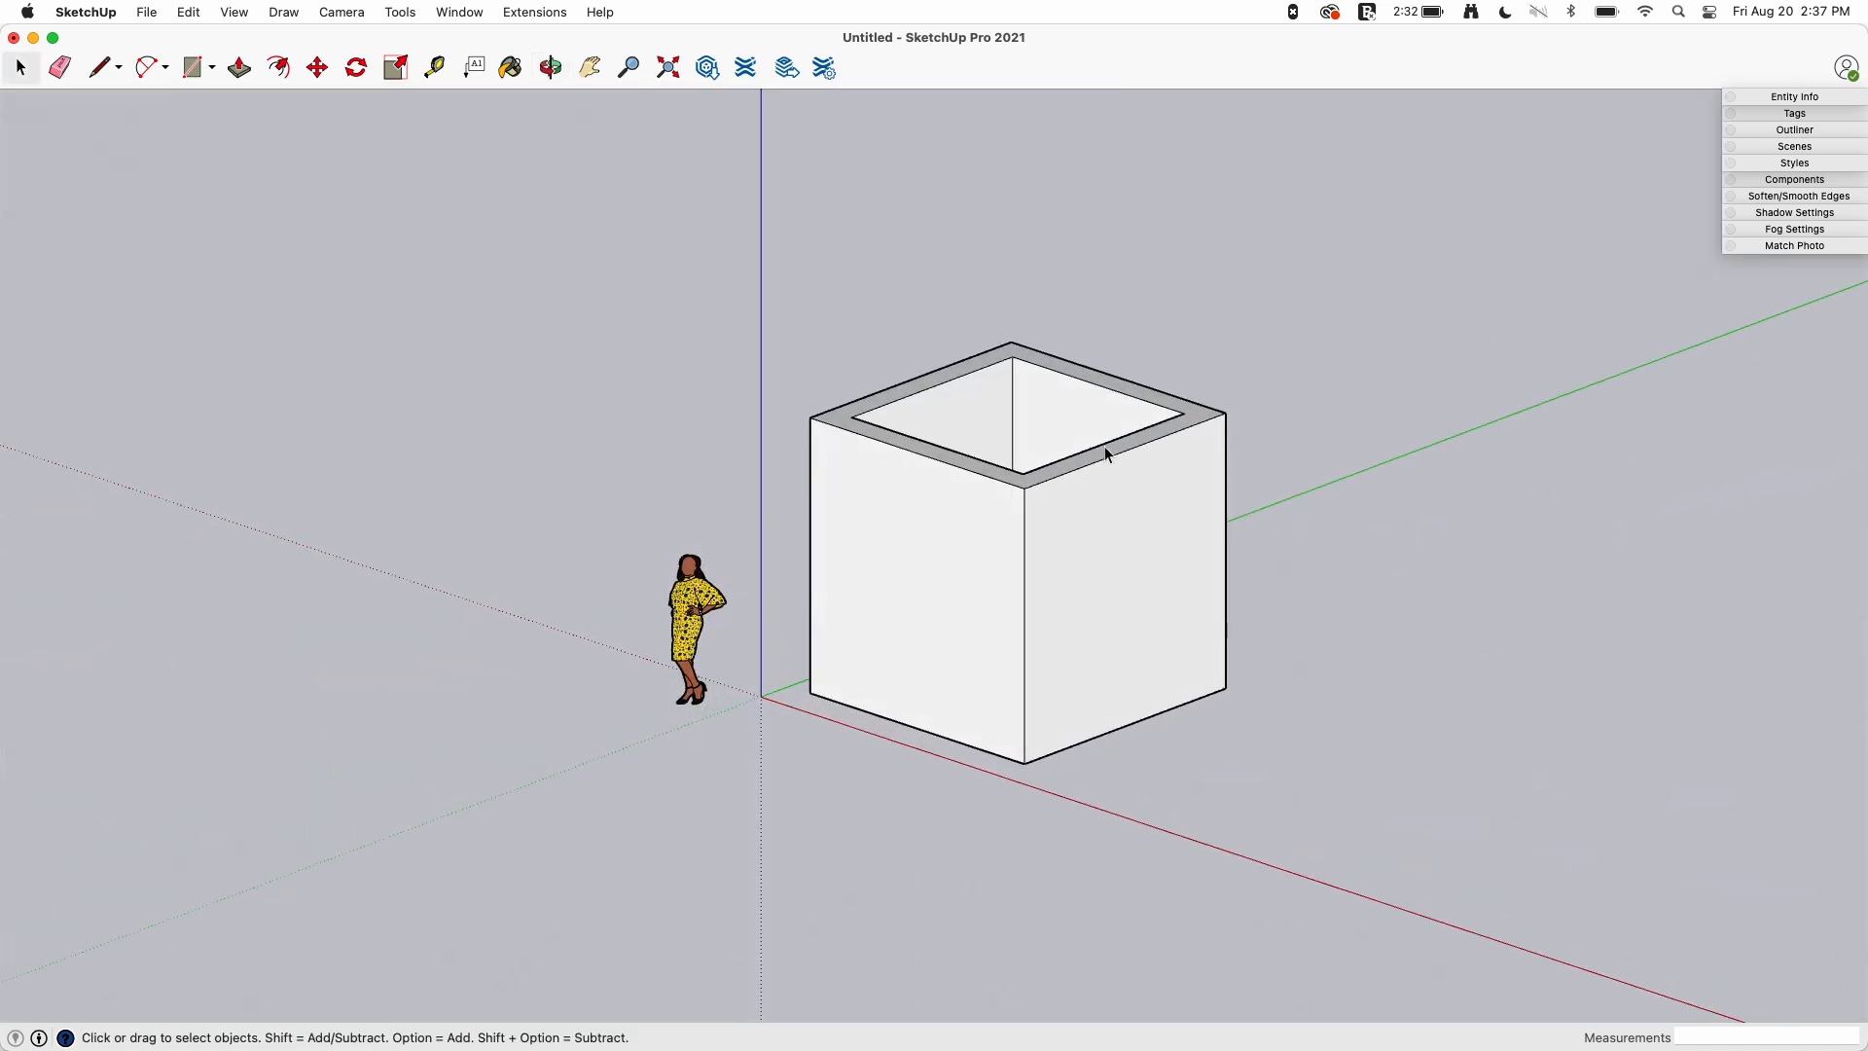
{"action": "mouse_move", "coordinate": [889, 346]}
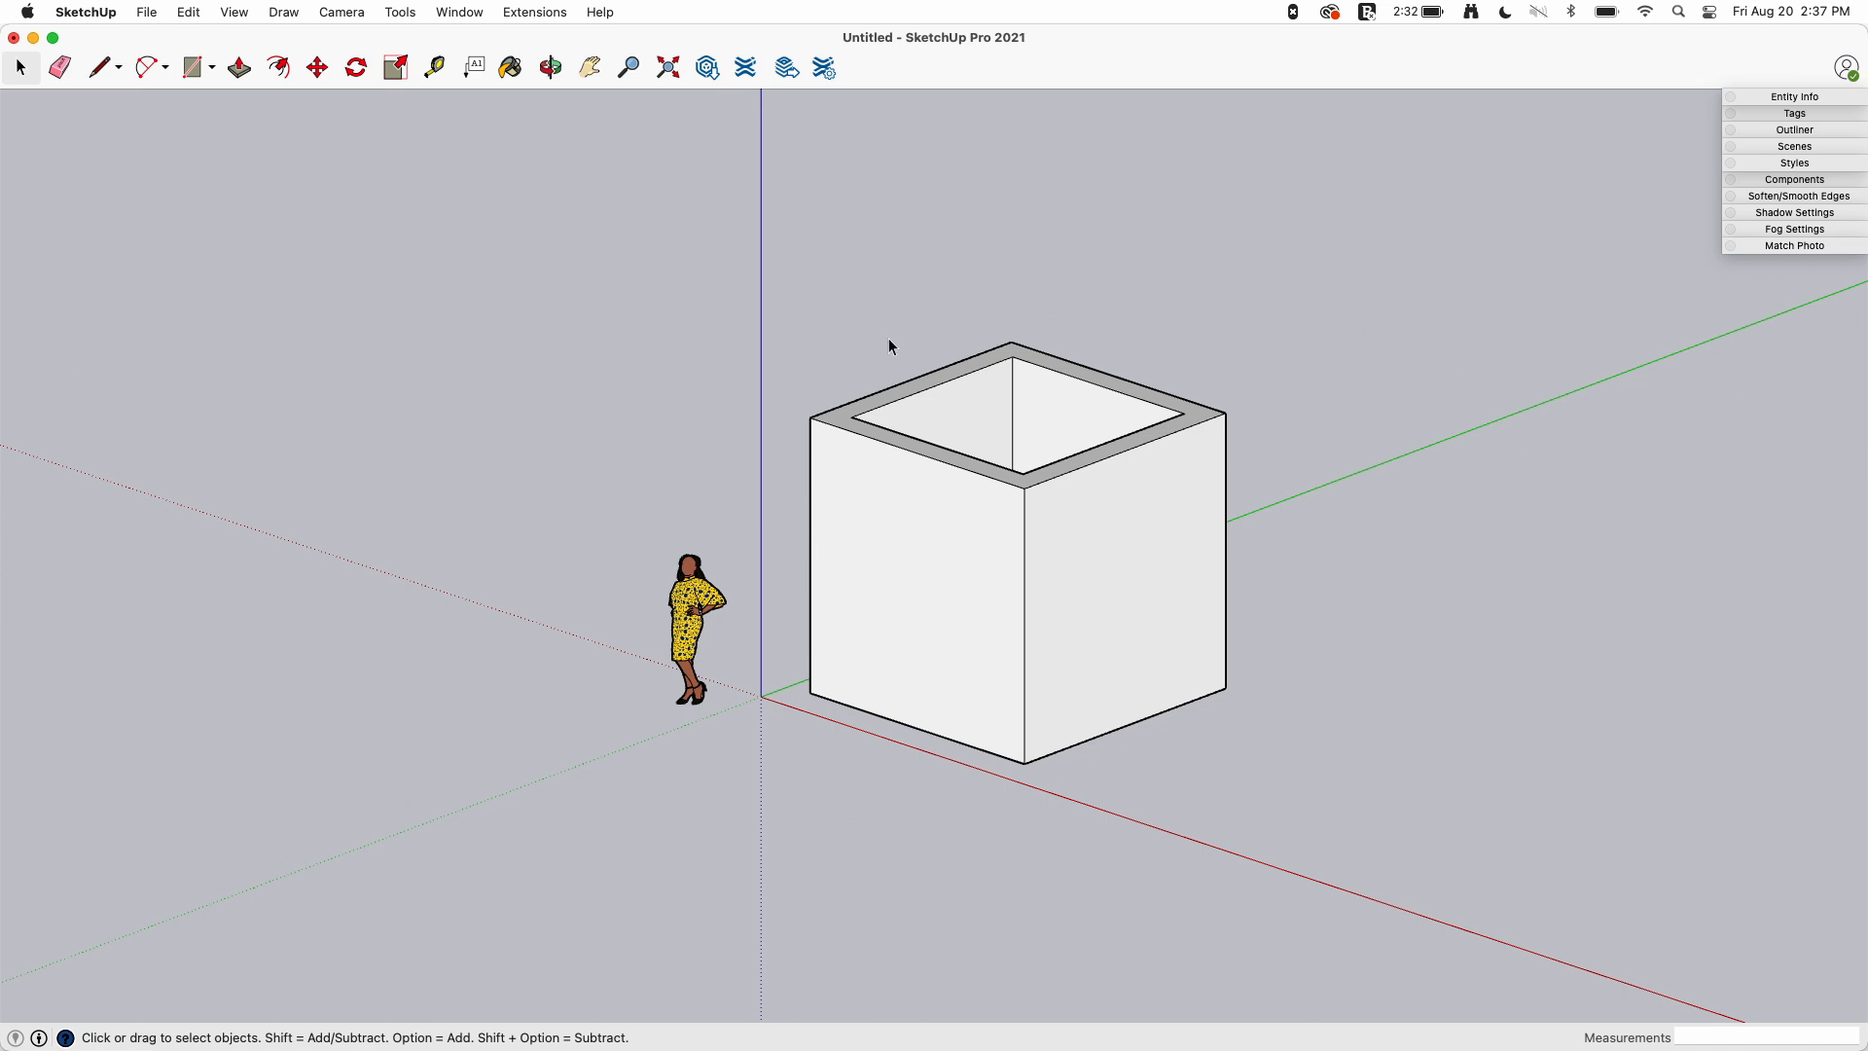
{"action": "mouse_move", "coordinate": [1150, 438]}
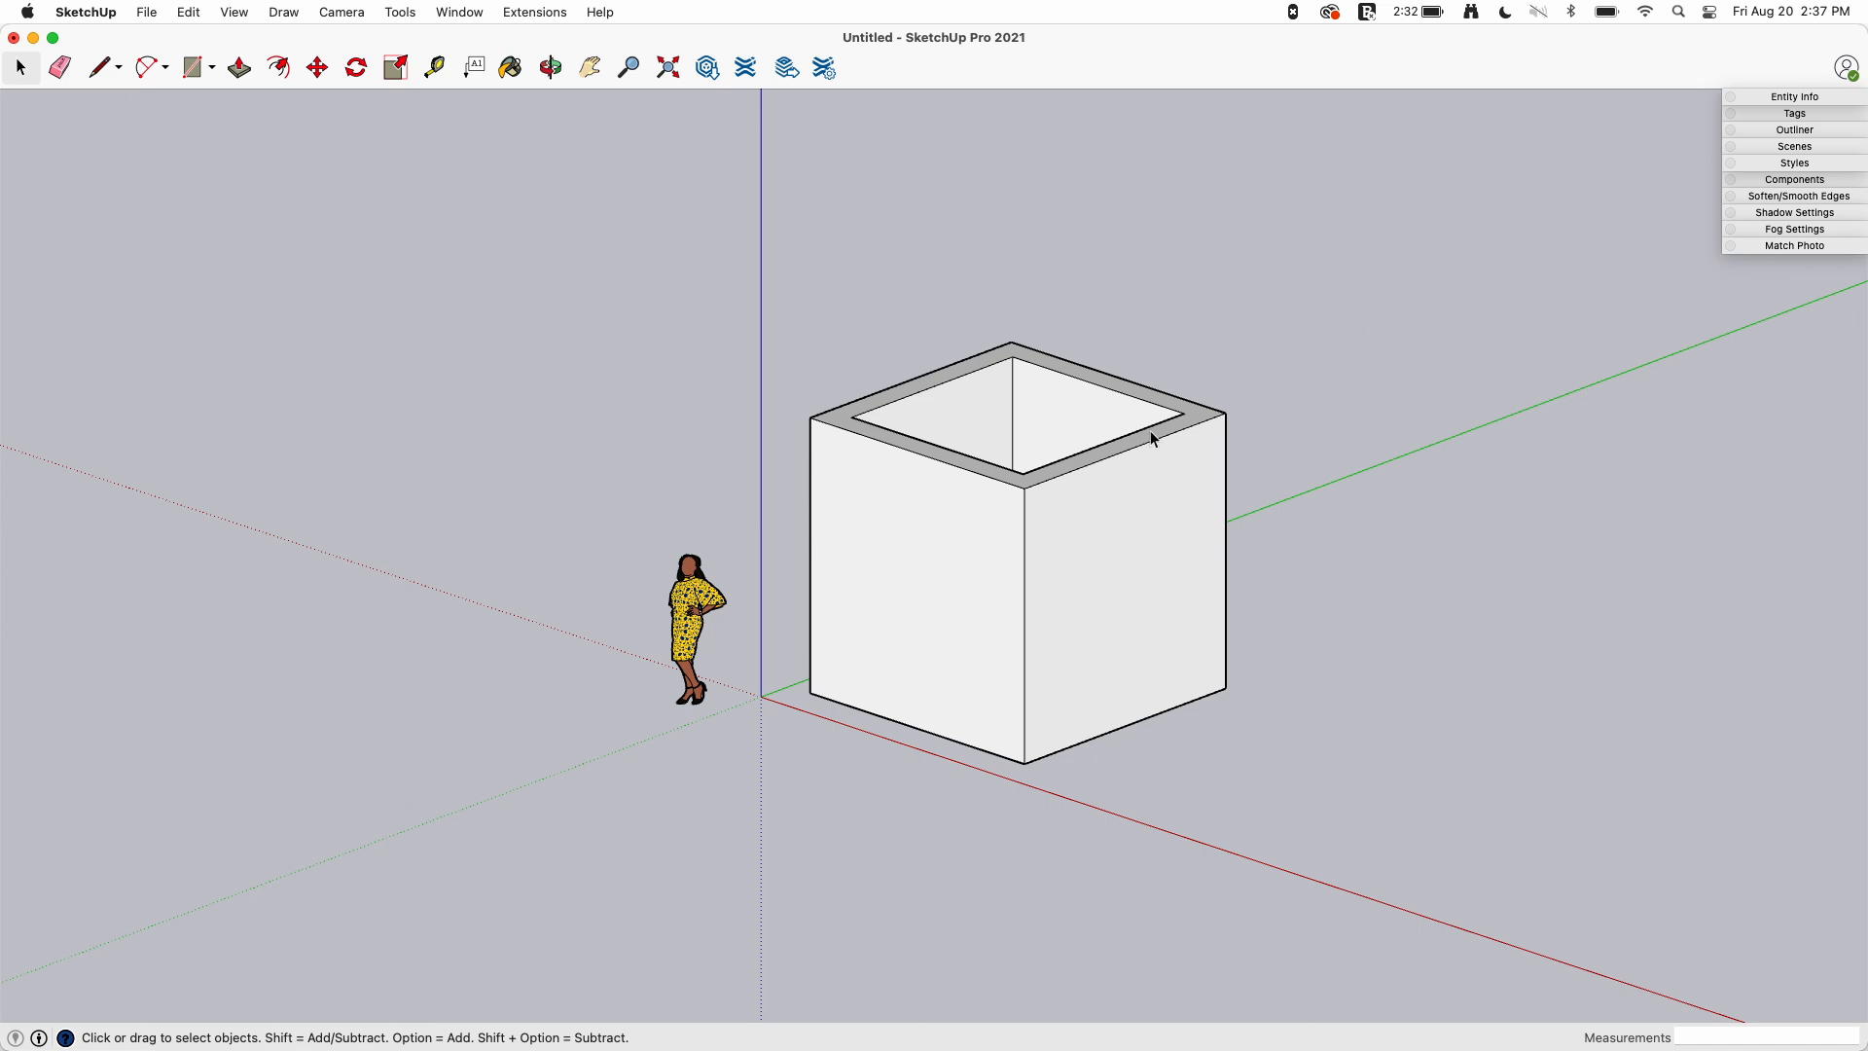
{"action": "mouse_move", "coordinate": [932, 733]}
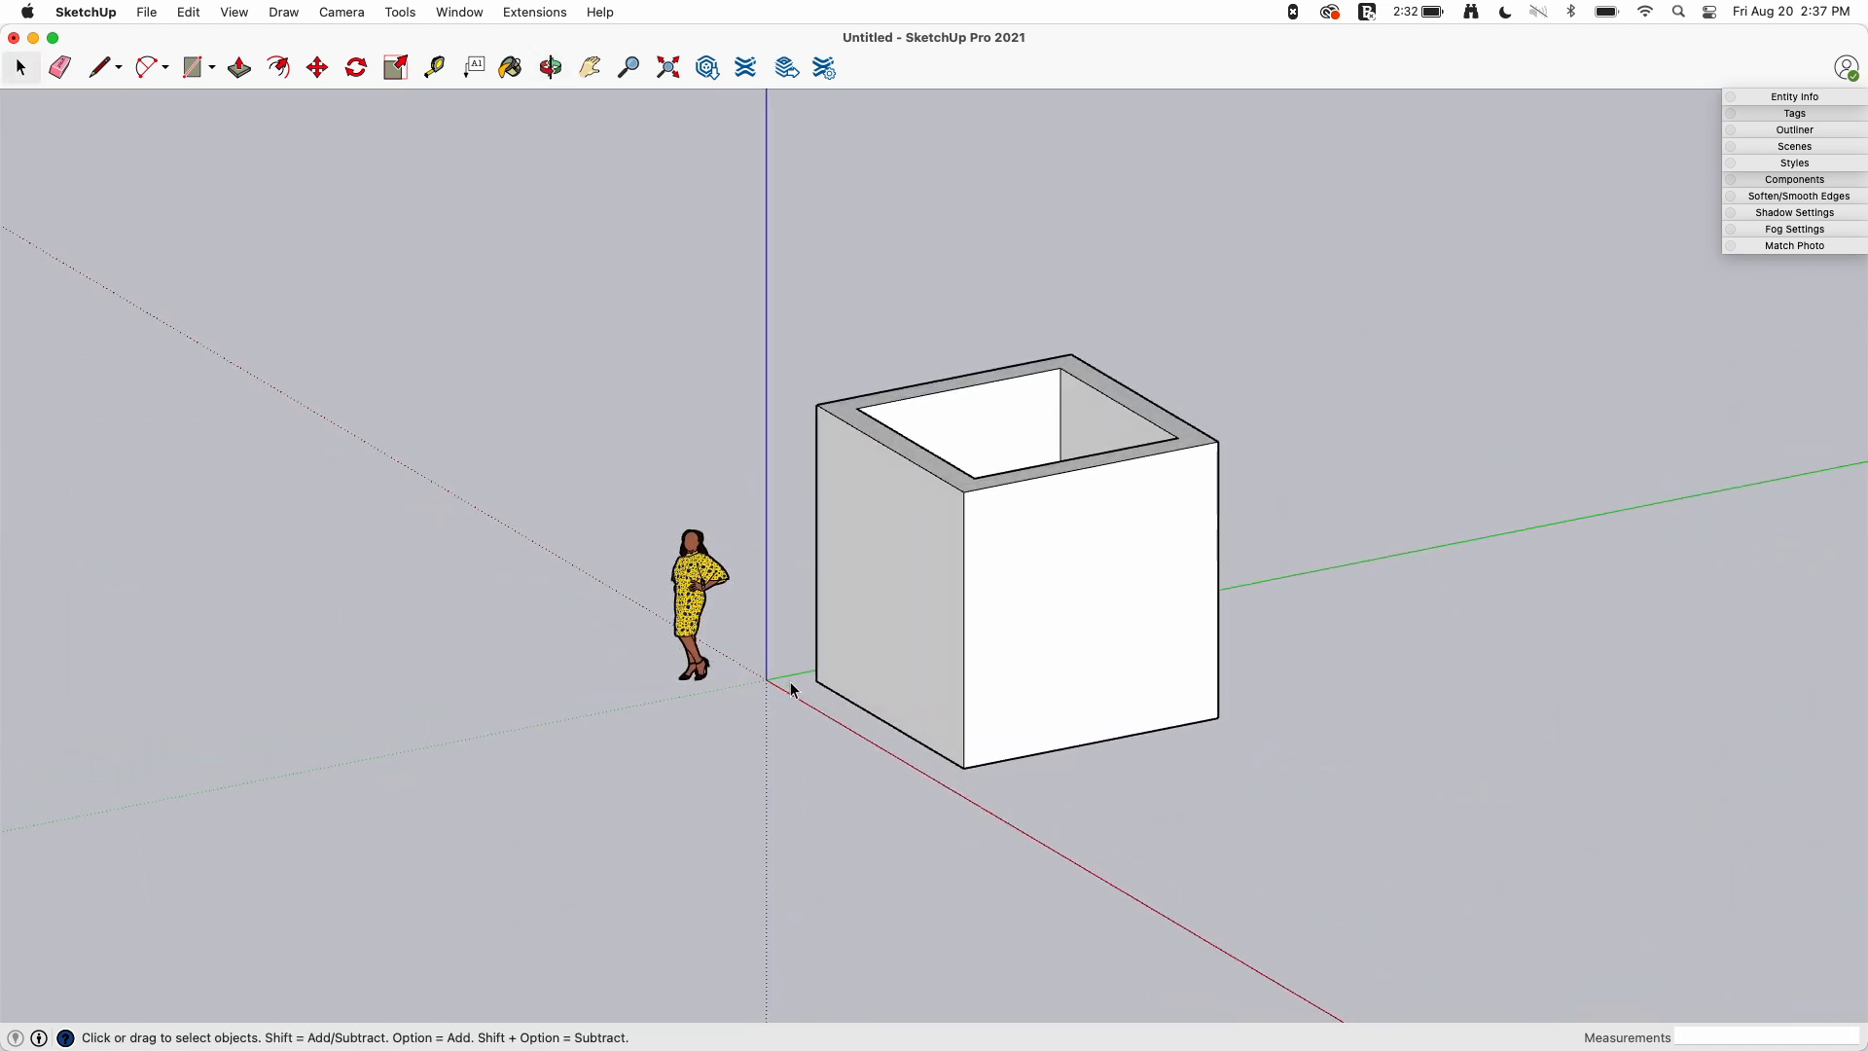
{"action": "mouse_move", "coordinate": [1037, 718]}
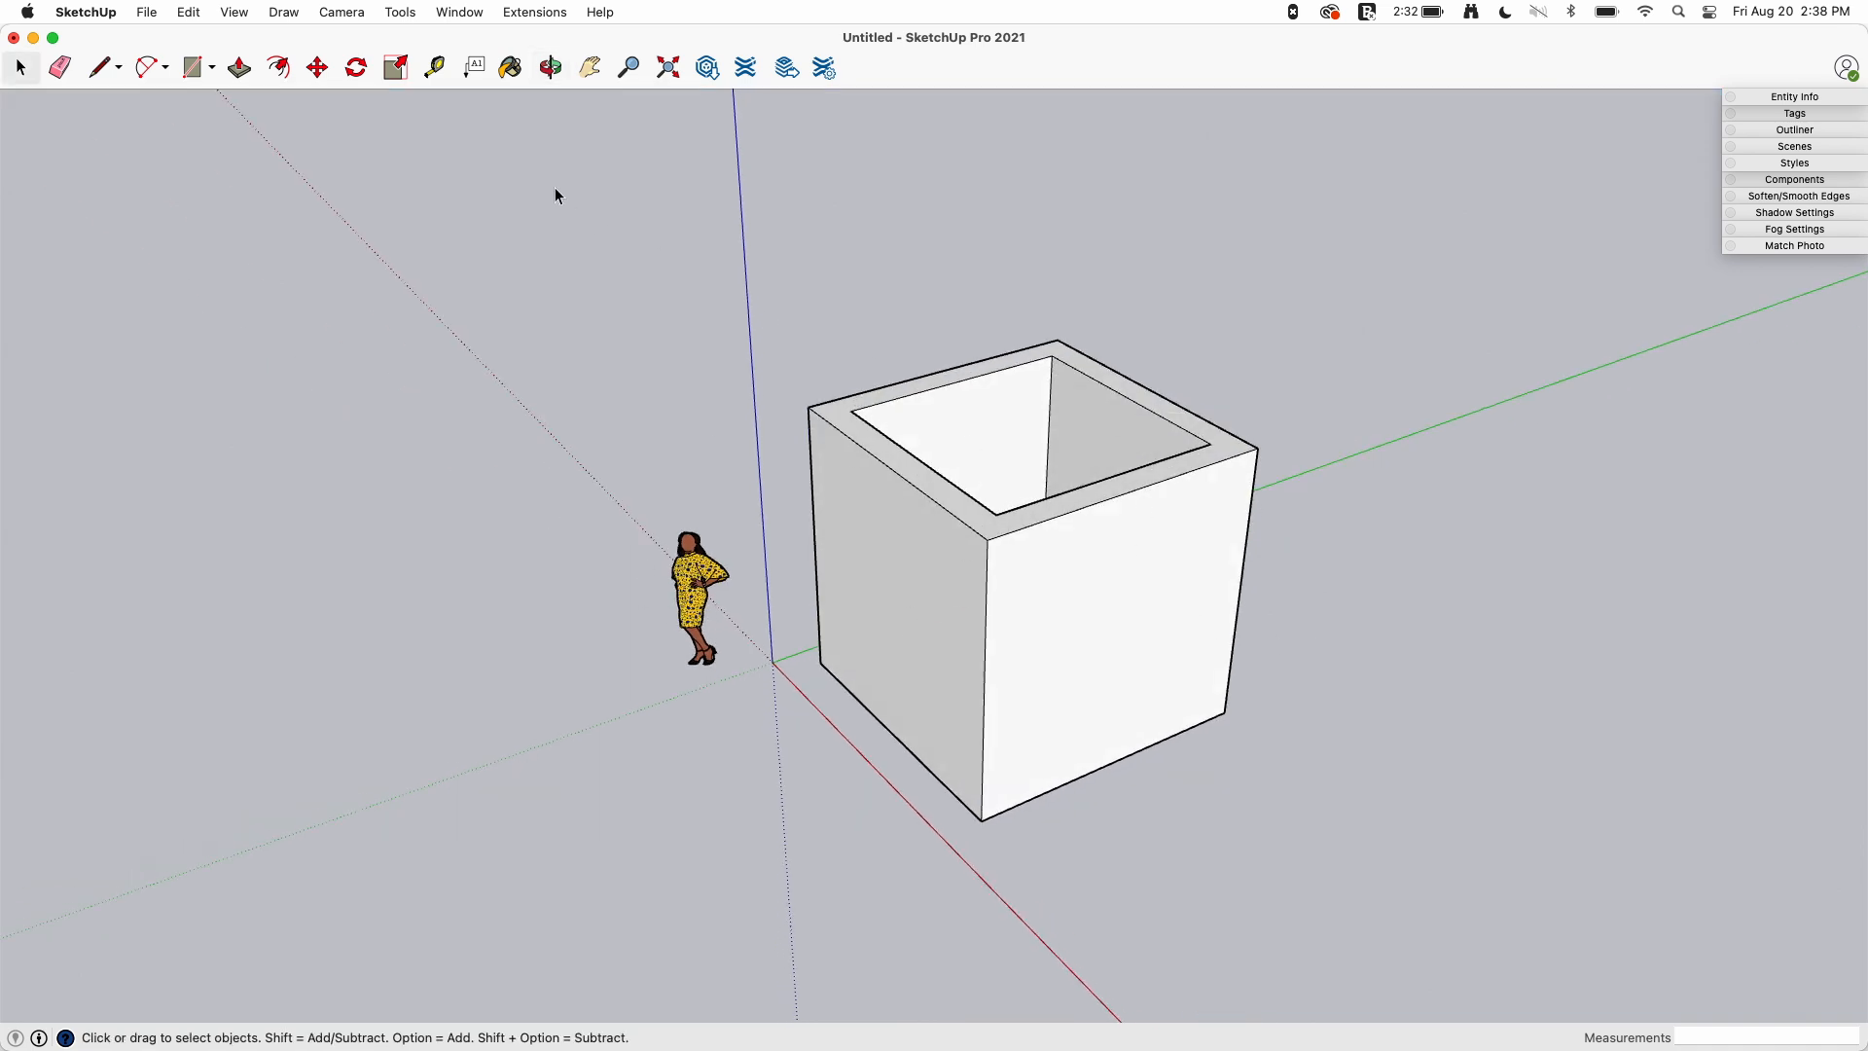
{"action": "left_click", "coordinate": [341, 11]}
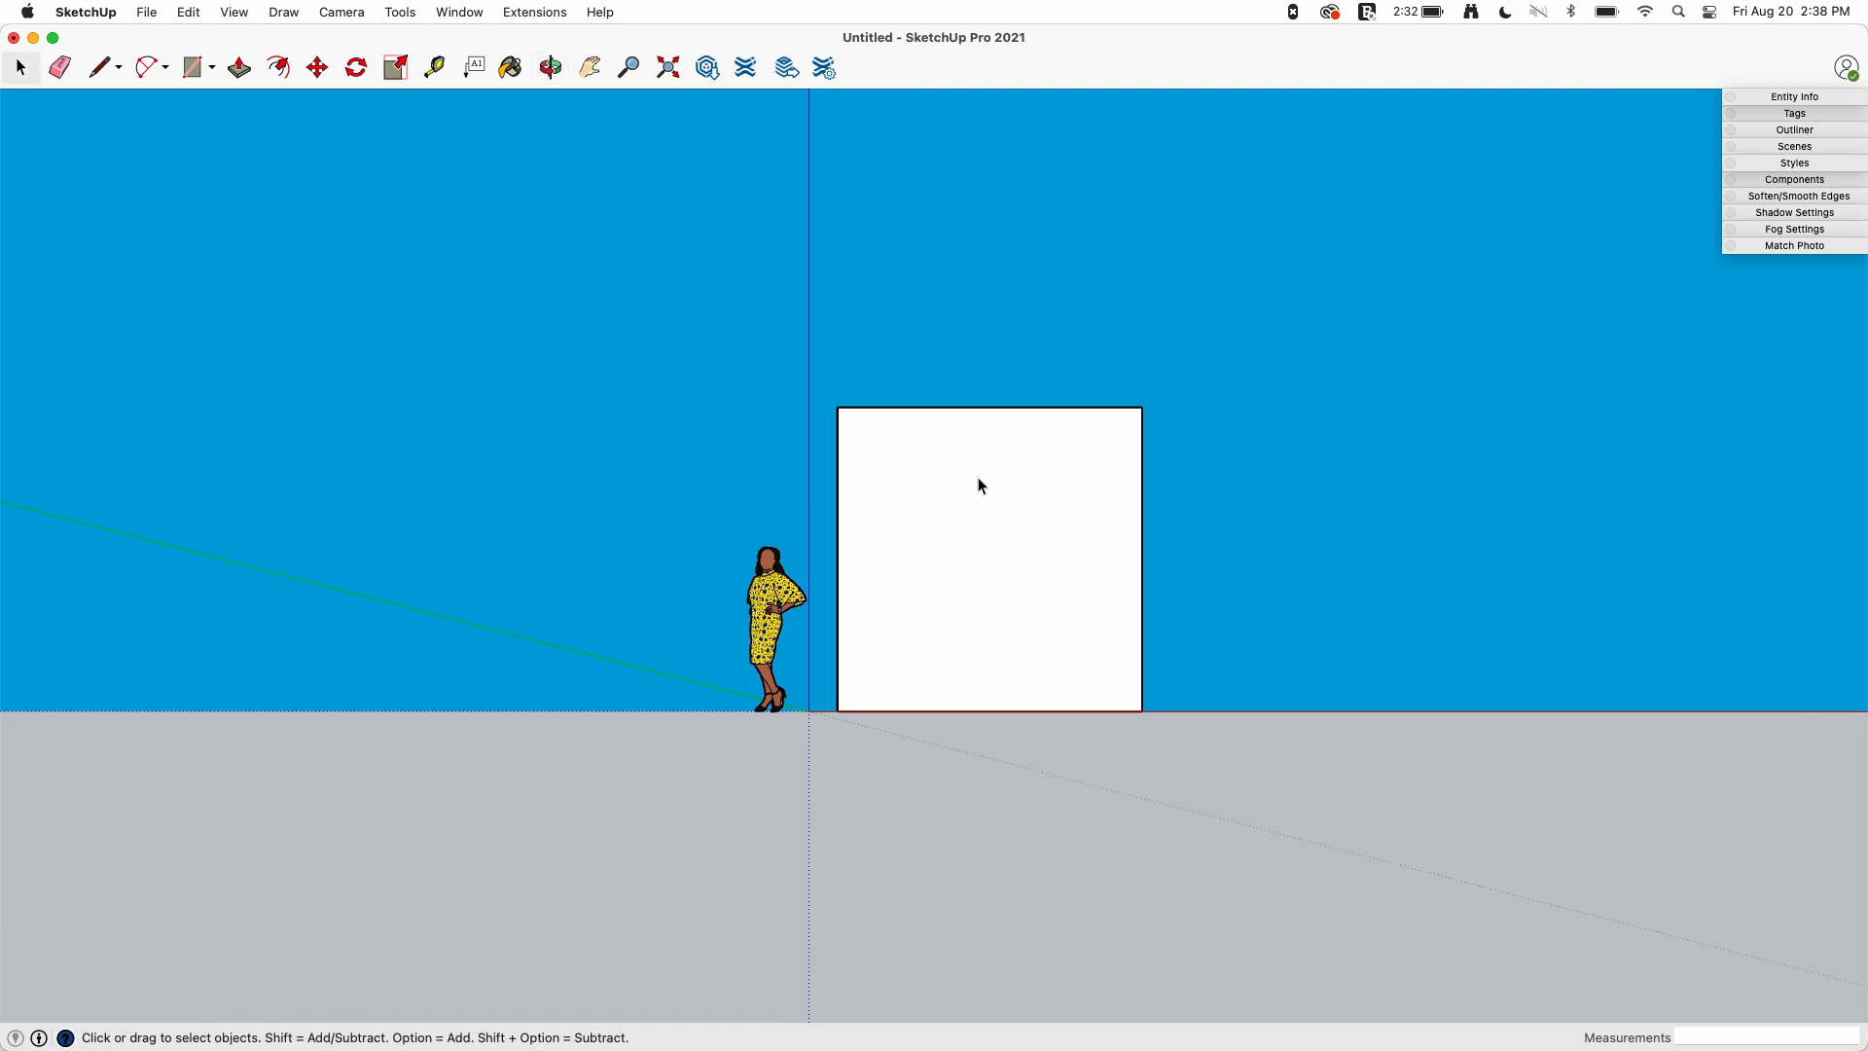
{"action": "mouse_move", "coordinate": [987, 409]}
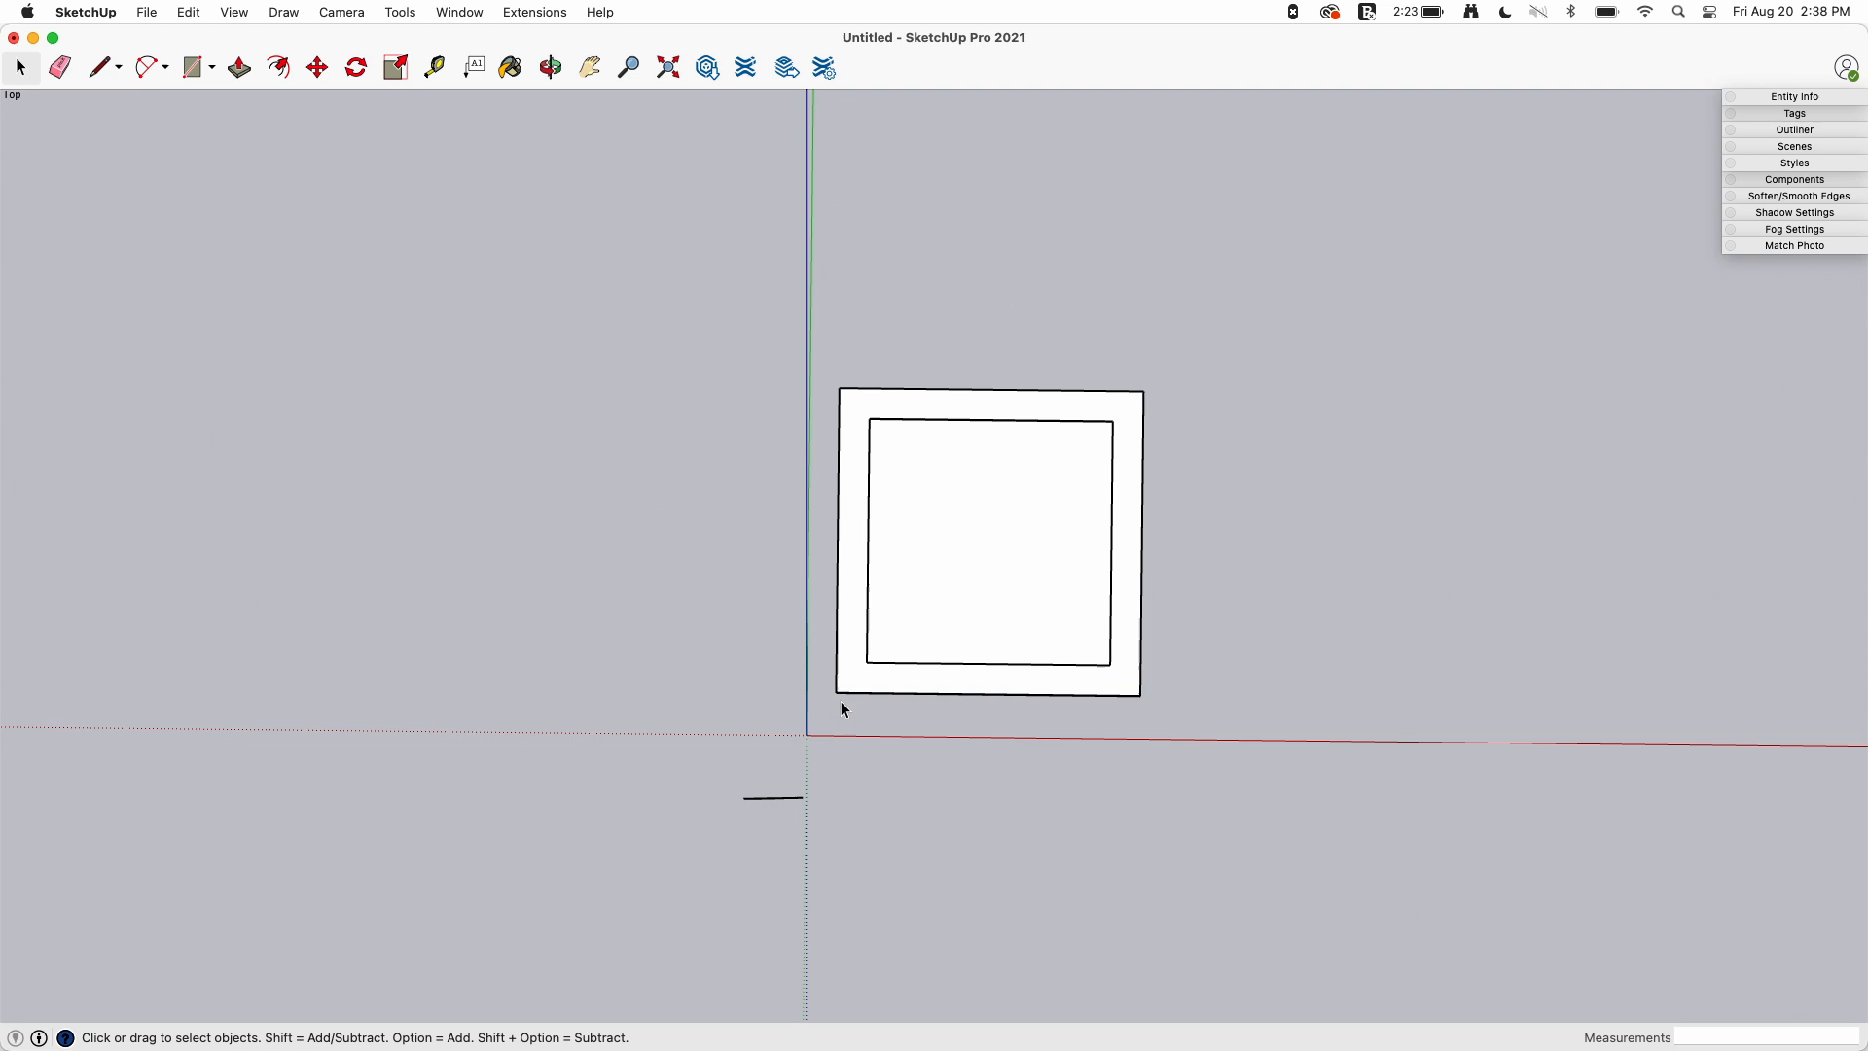
{"action": "mouse_move", "coordinate": [1033, 630]}
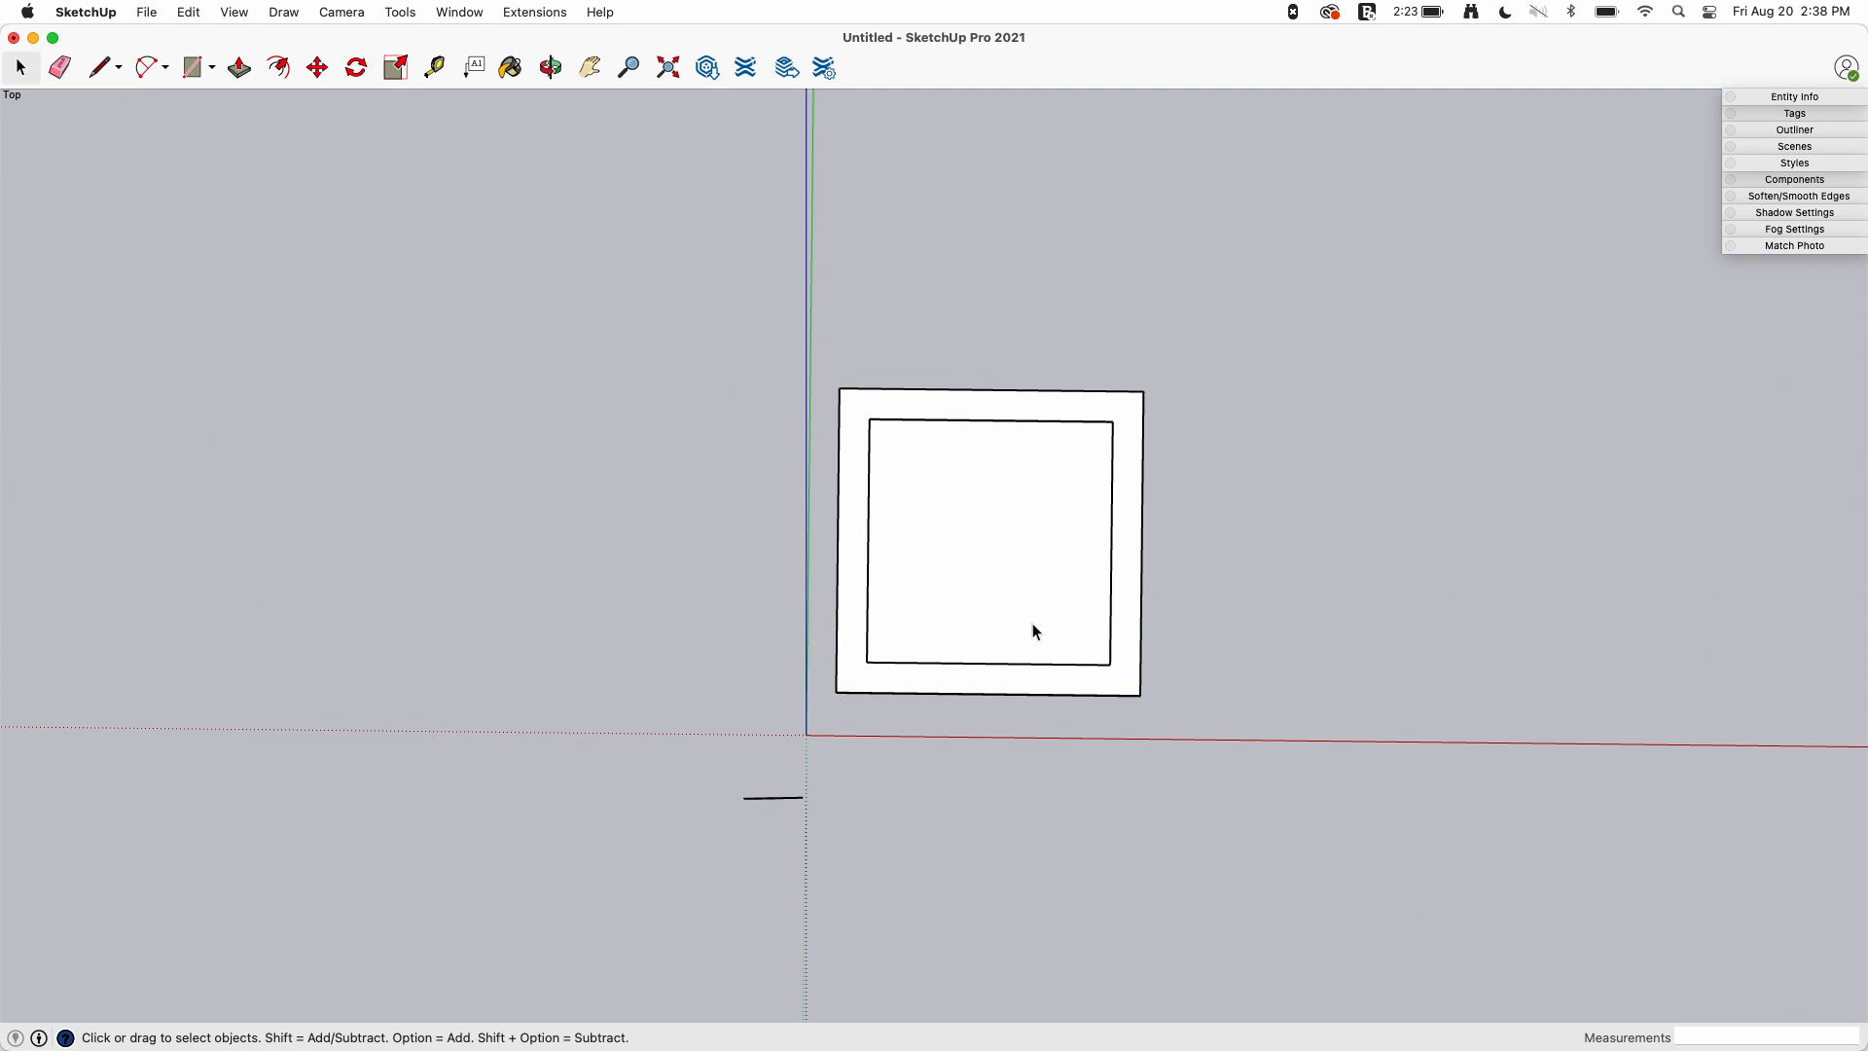
{"action": "mouse_move", "coordinate": [940, 705]}
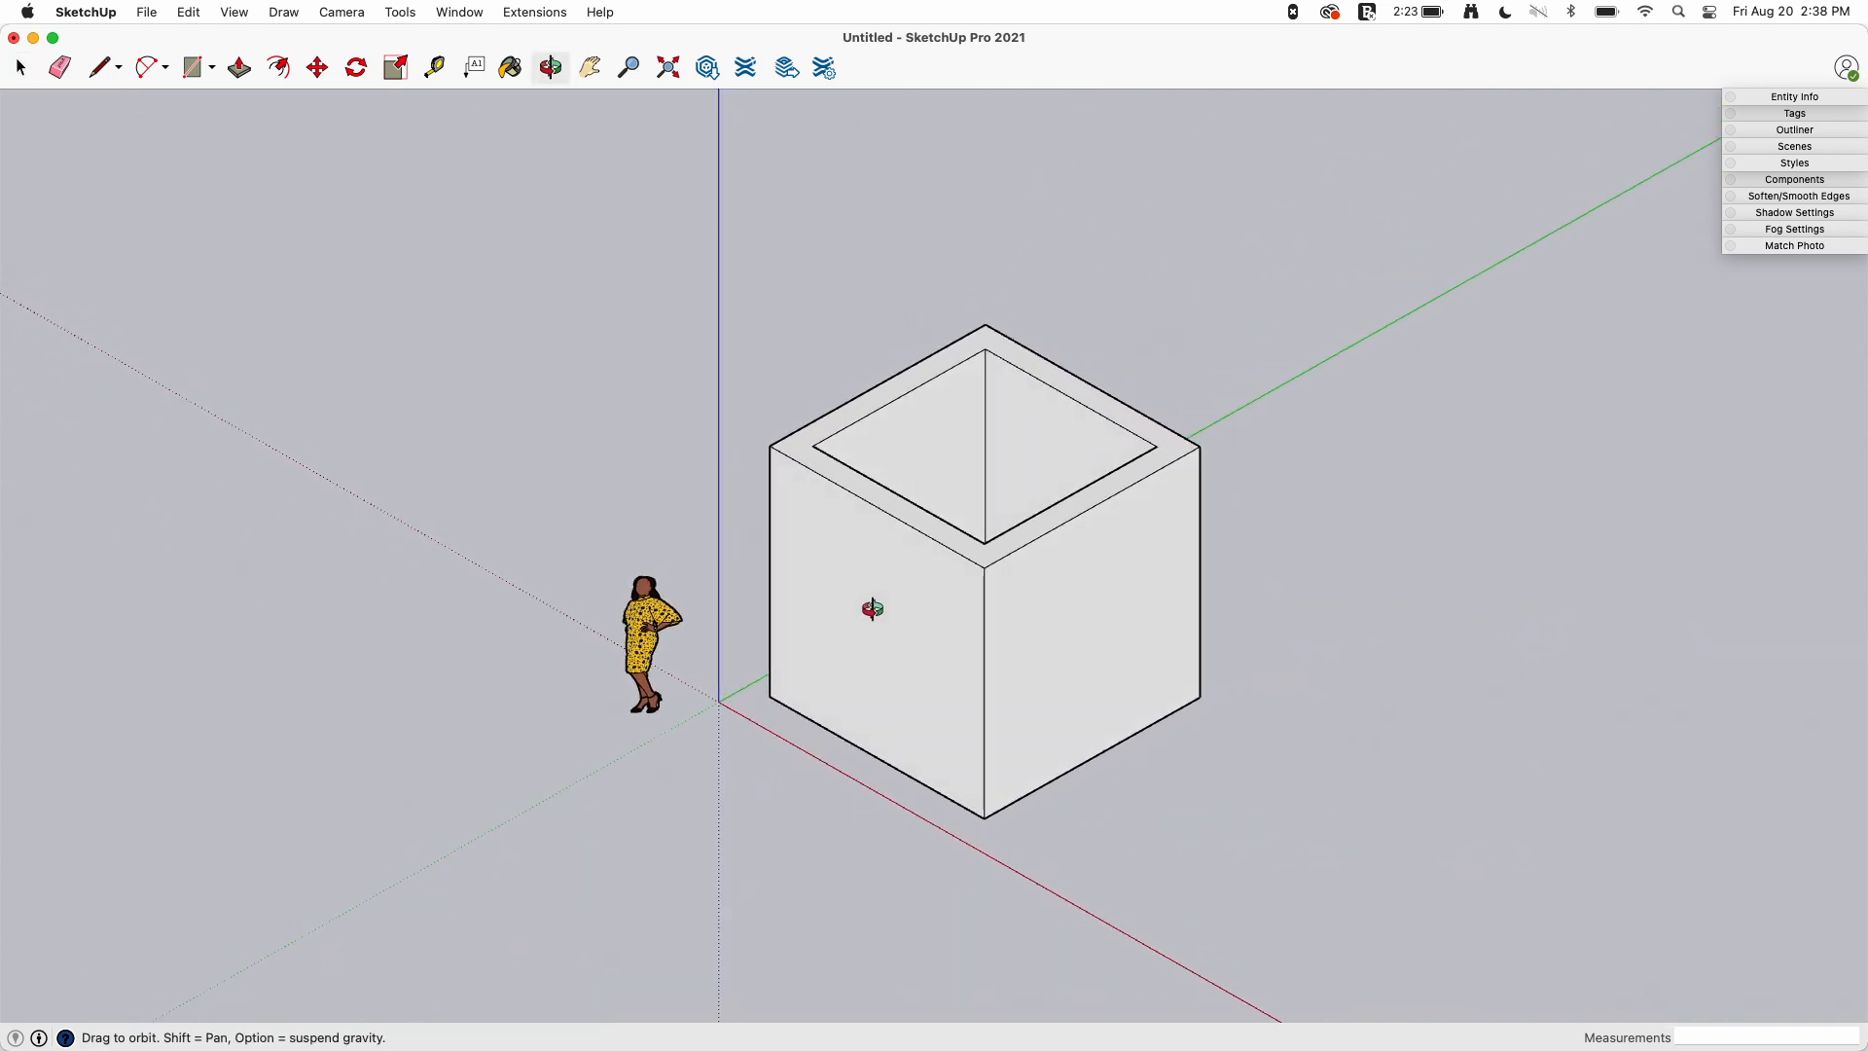
{"action": "left_click", "coordinate": [19, 66]}
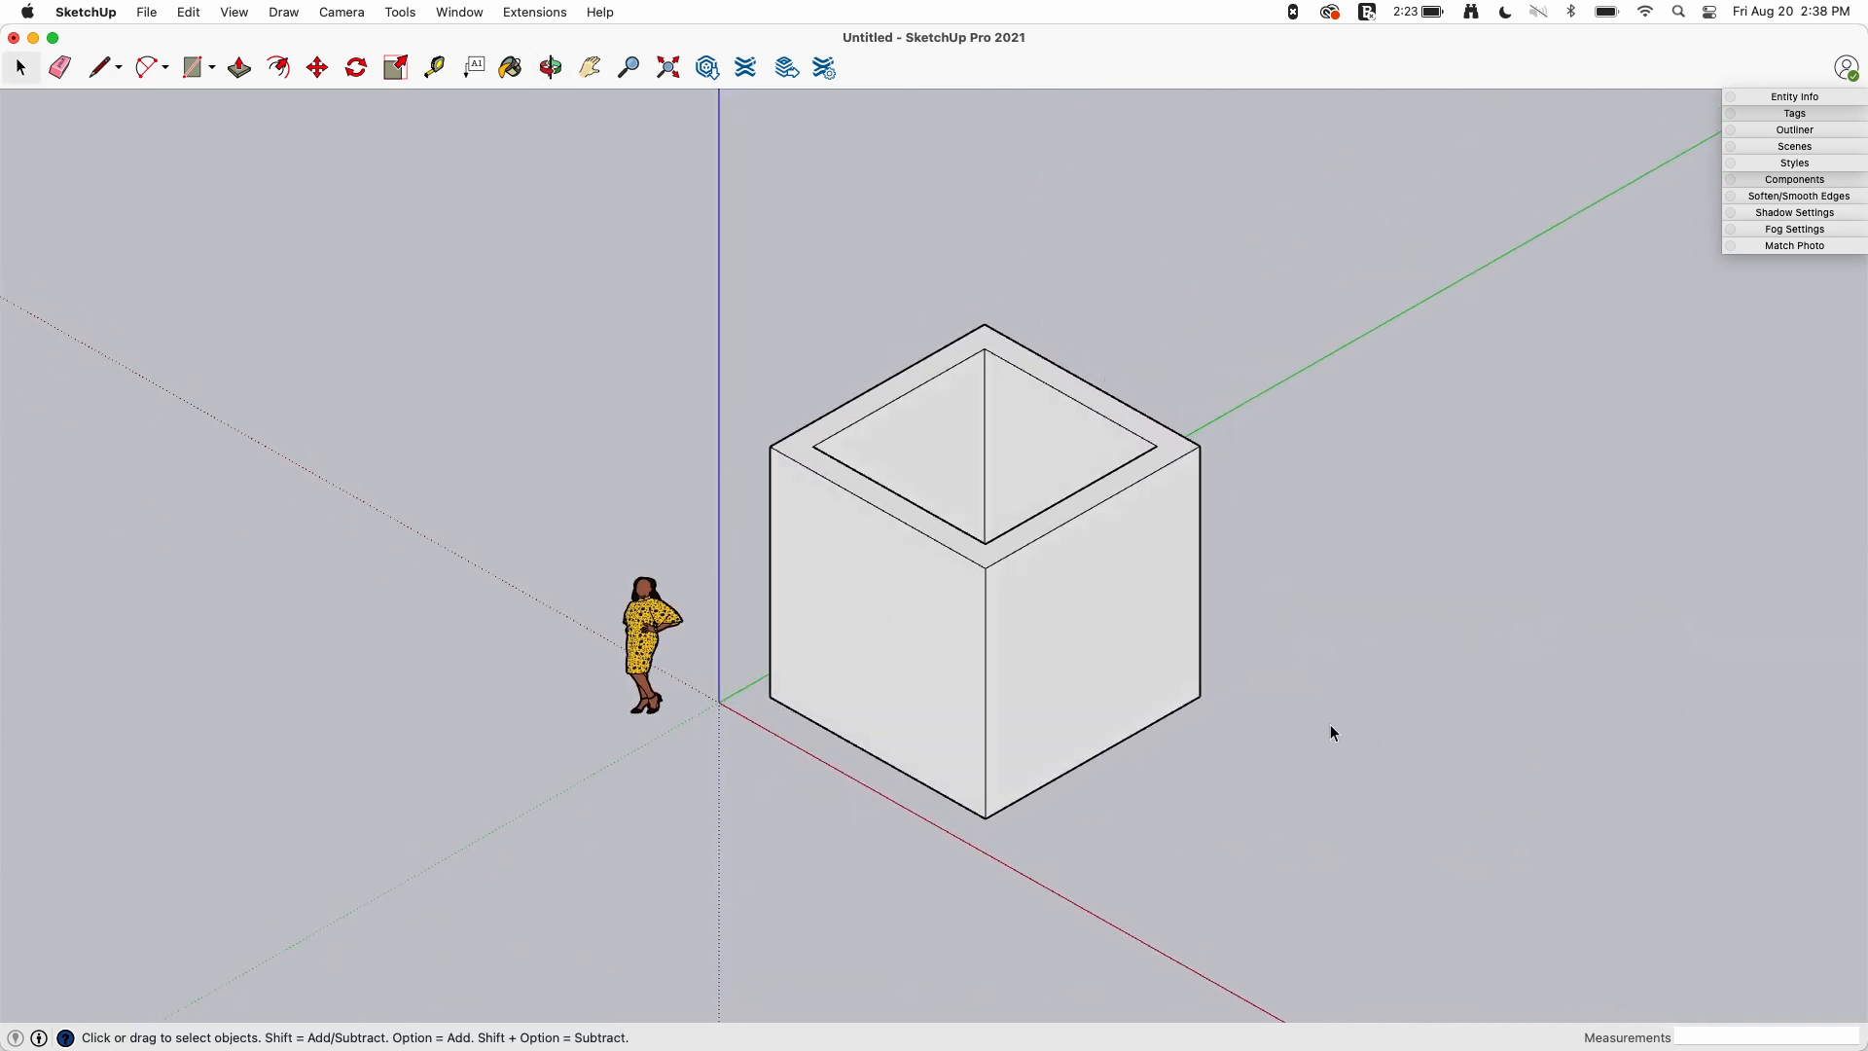
{"action": "mouse_move", "coordinate": [1028, 484]}
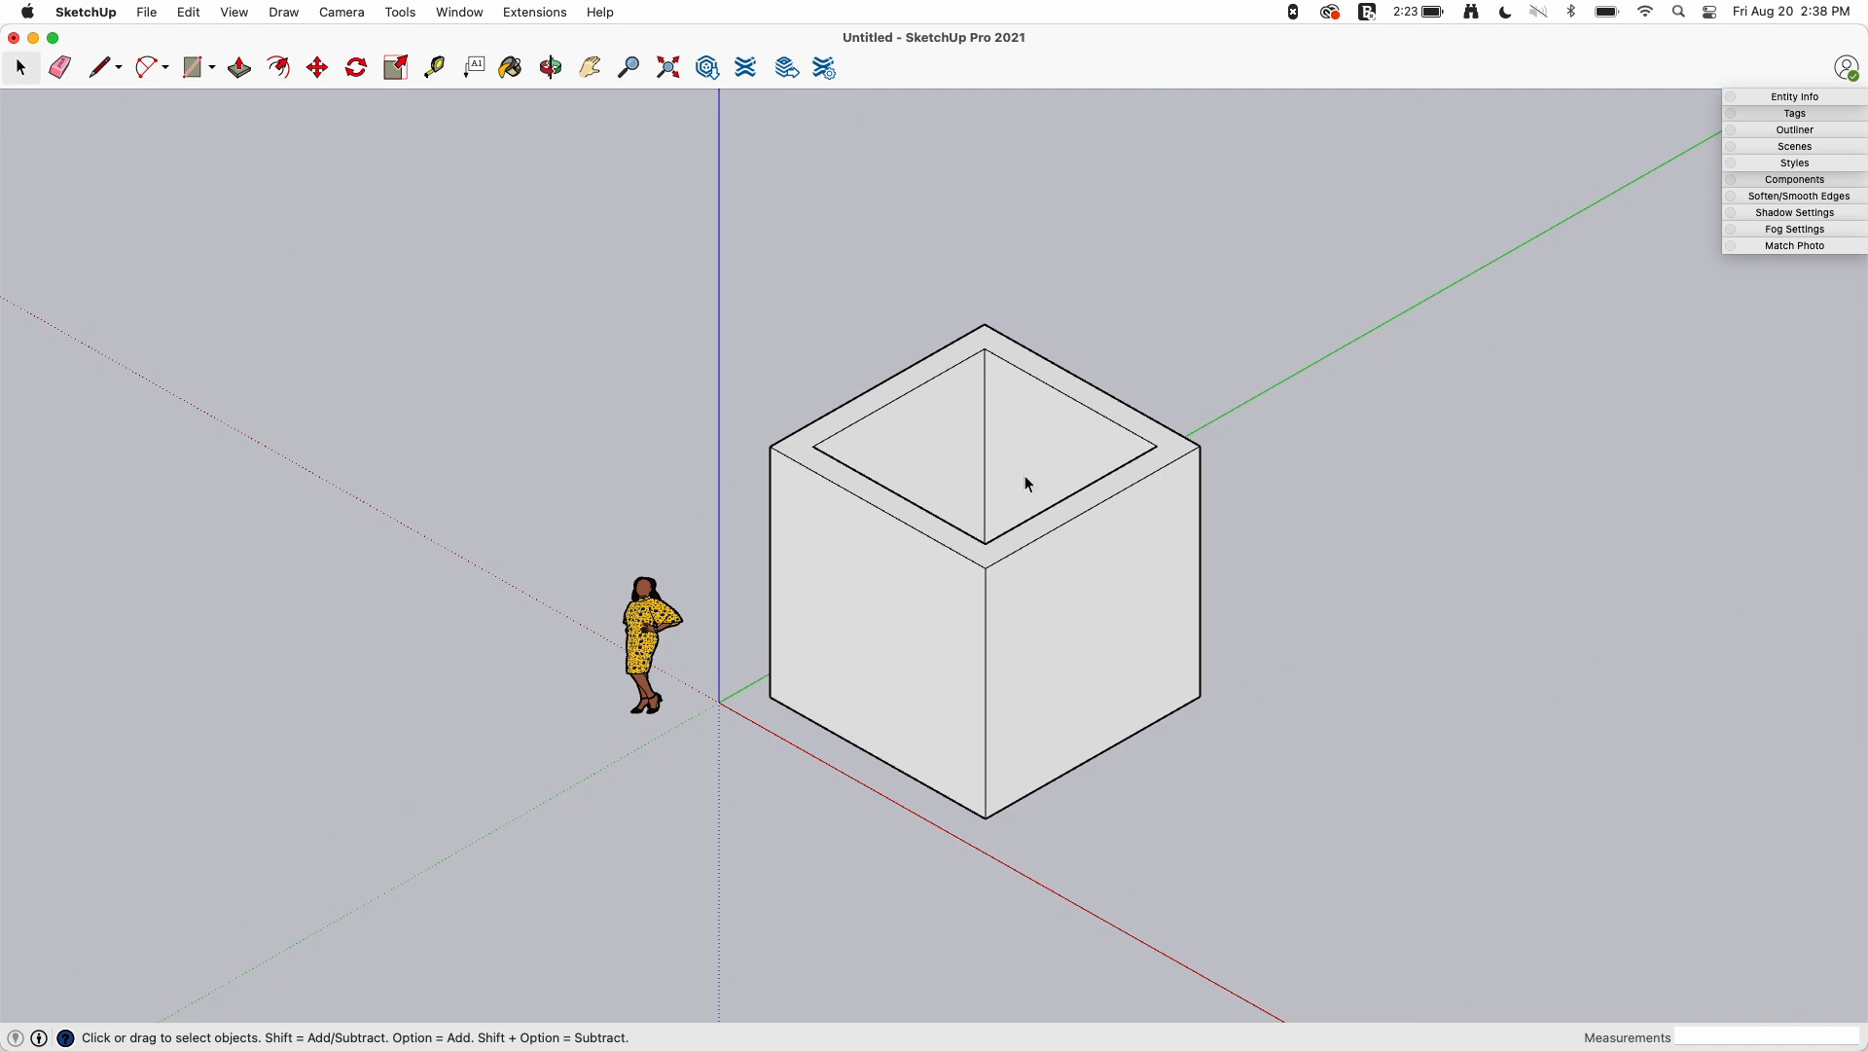
{"action": "mouse_move", "coordinate": [808, 564]}
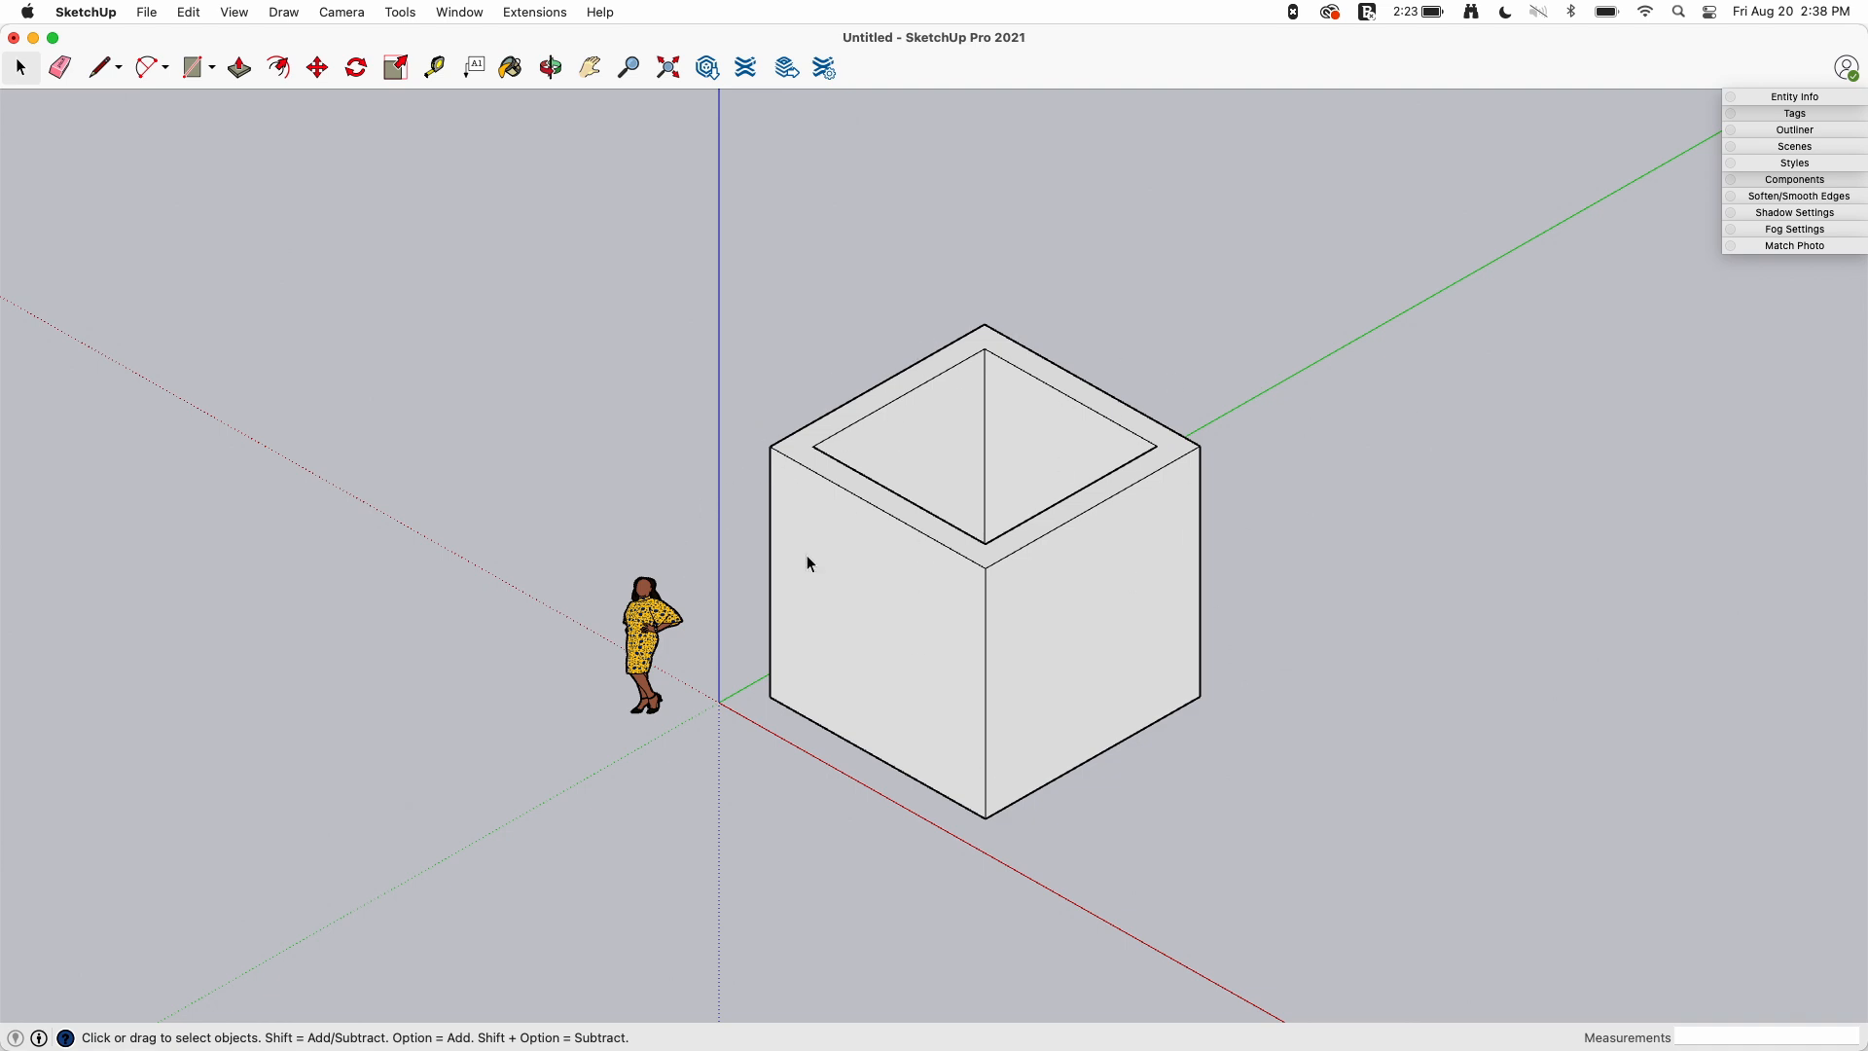
{"action": "mouse_move", "coordinate": [1329, 475]}
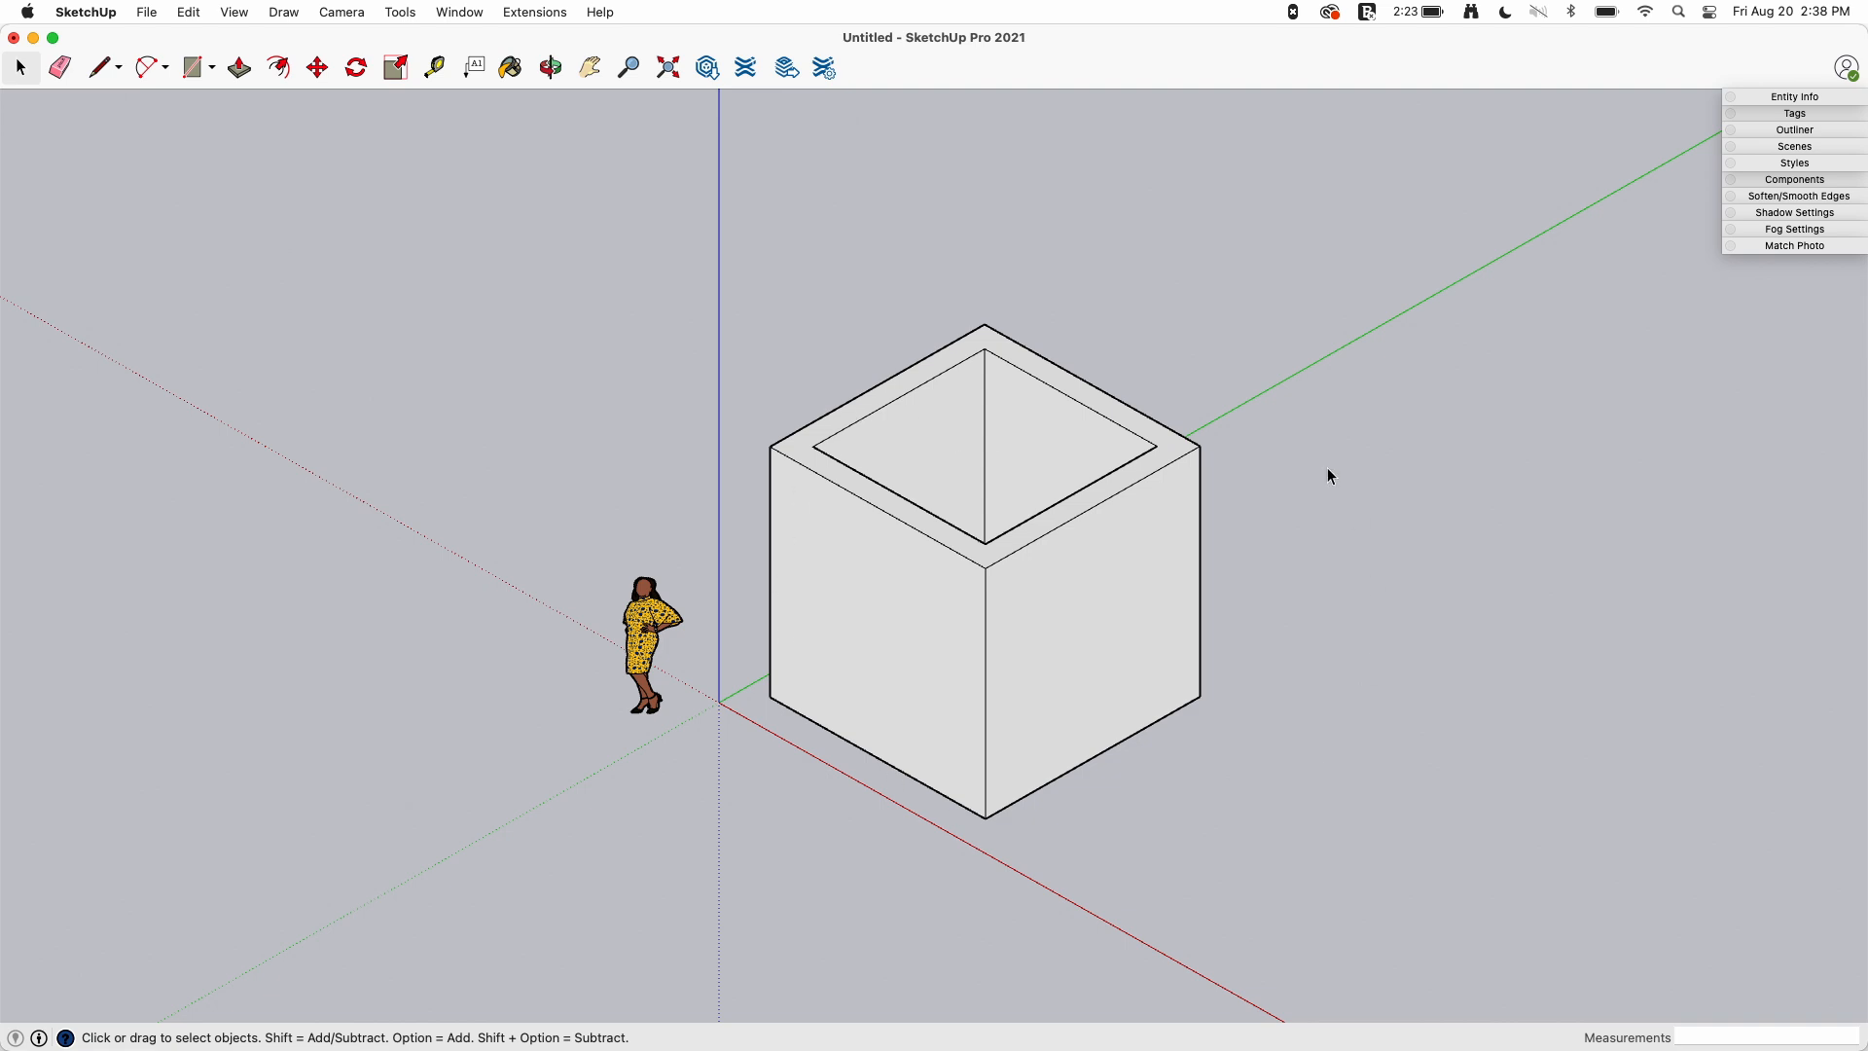
{"action": "mouse_move", "coordinate": [856, 570]}
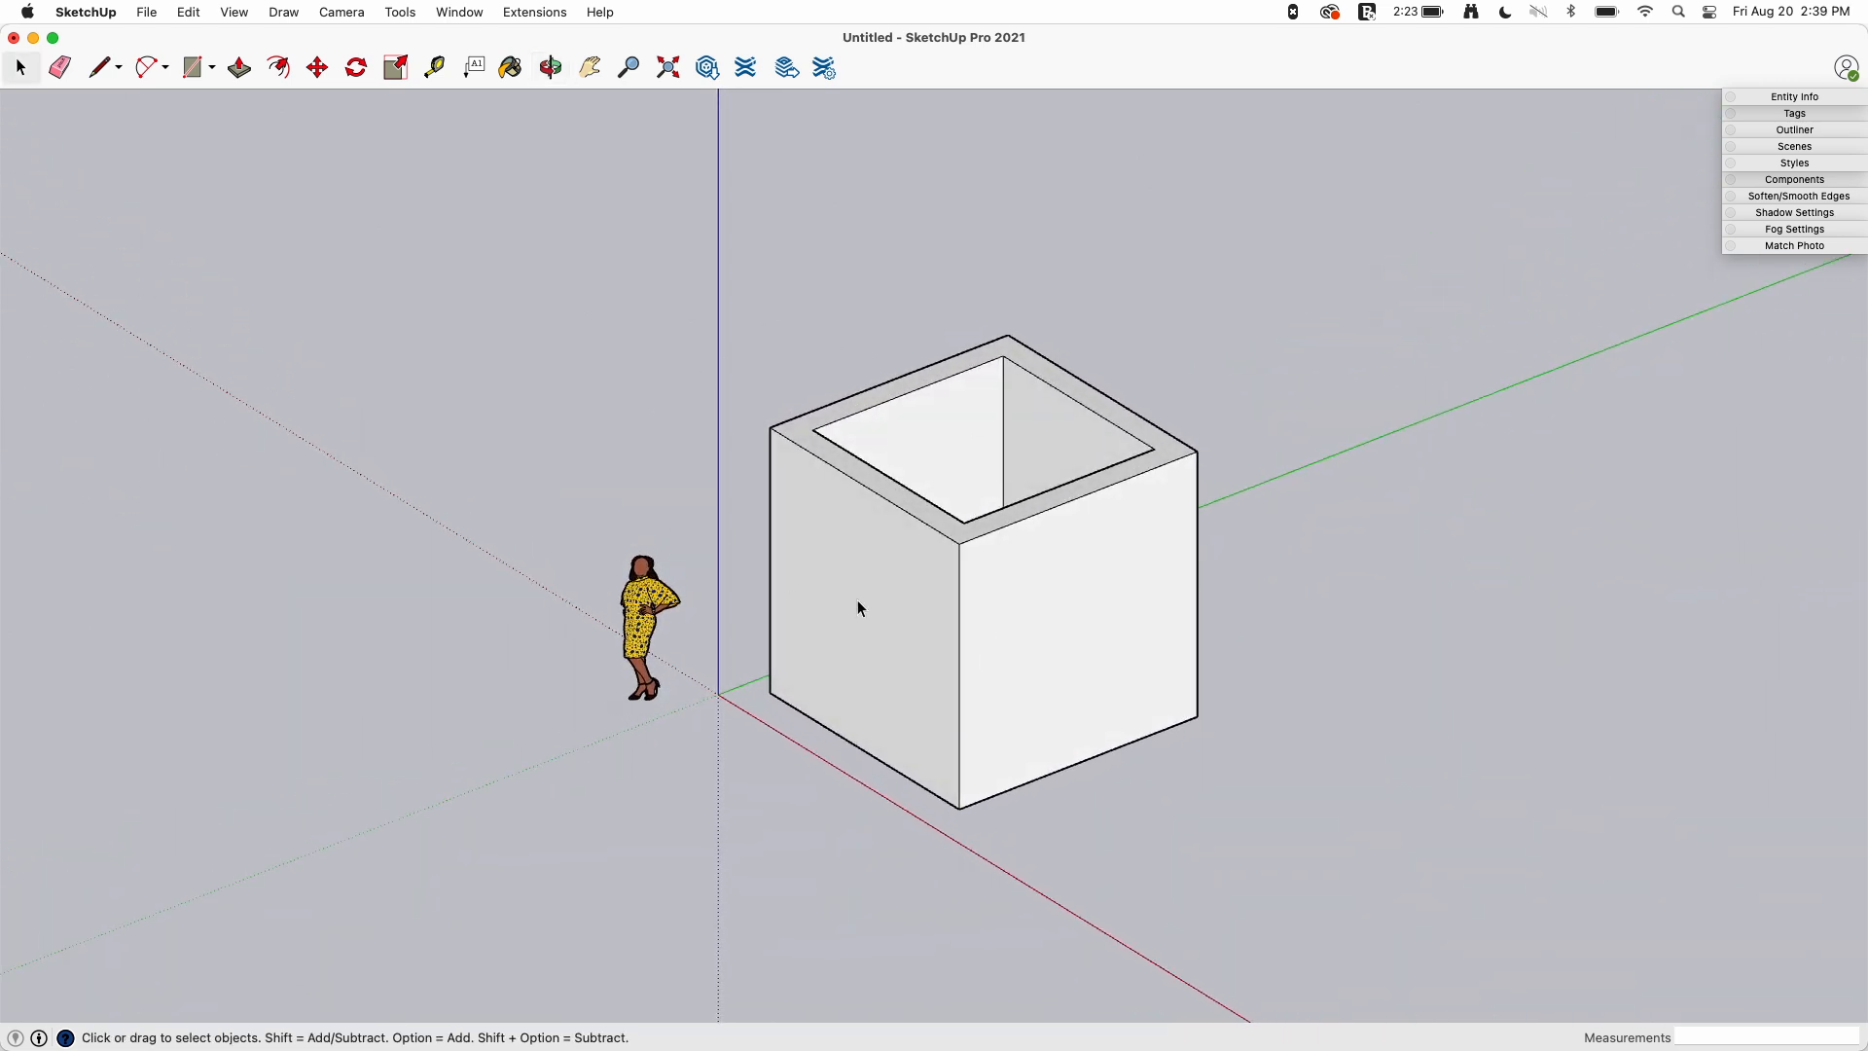
{"action": "mouse_move", "coordinate": [316, 21]}
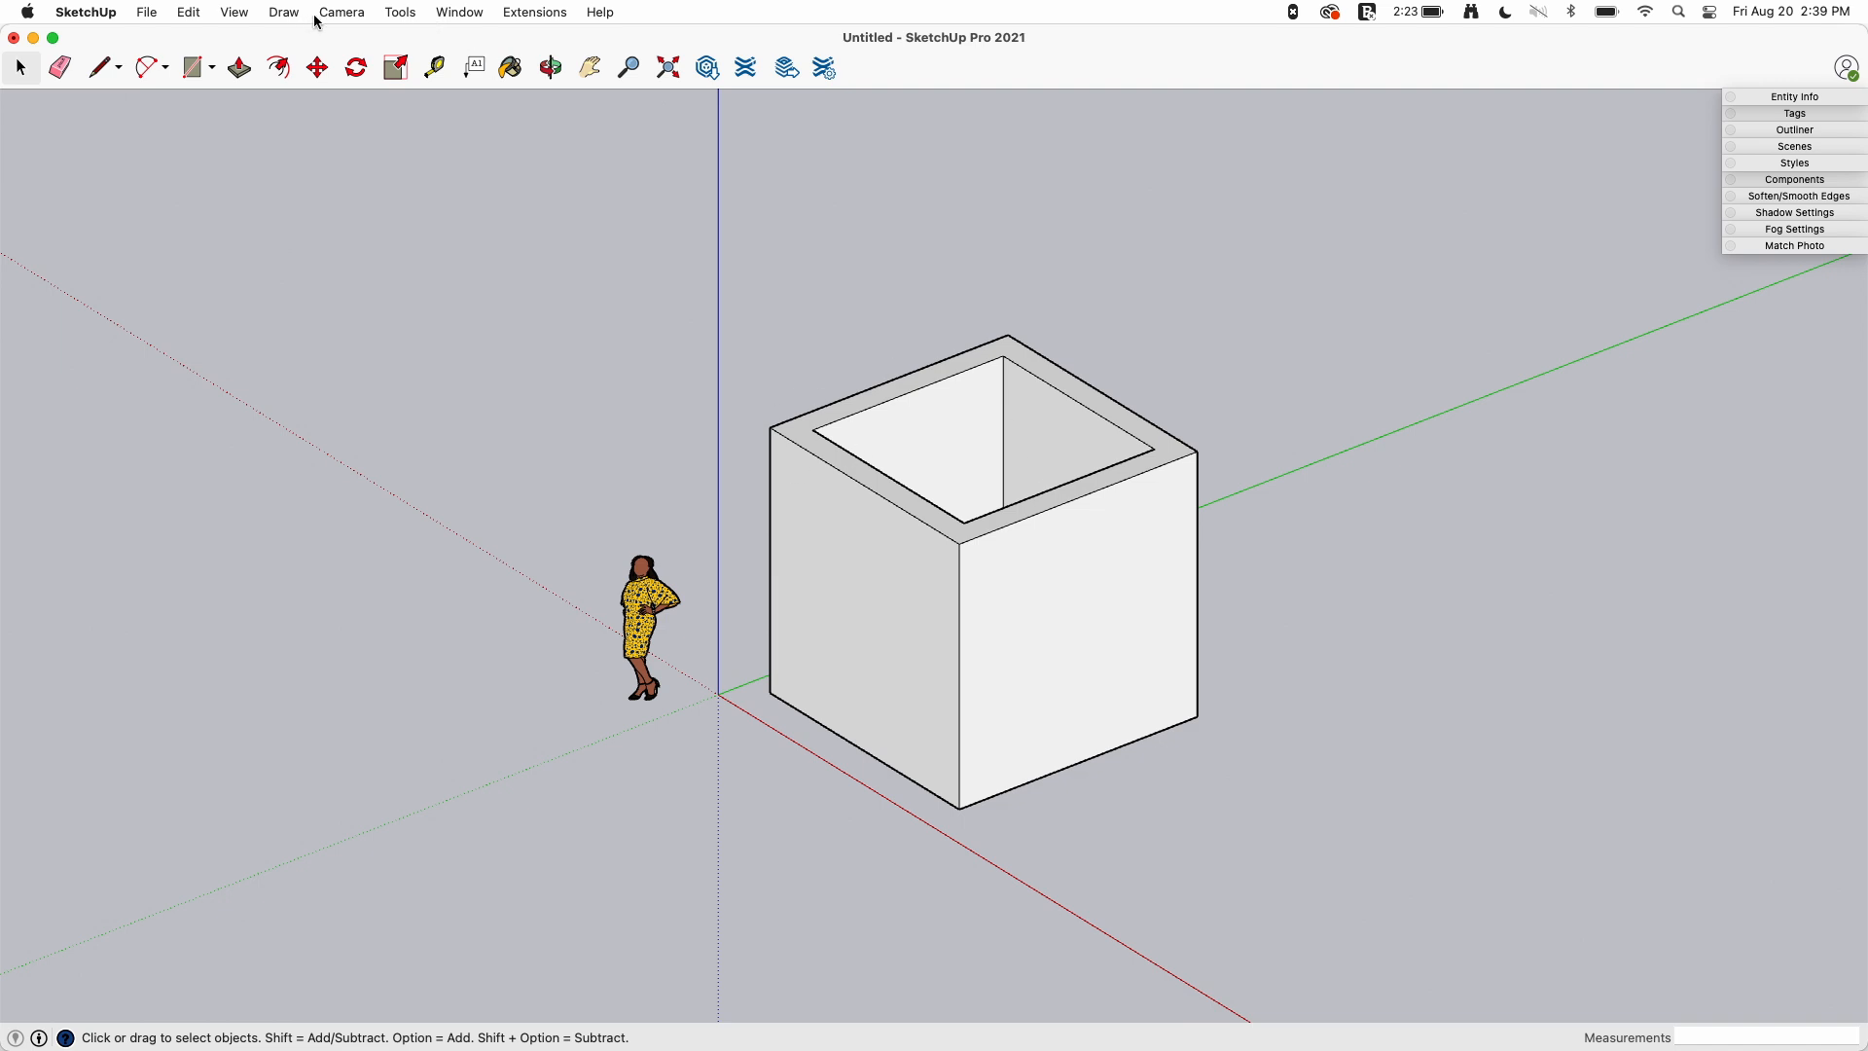
Return the camera to Perspective and zoom toward the cube for a closer oblique view
{"action": "left_click", "coordinate": [340, 12]}
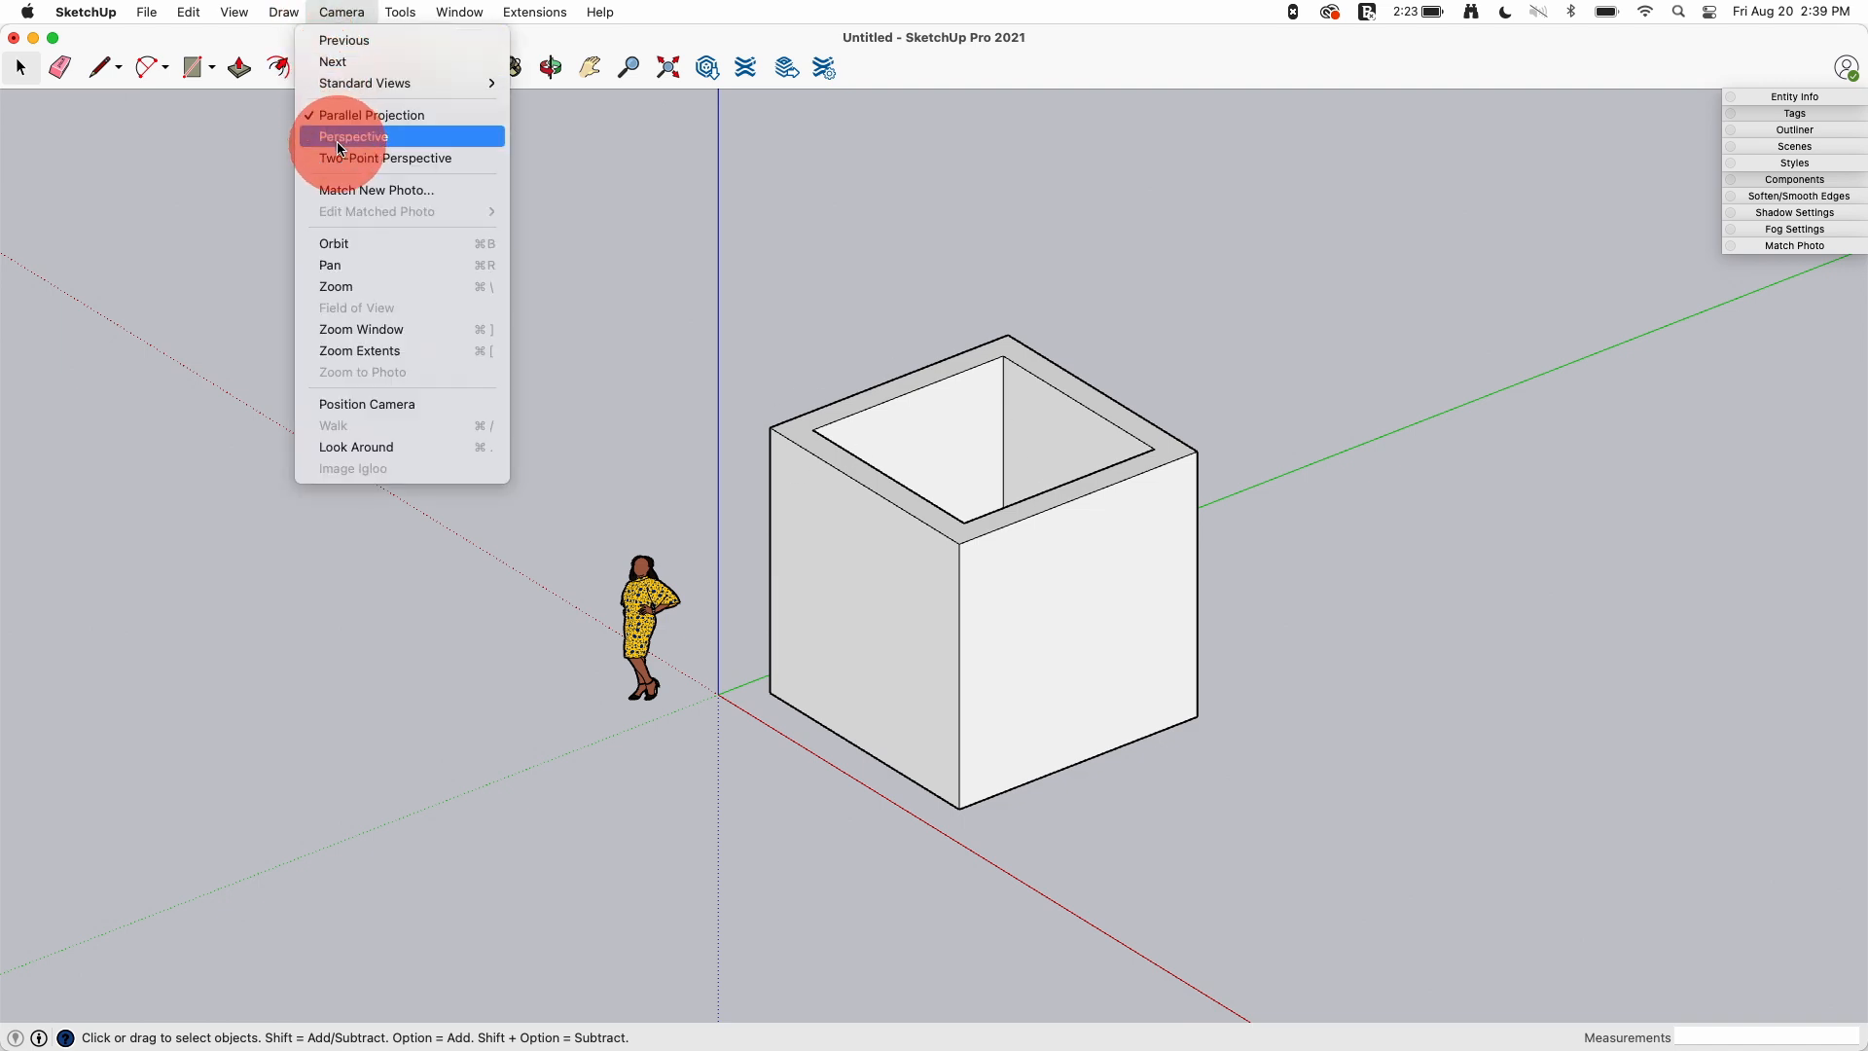
{"action": "left_click", "coordinate": [352, 136]}
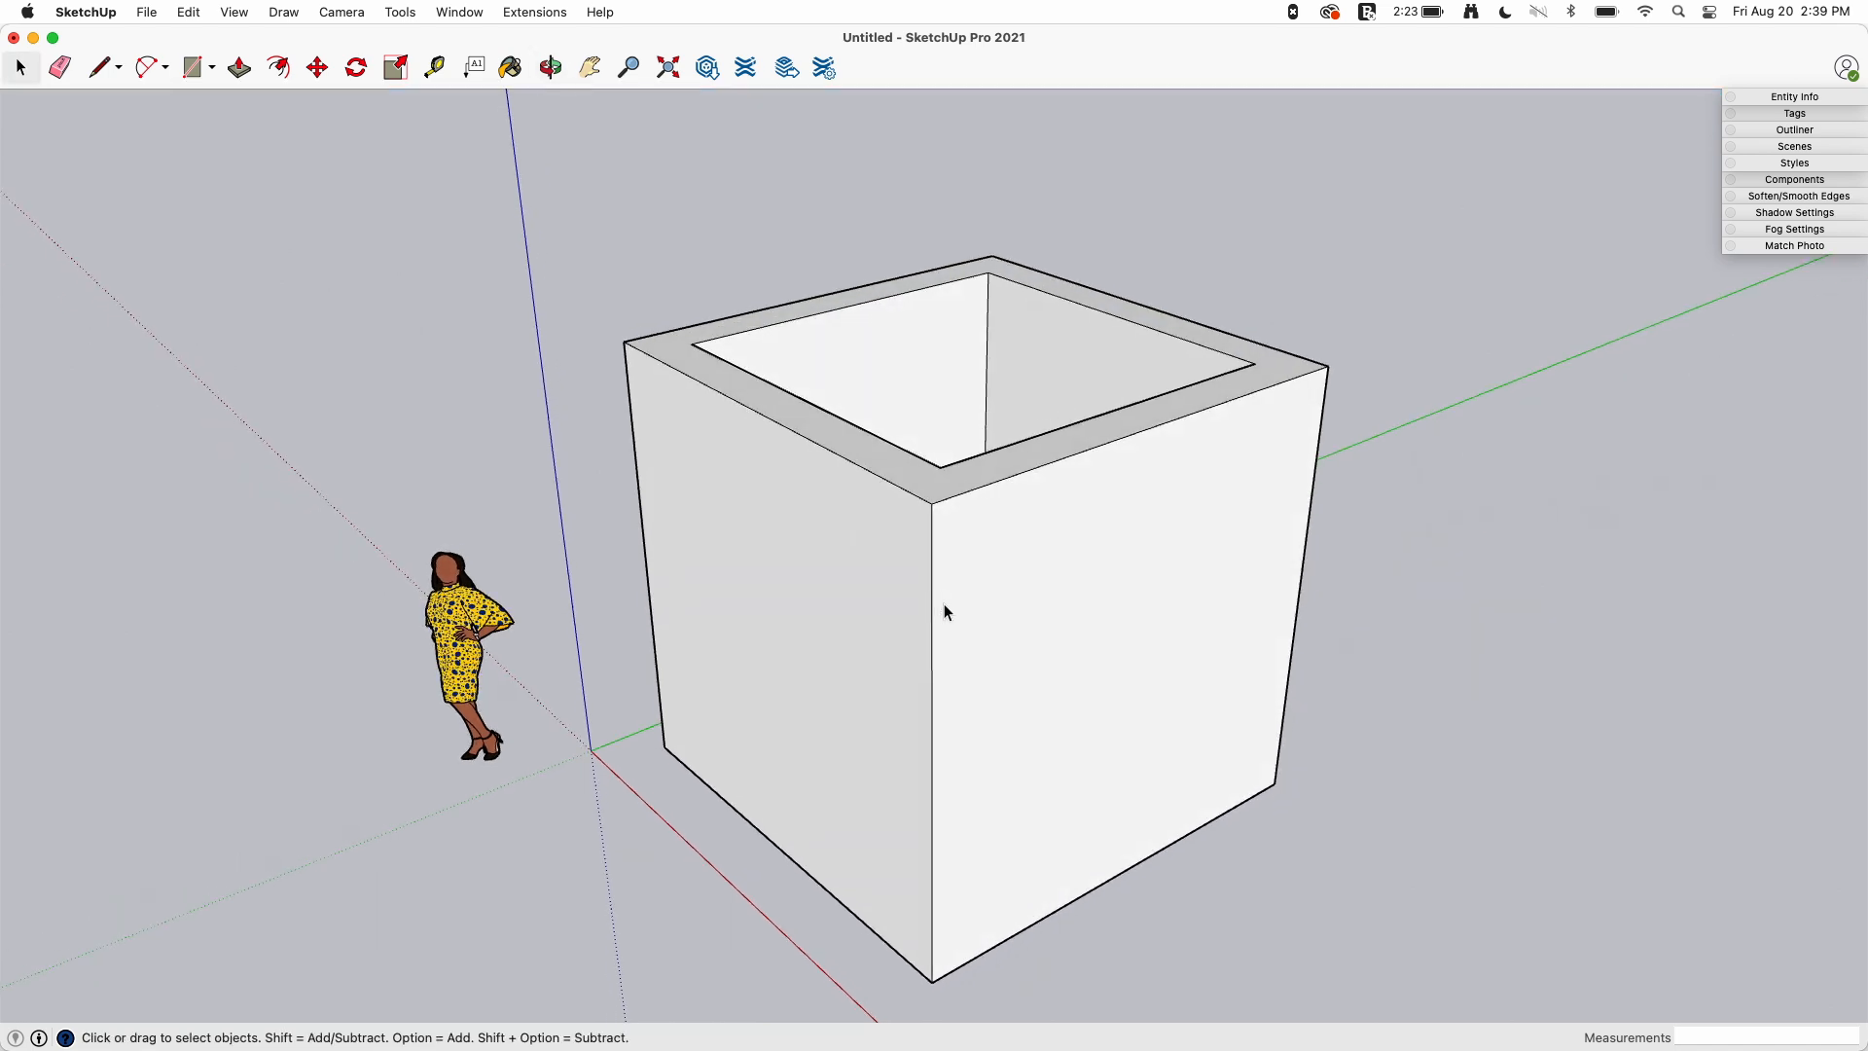
{"action": "scroll", "scroll_direction": "down", "scroll_amount": 3}
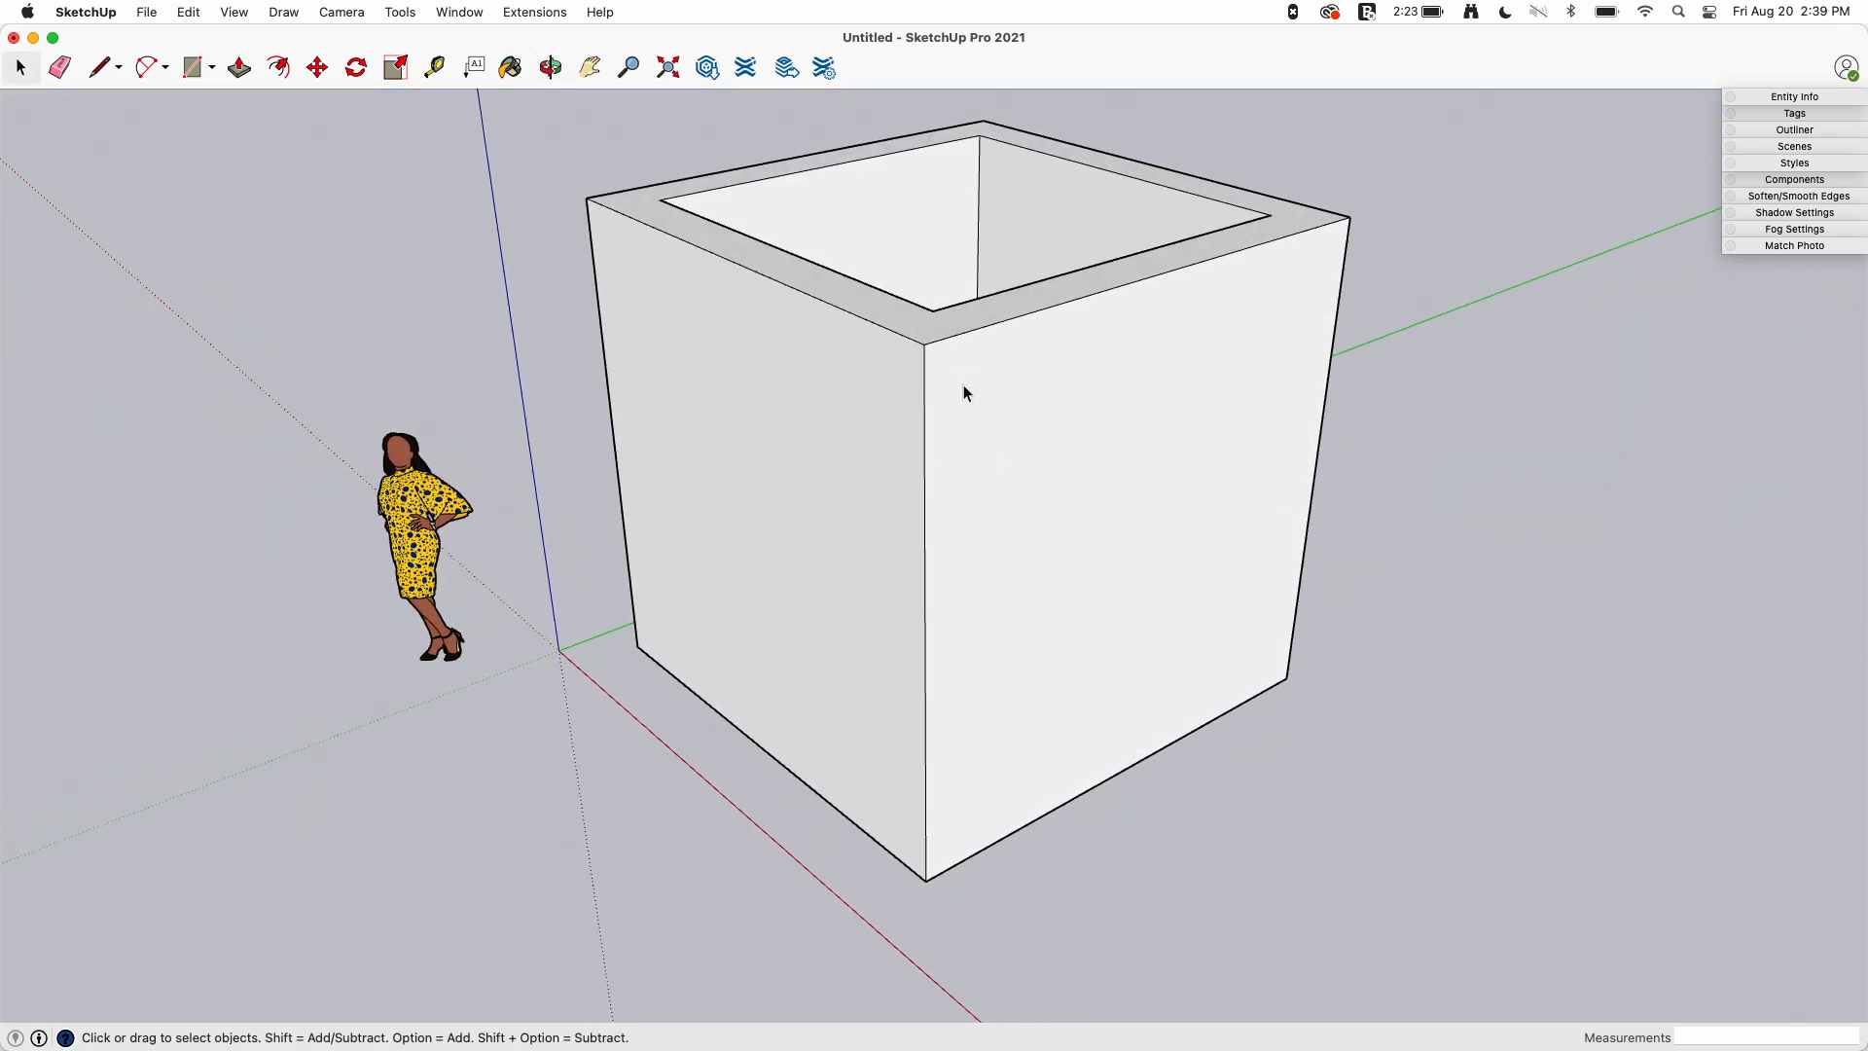
{"action": "mouse_move", "coordinate": [938, 688]}
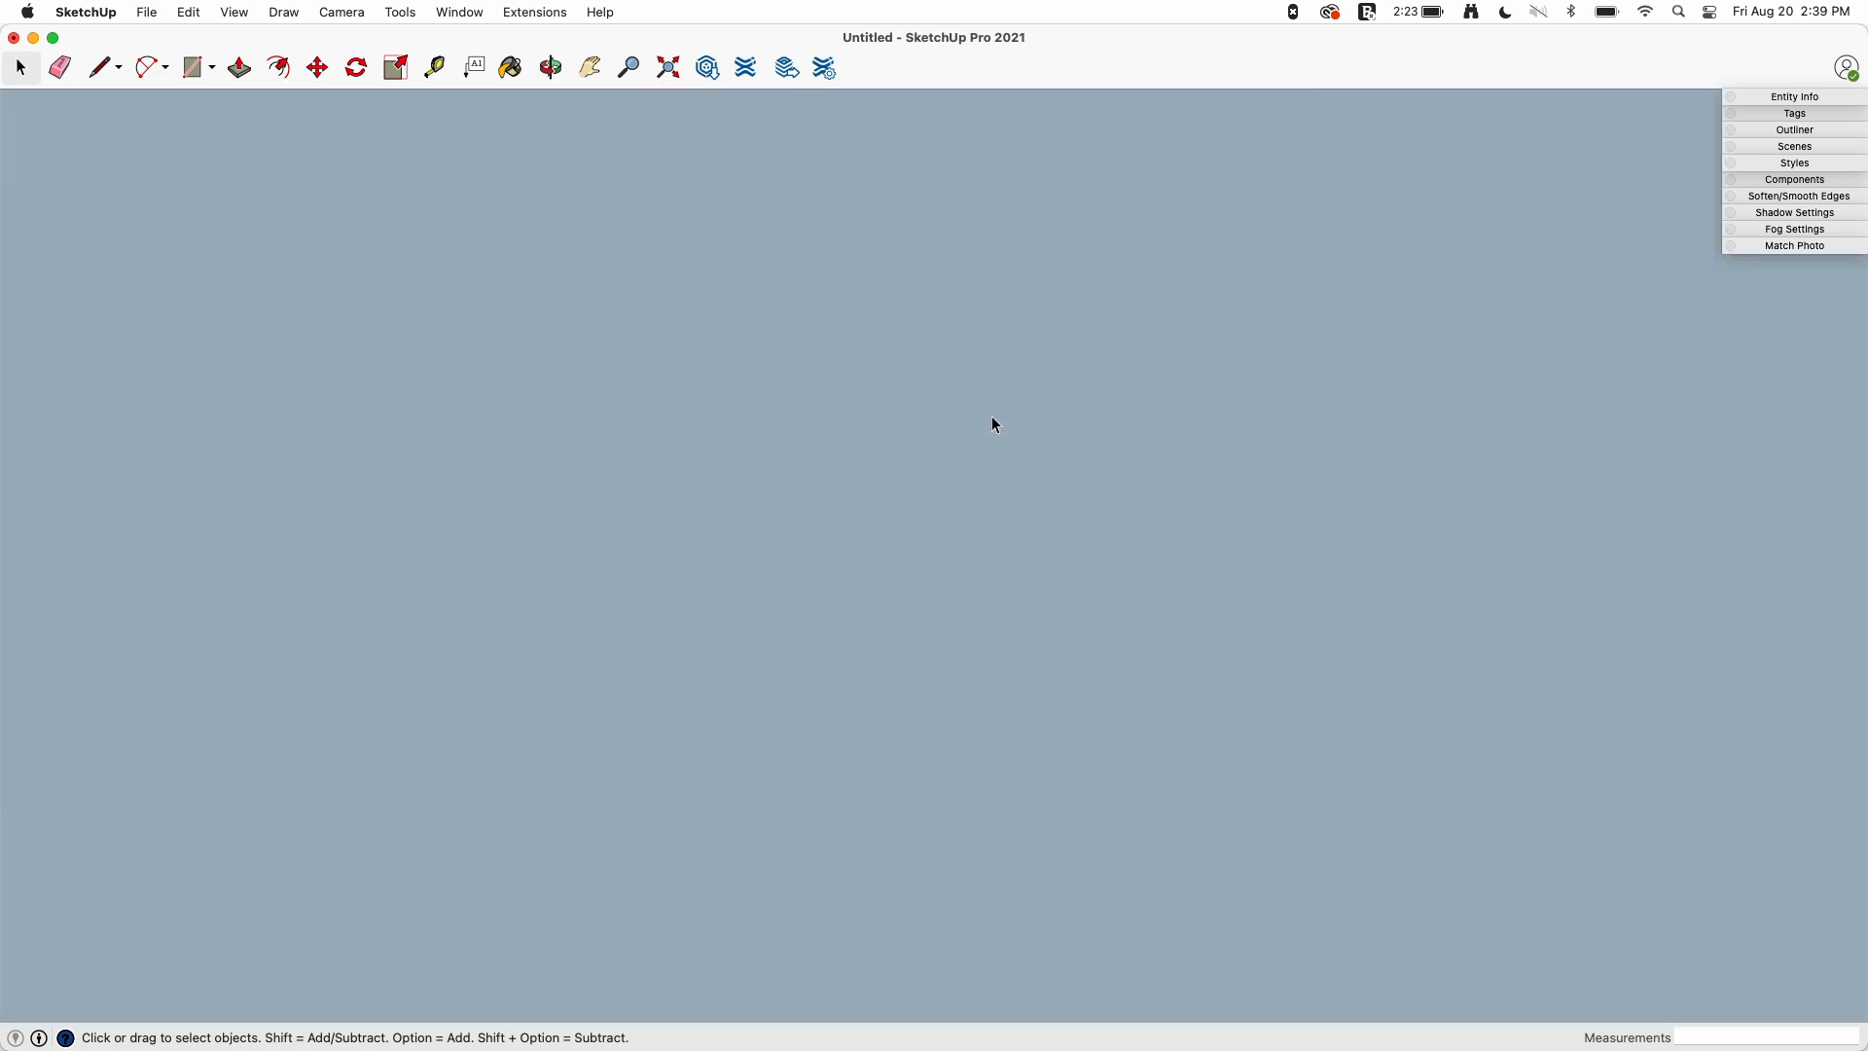
{"action": "left_click", "coordinate": [548, 66]}
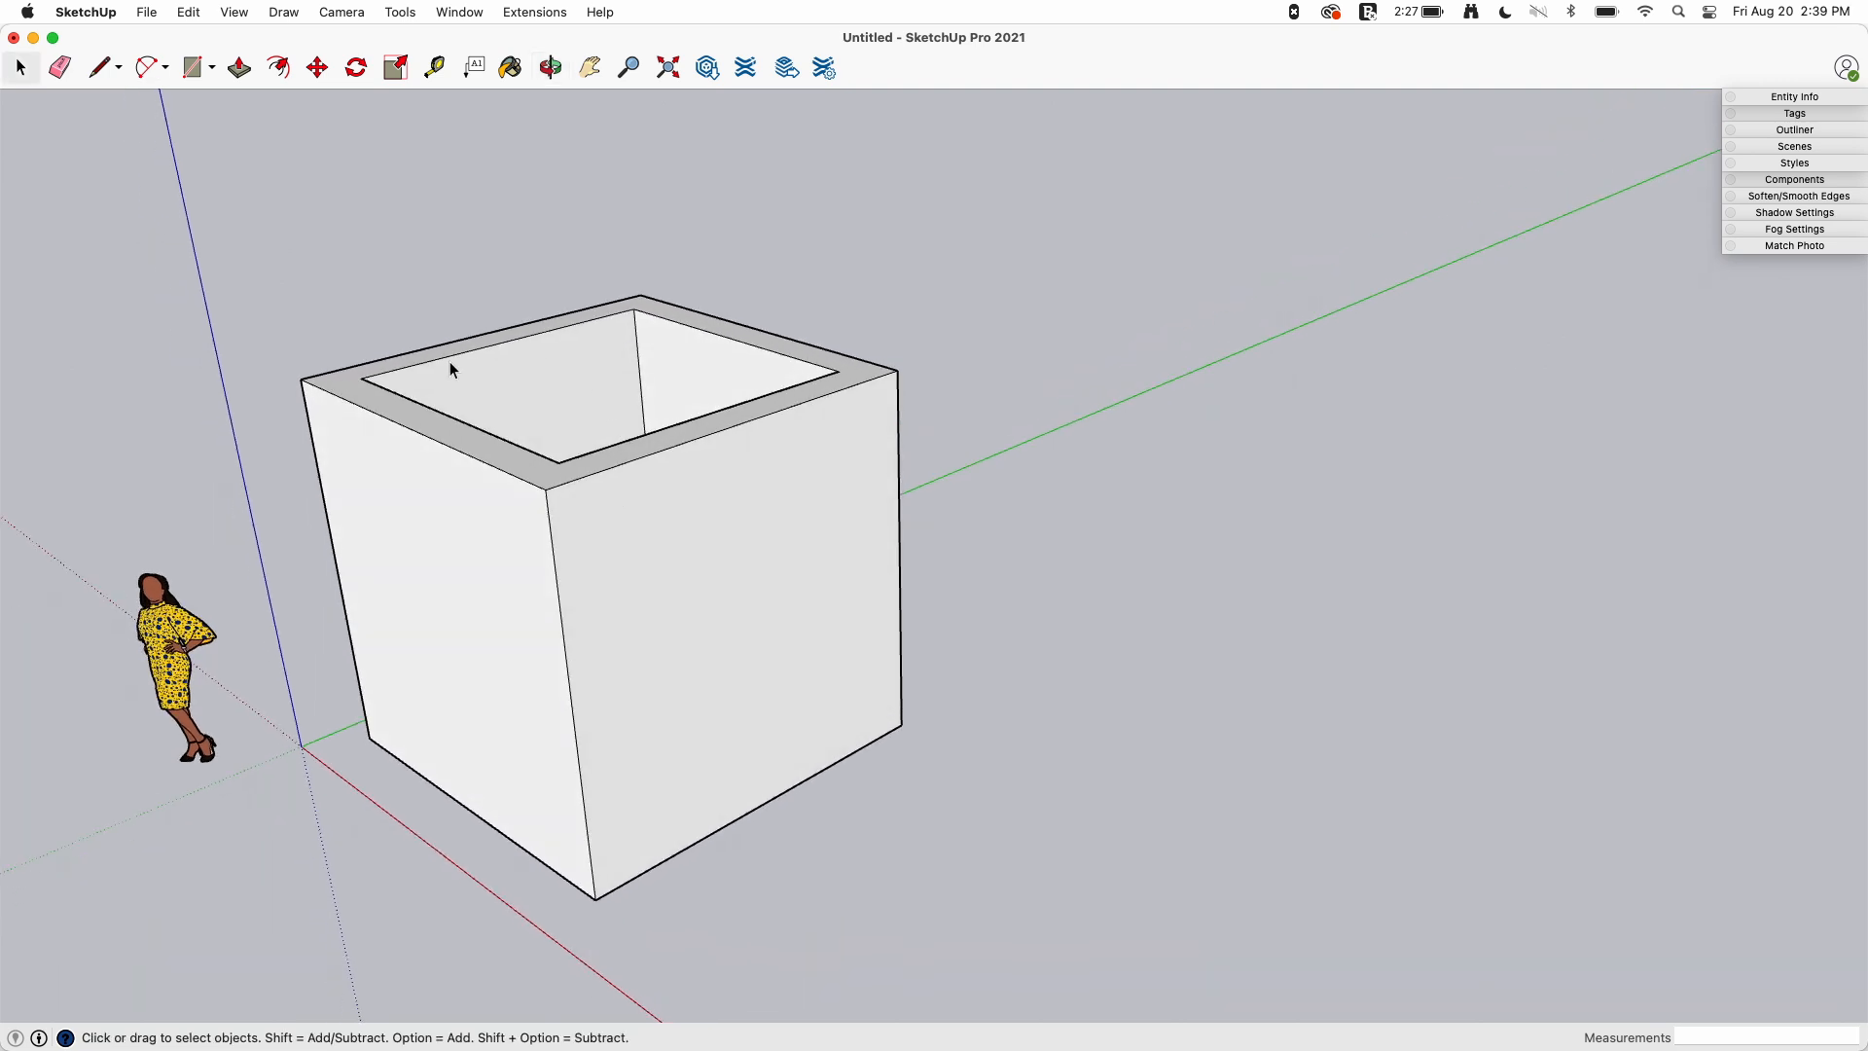
Switch the camera to Parallel Projection again from the Camera menu
{"action": "left_click", "coordinate": [341, 11]}
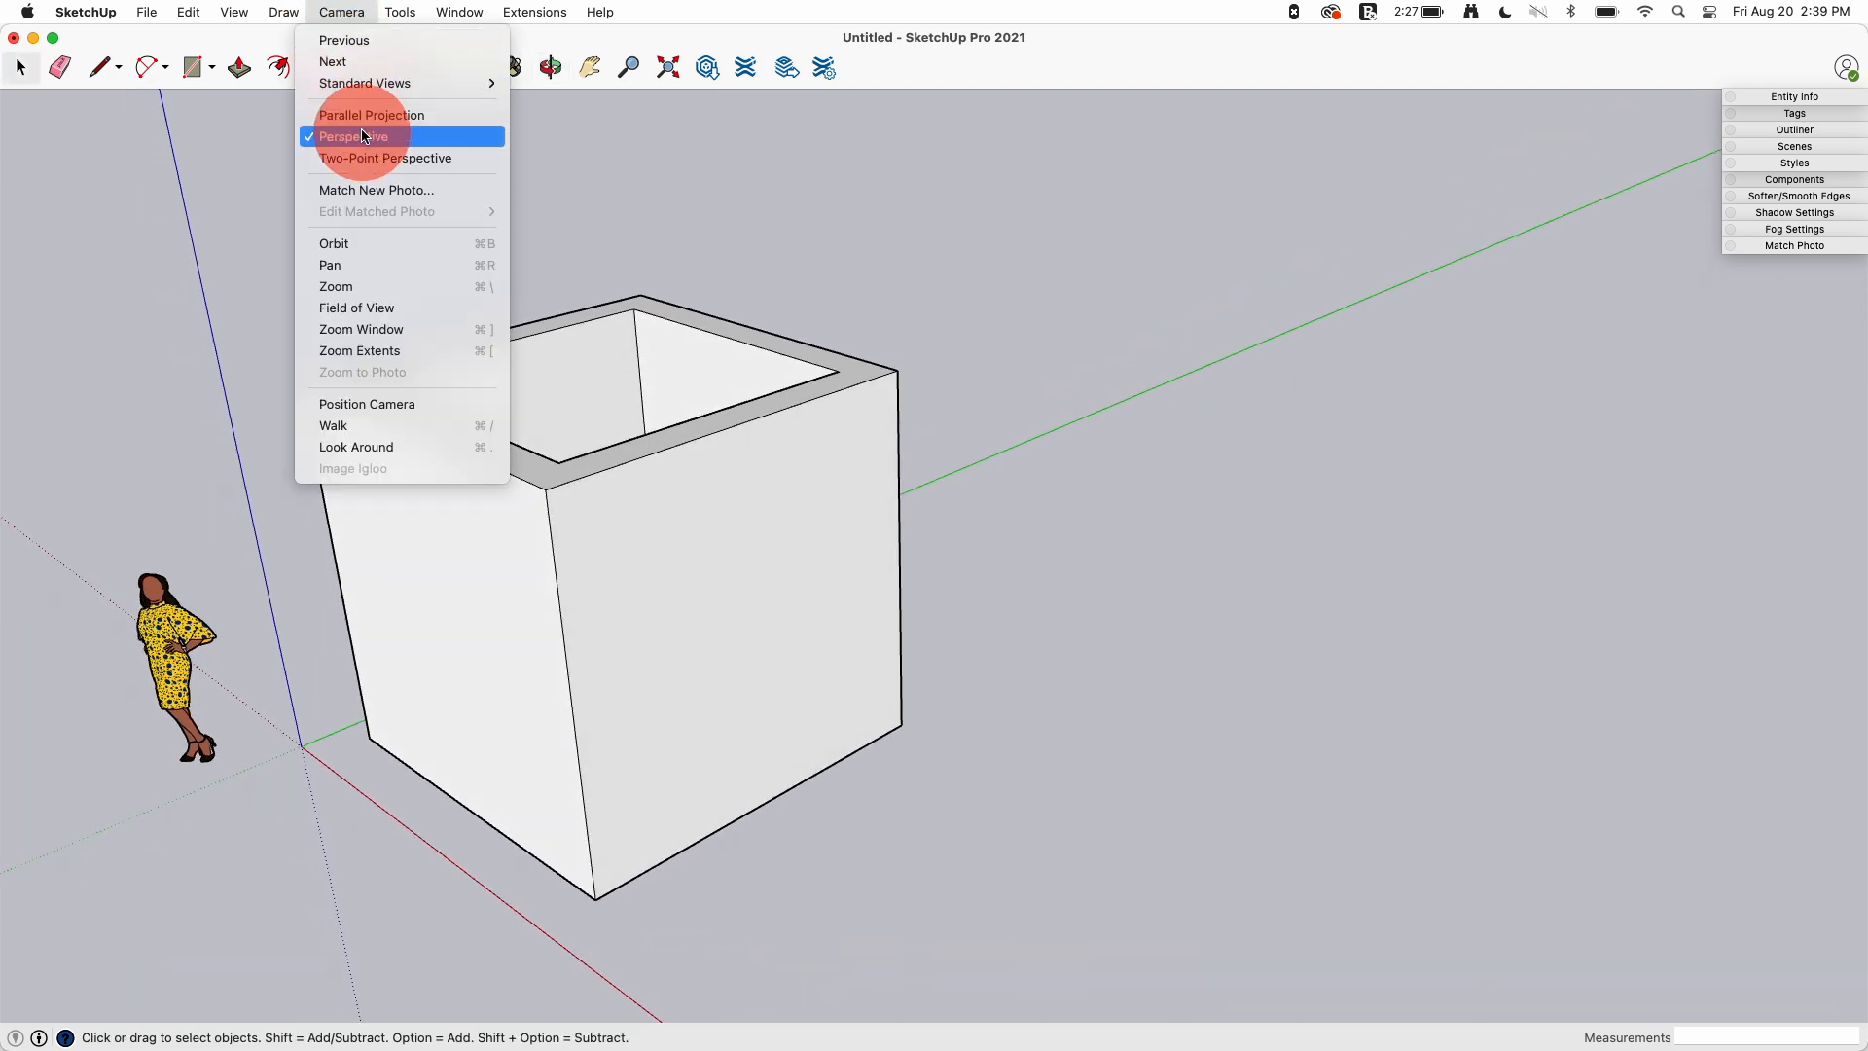
{"action": "left_click", "coordinate": [369, 115]}
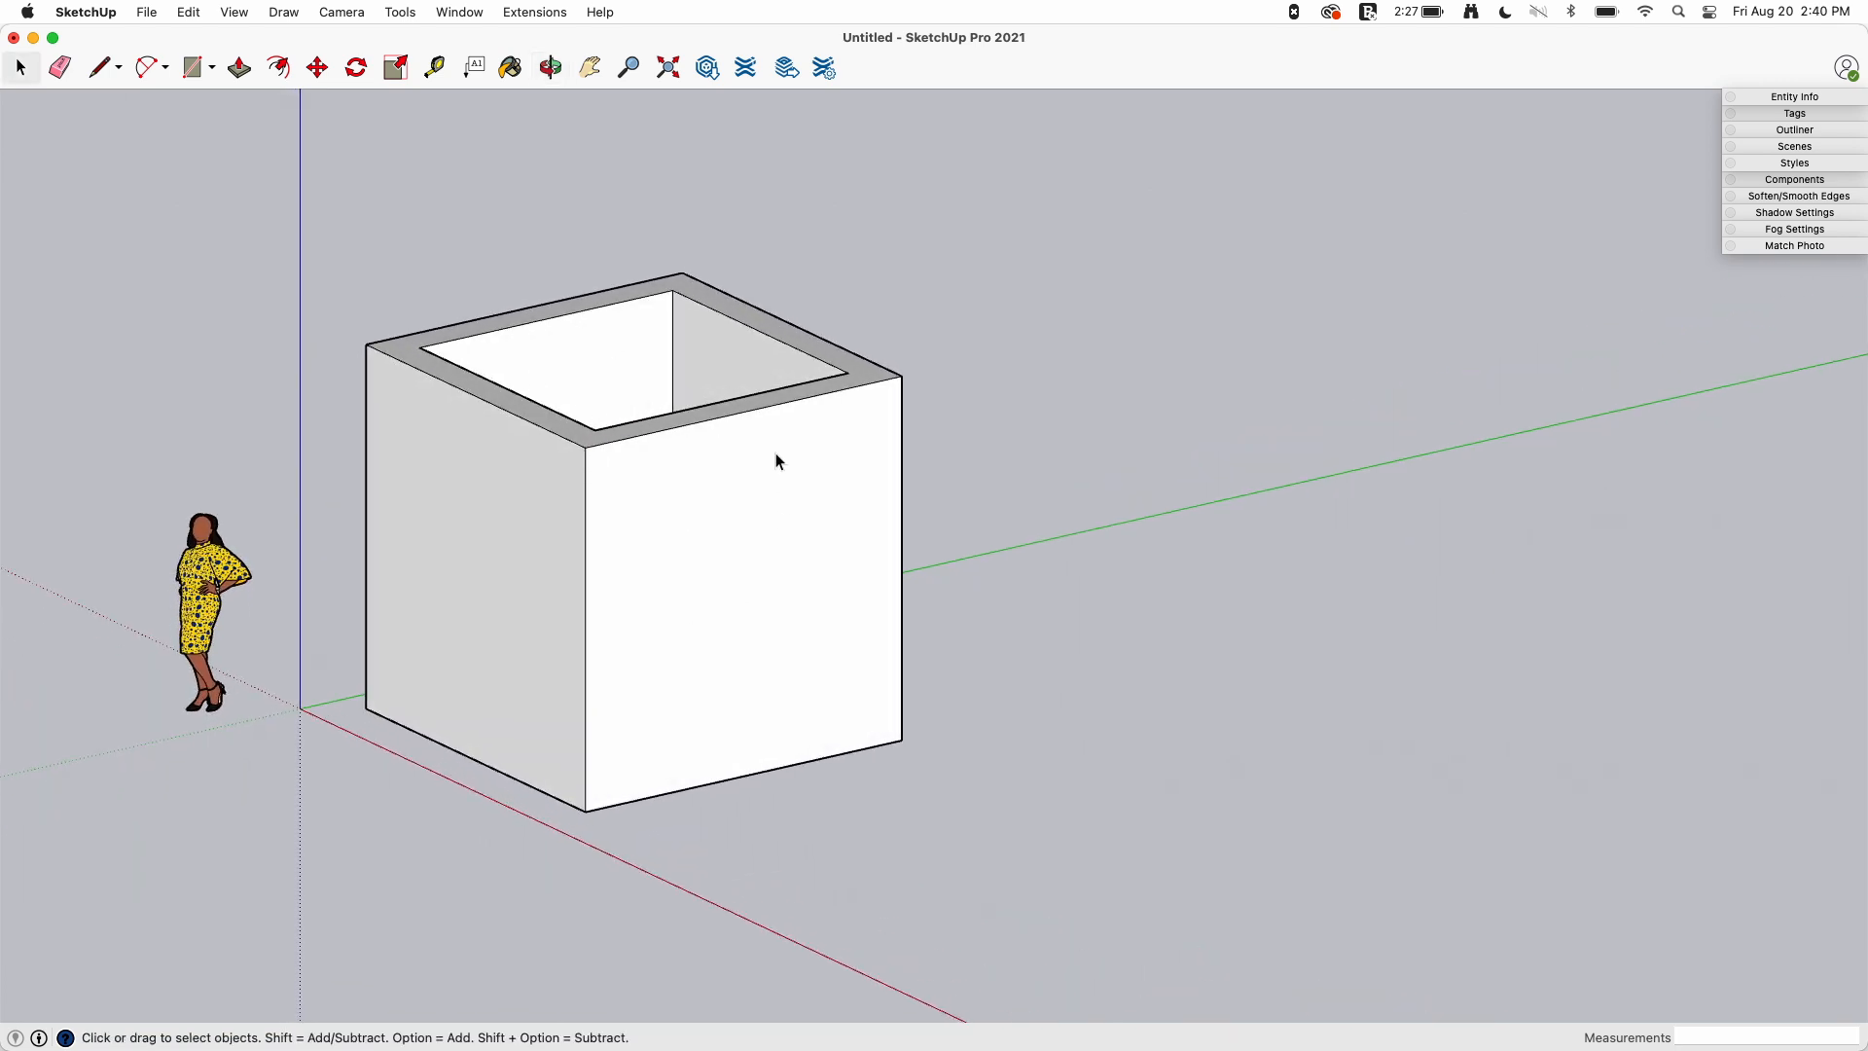
{"action": "mouse_move", "coordinate": [607, 533]}
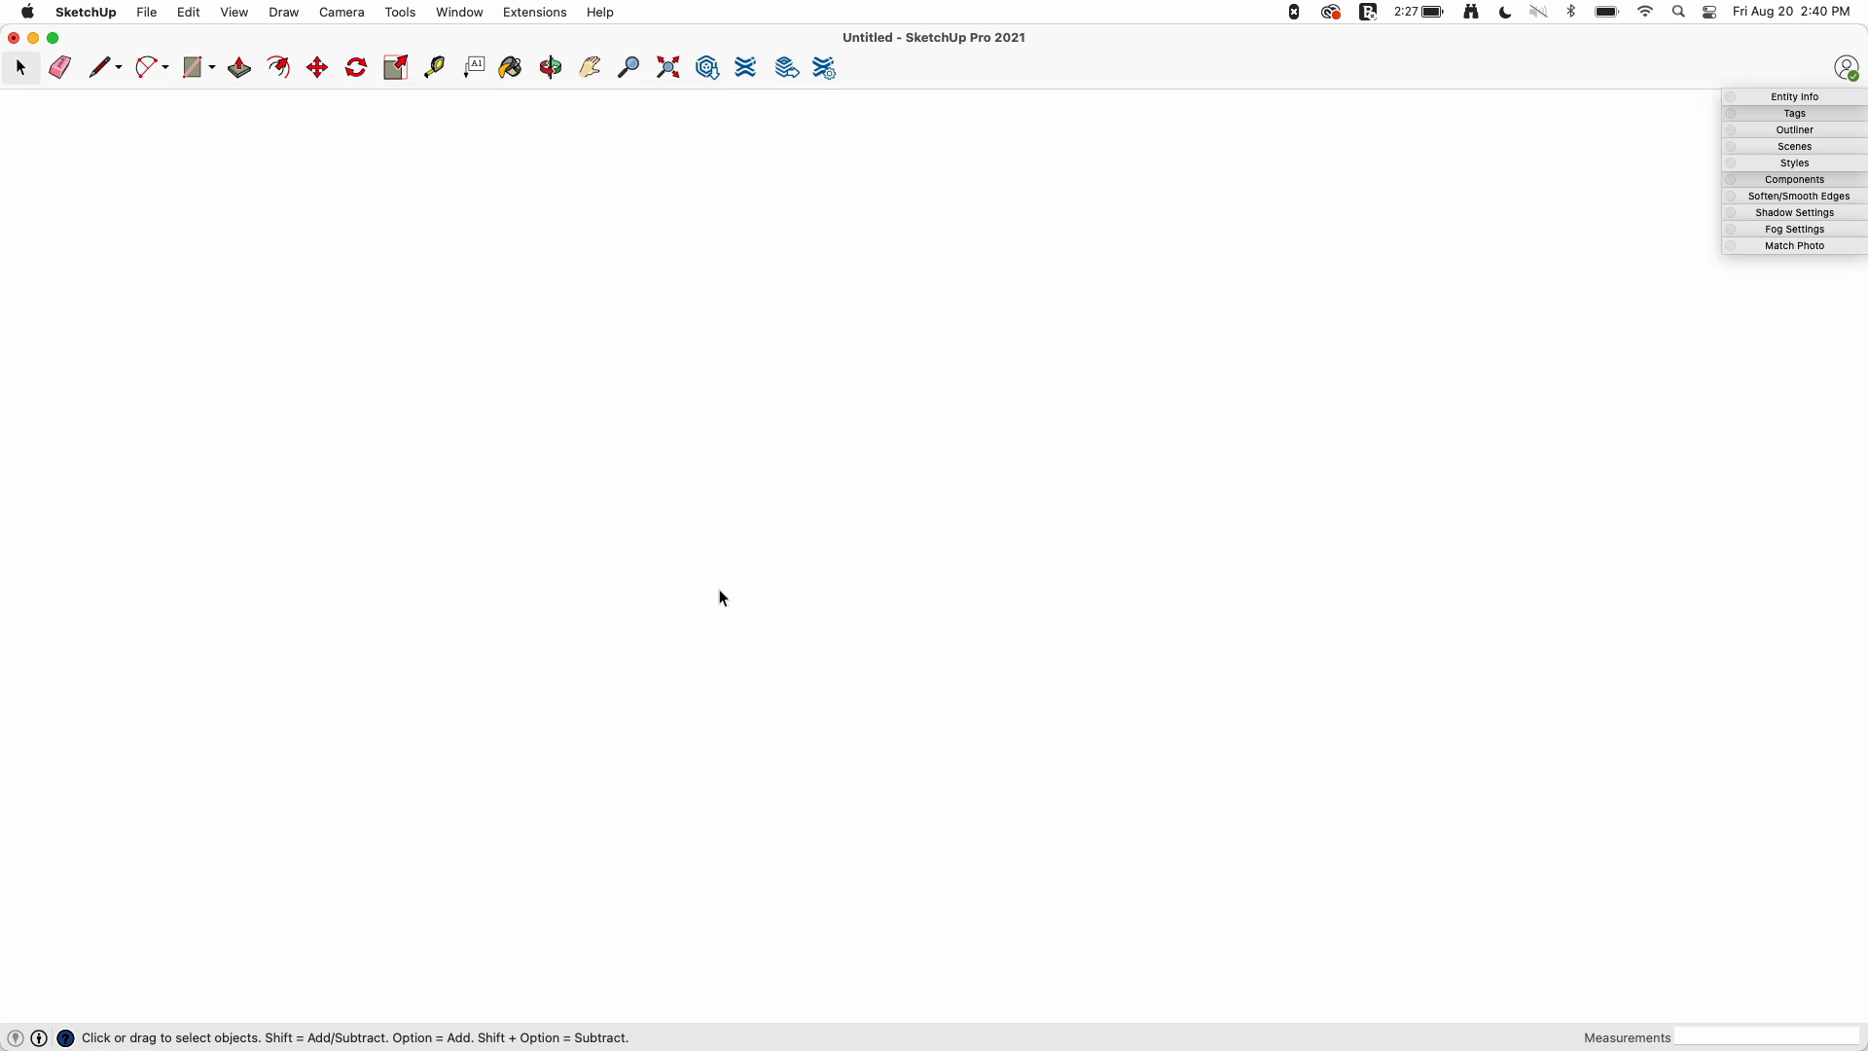
{"action": "mouse_move", "coordinate": [718, 584]}
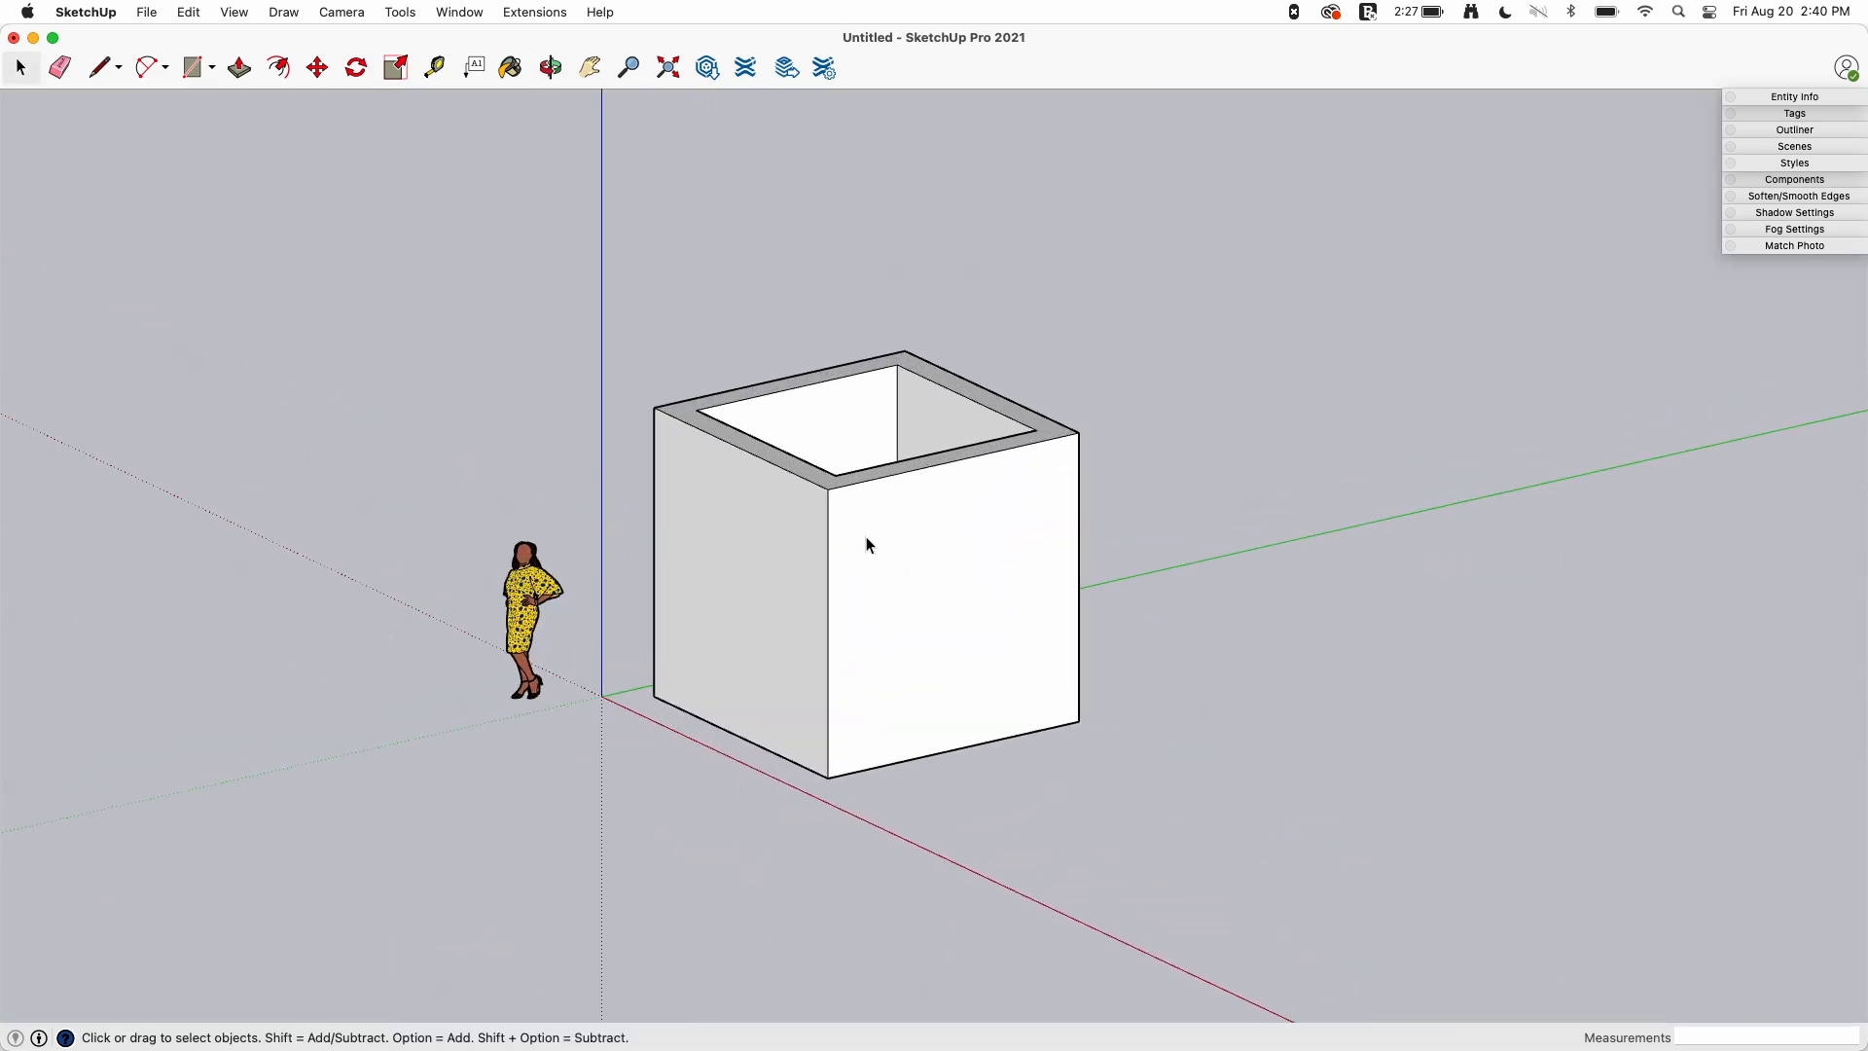
{"action": "mouse_move", "coordinate": [841, 568]}
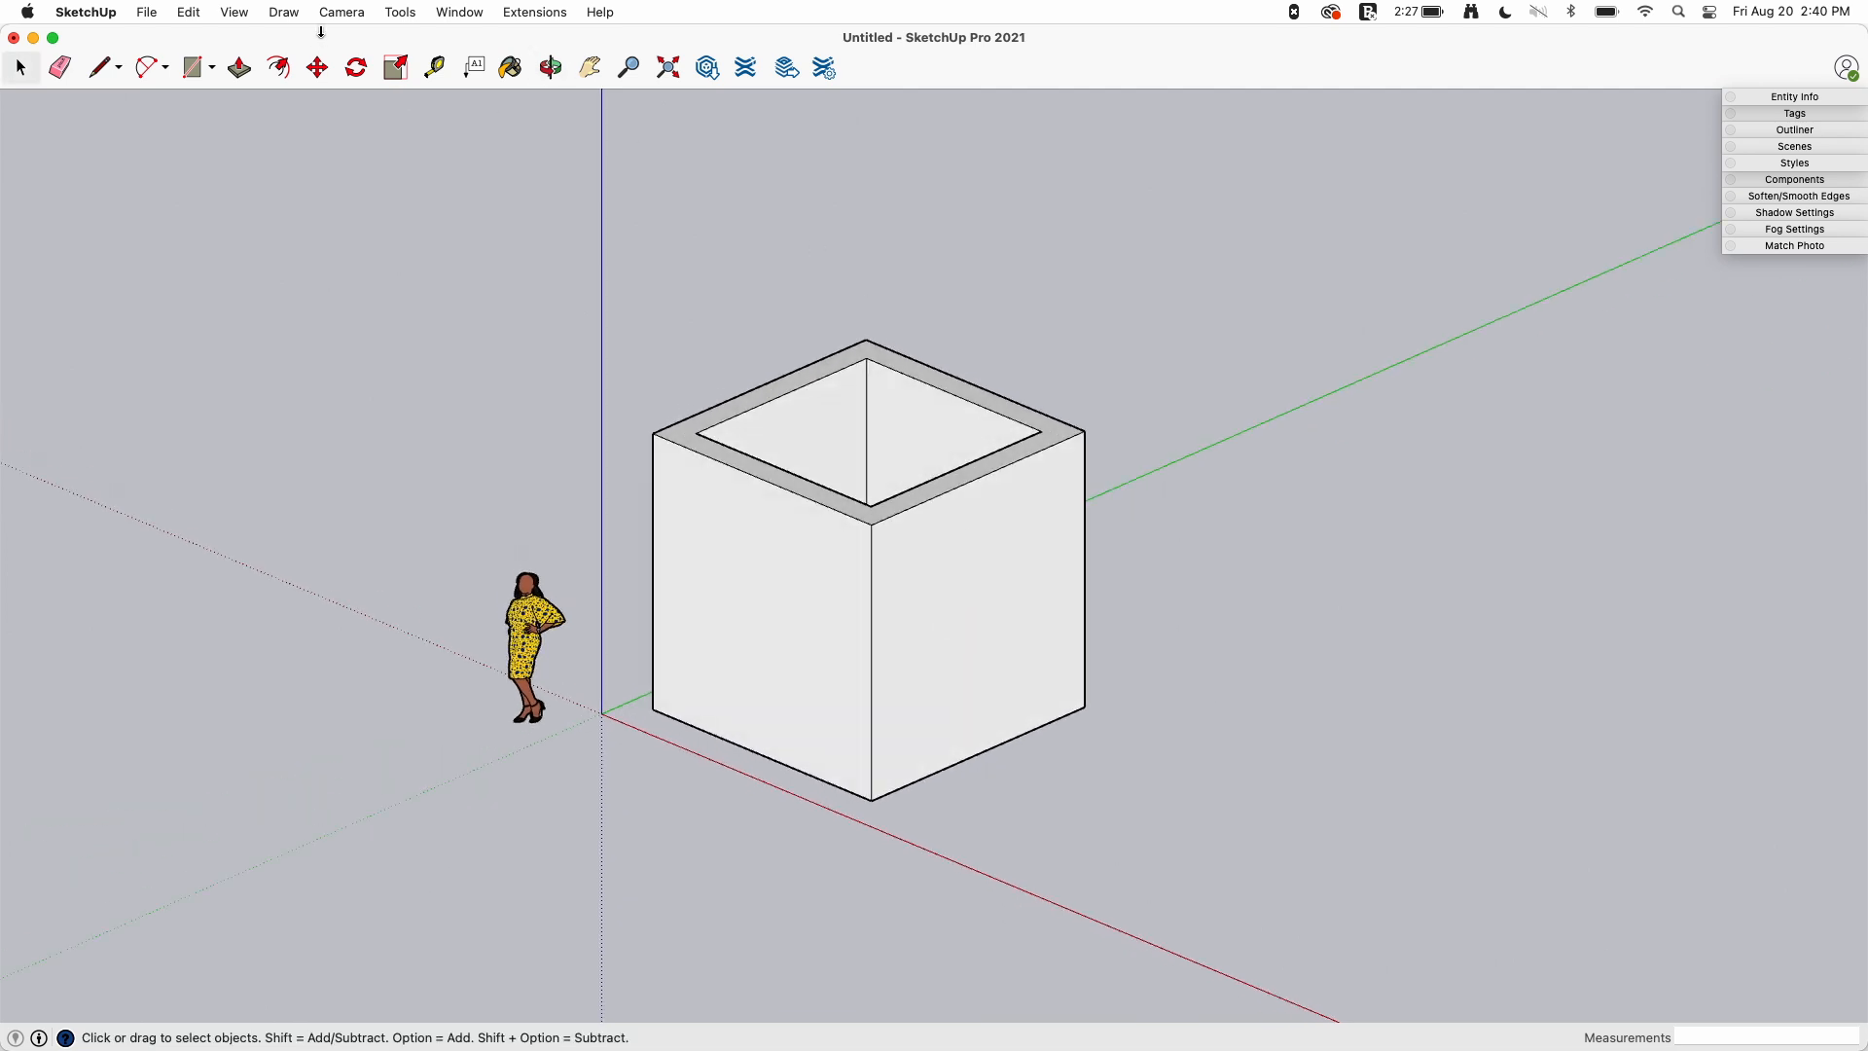
Put the camera back into Perspective, giving a low eye-level view with sky and horizon
{"action": "left_click", "coordinate": [340, 12]}
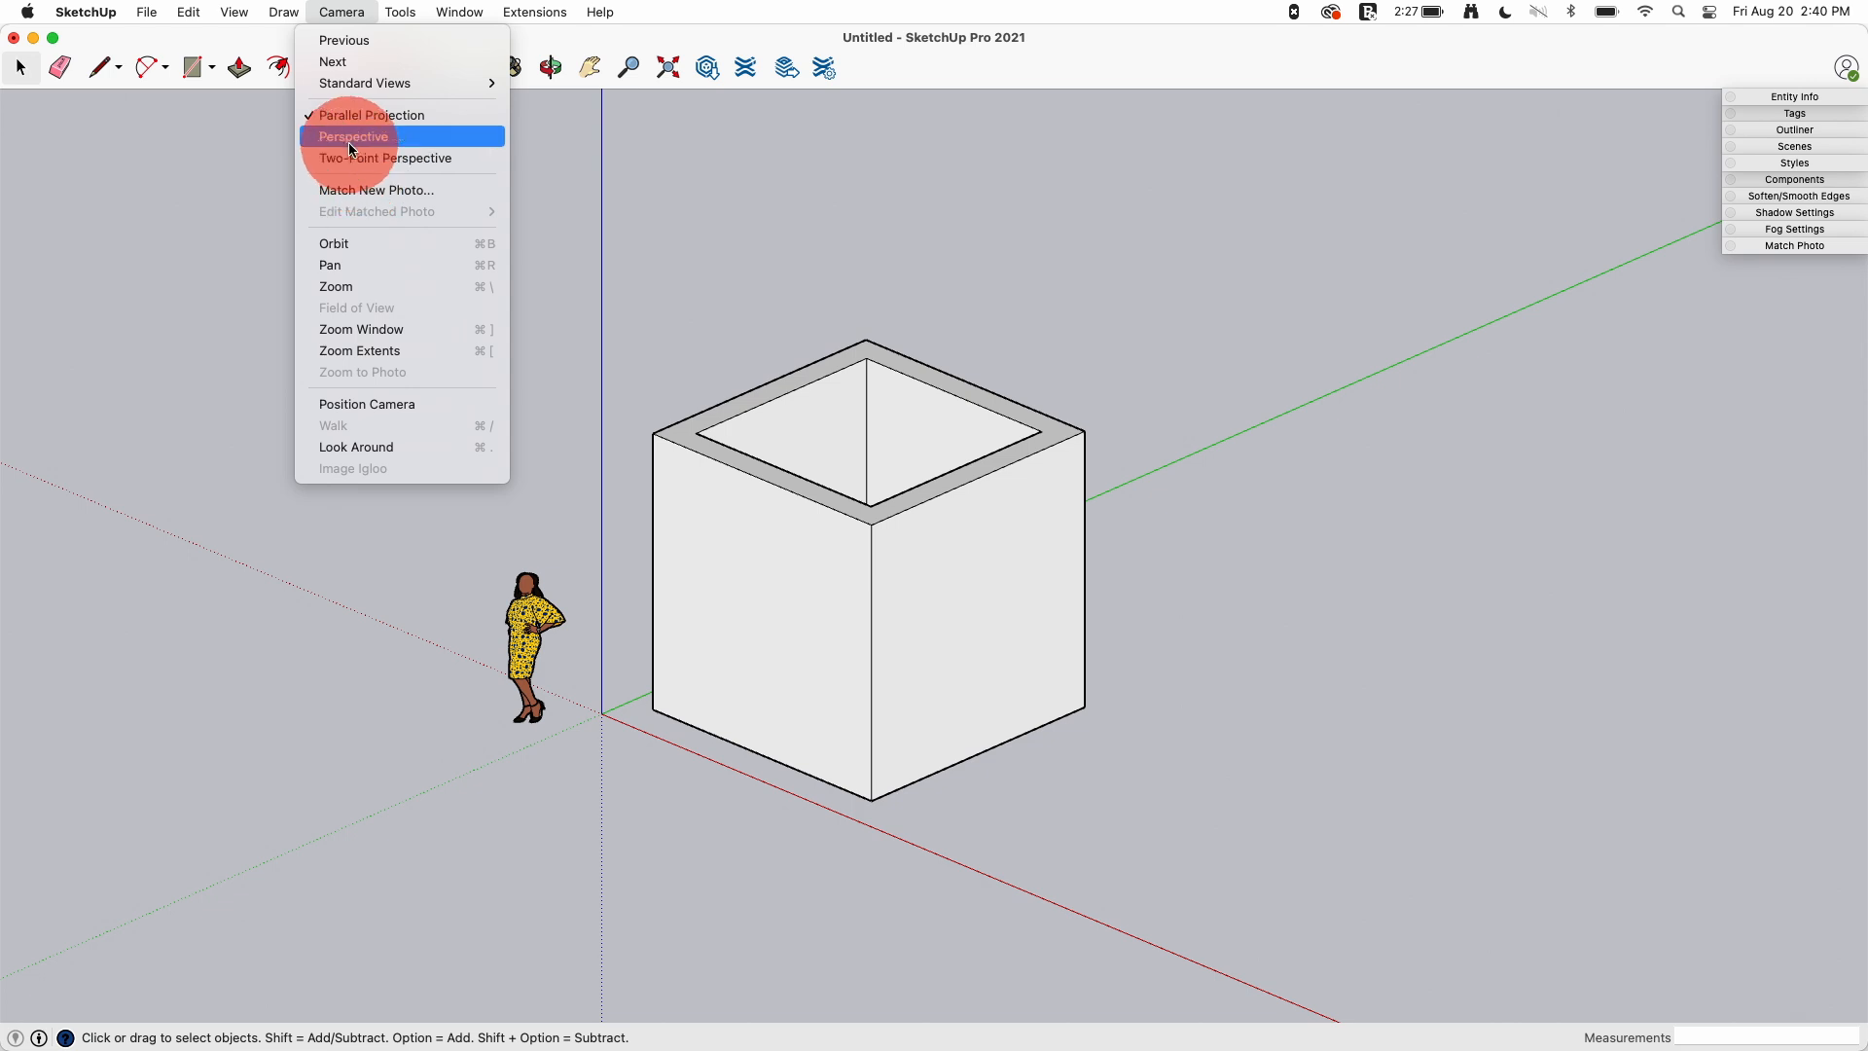
{"action": "left_click", "coordinate": [352, 136]}
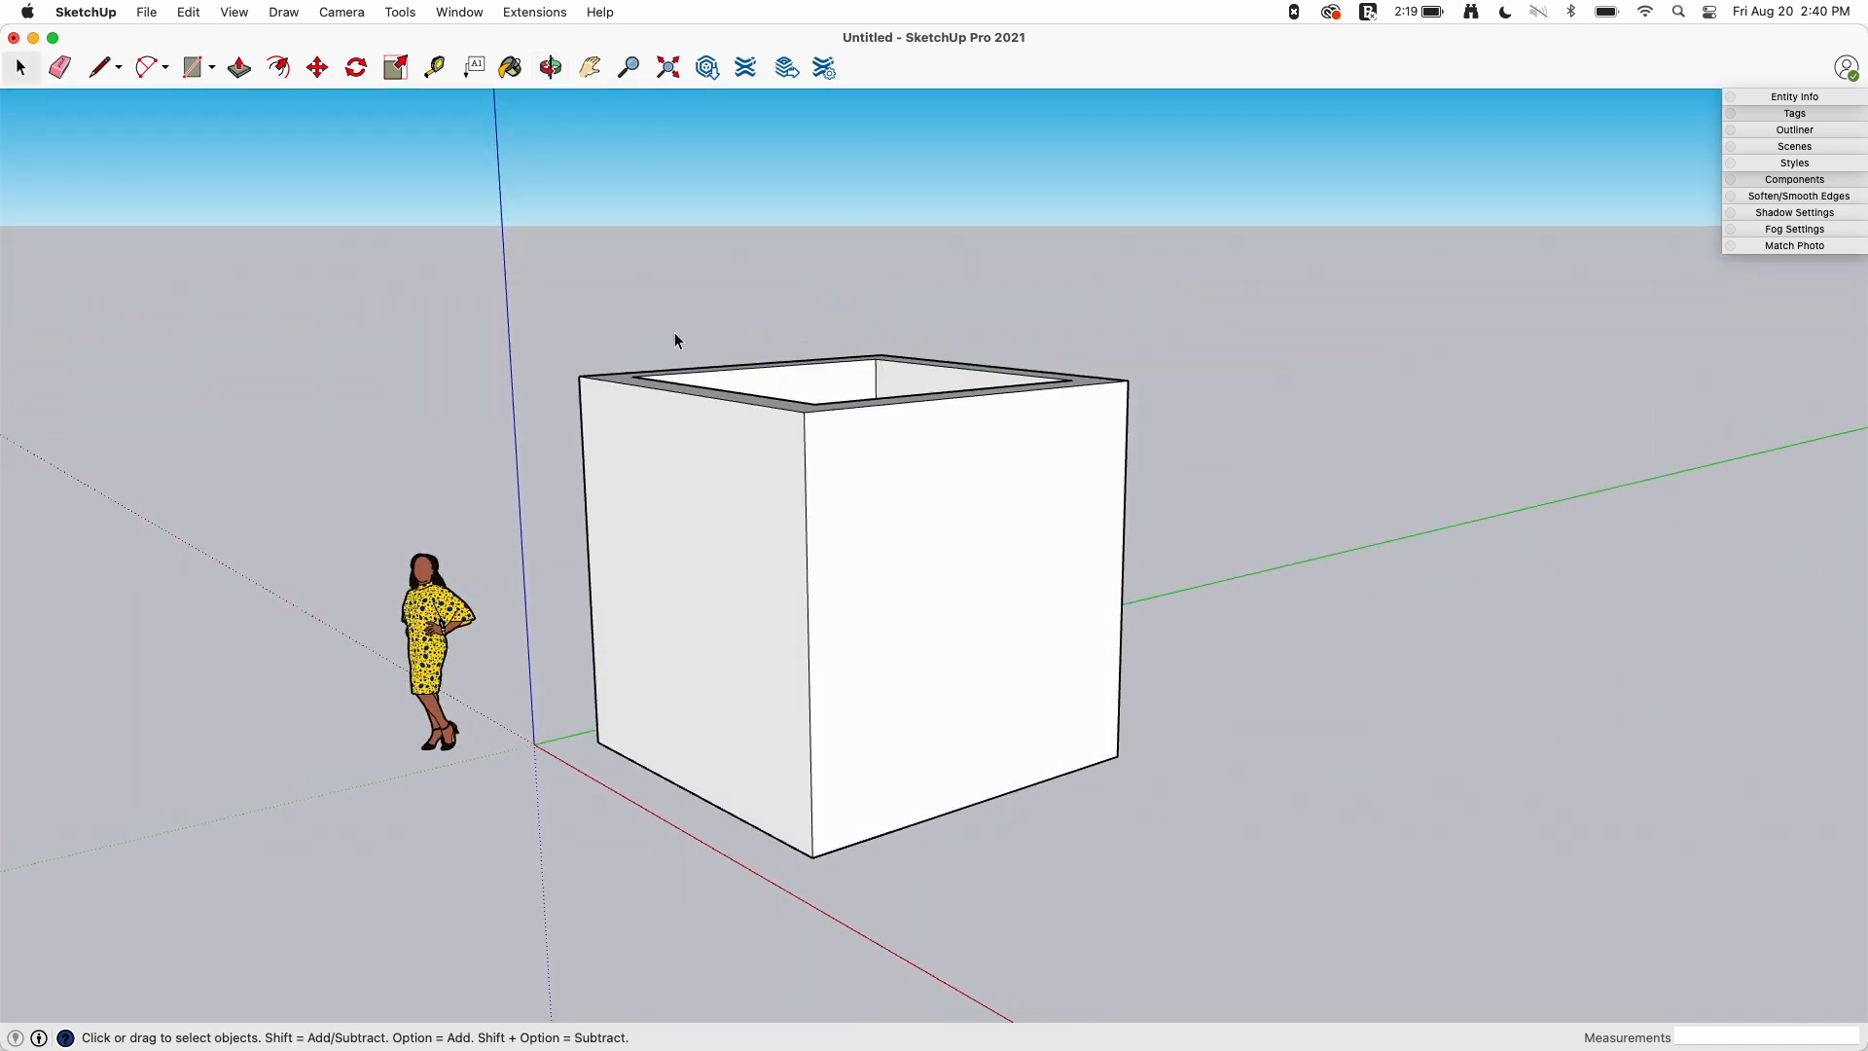
Start the Field of View adjustment, bringing the camera angle to about 35 degrees
{"action": "left_click", "coordinate": [341, 12]}
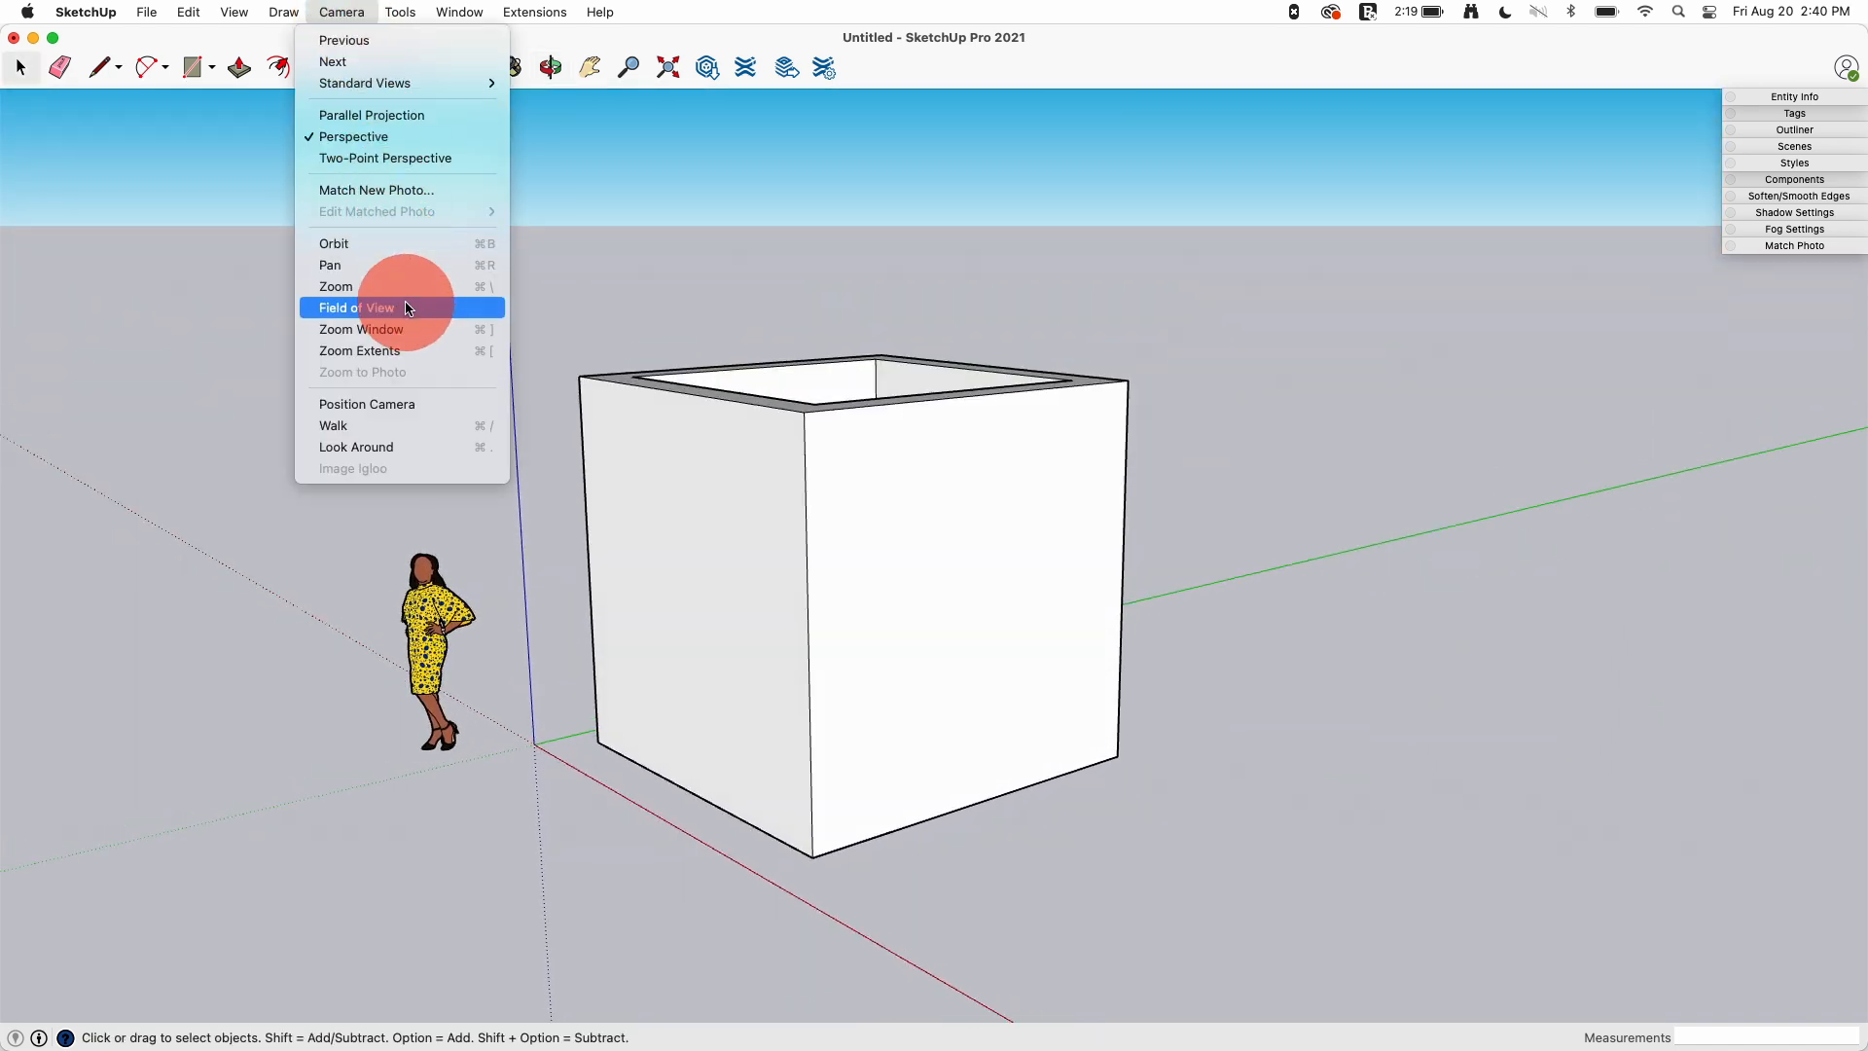
{"action": "left_click", "coordinate": [354, 307]}
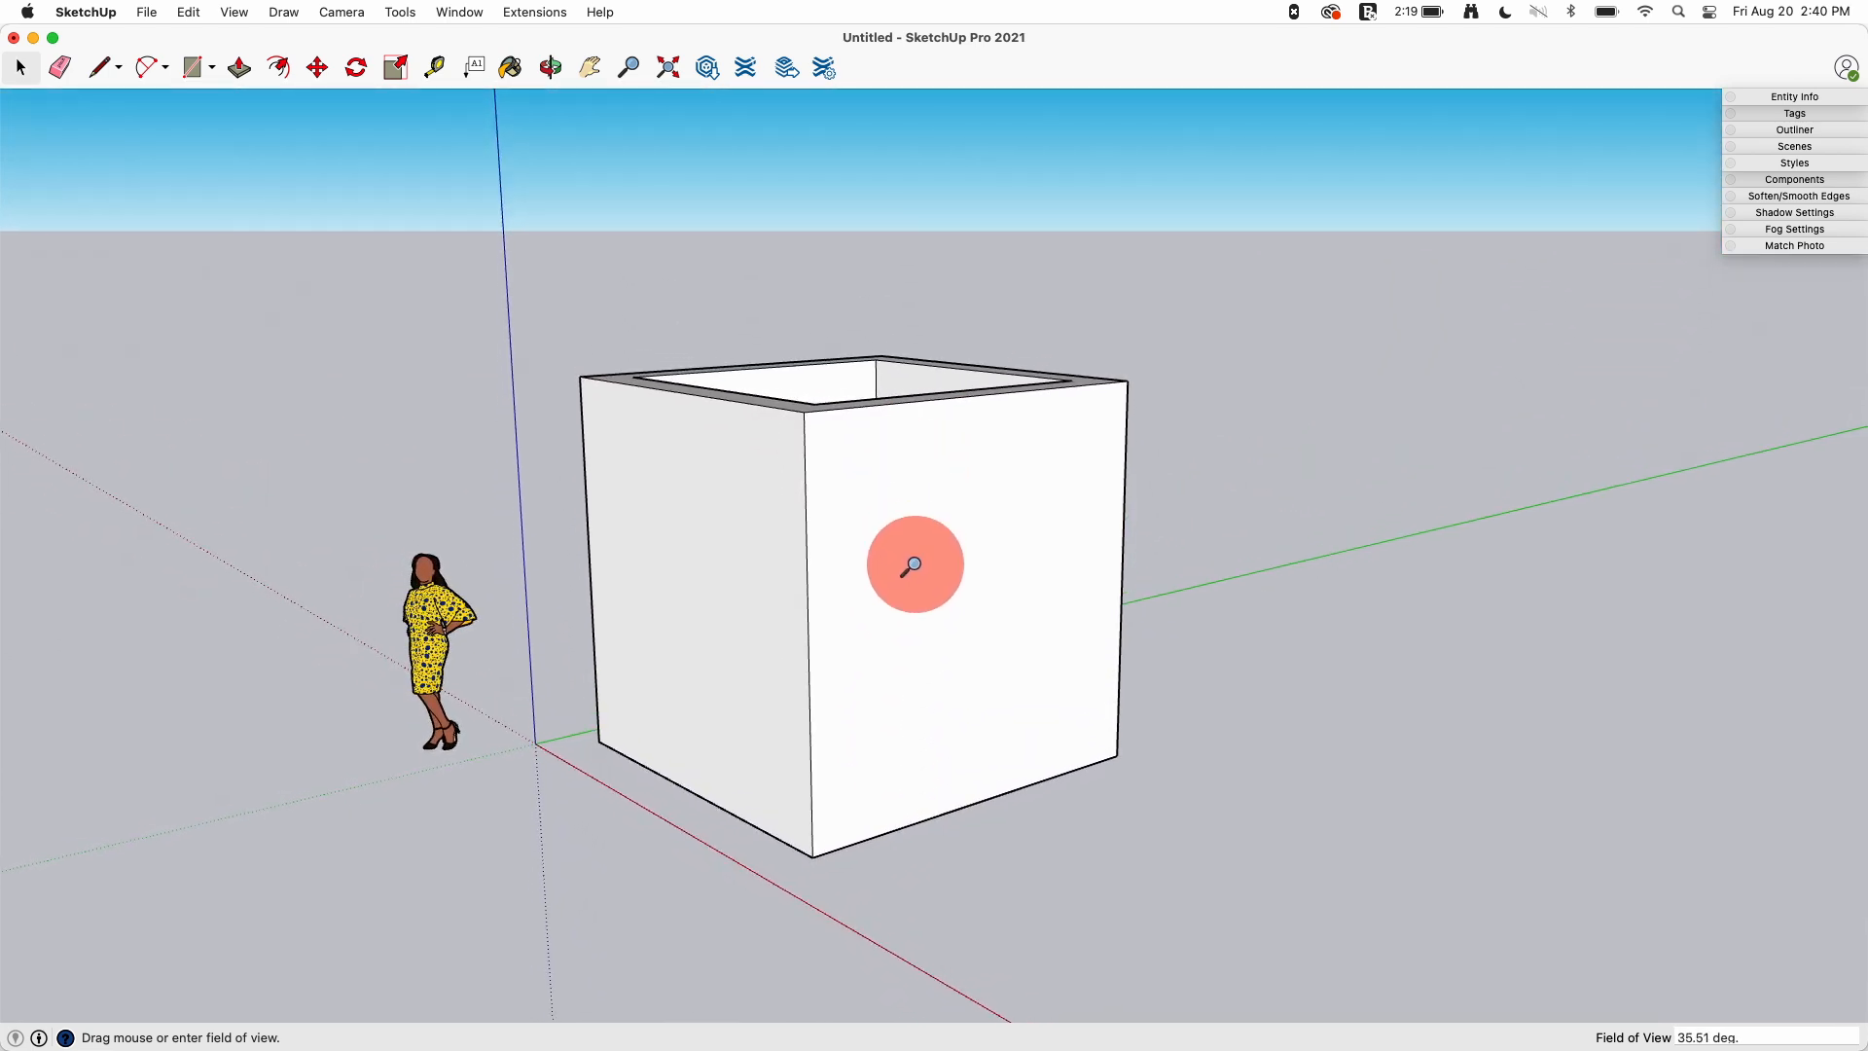
{"action": "mouse_move", "coordinate": [1626, 1006]}
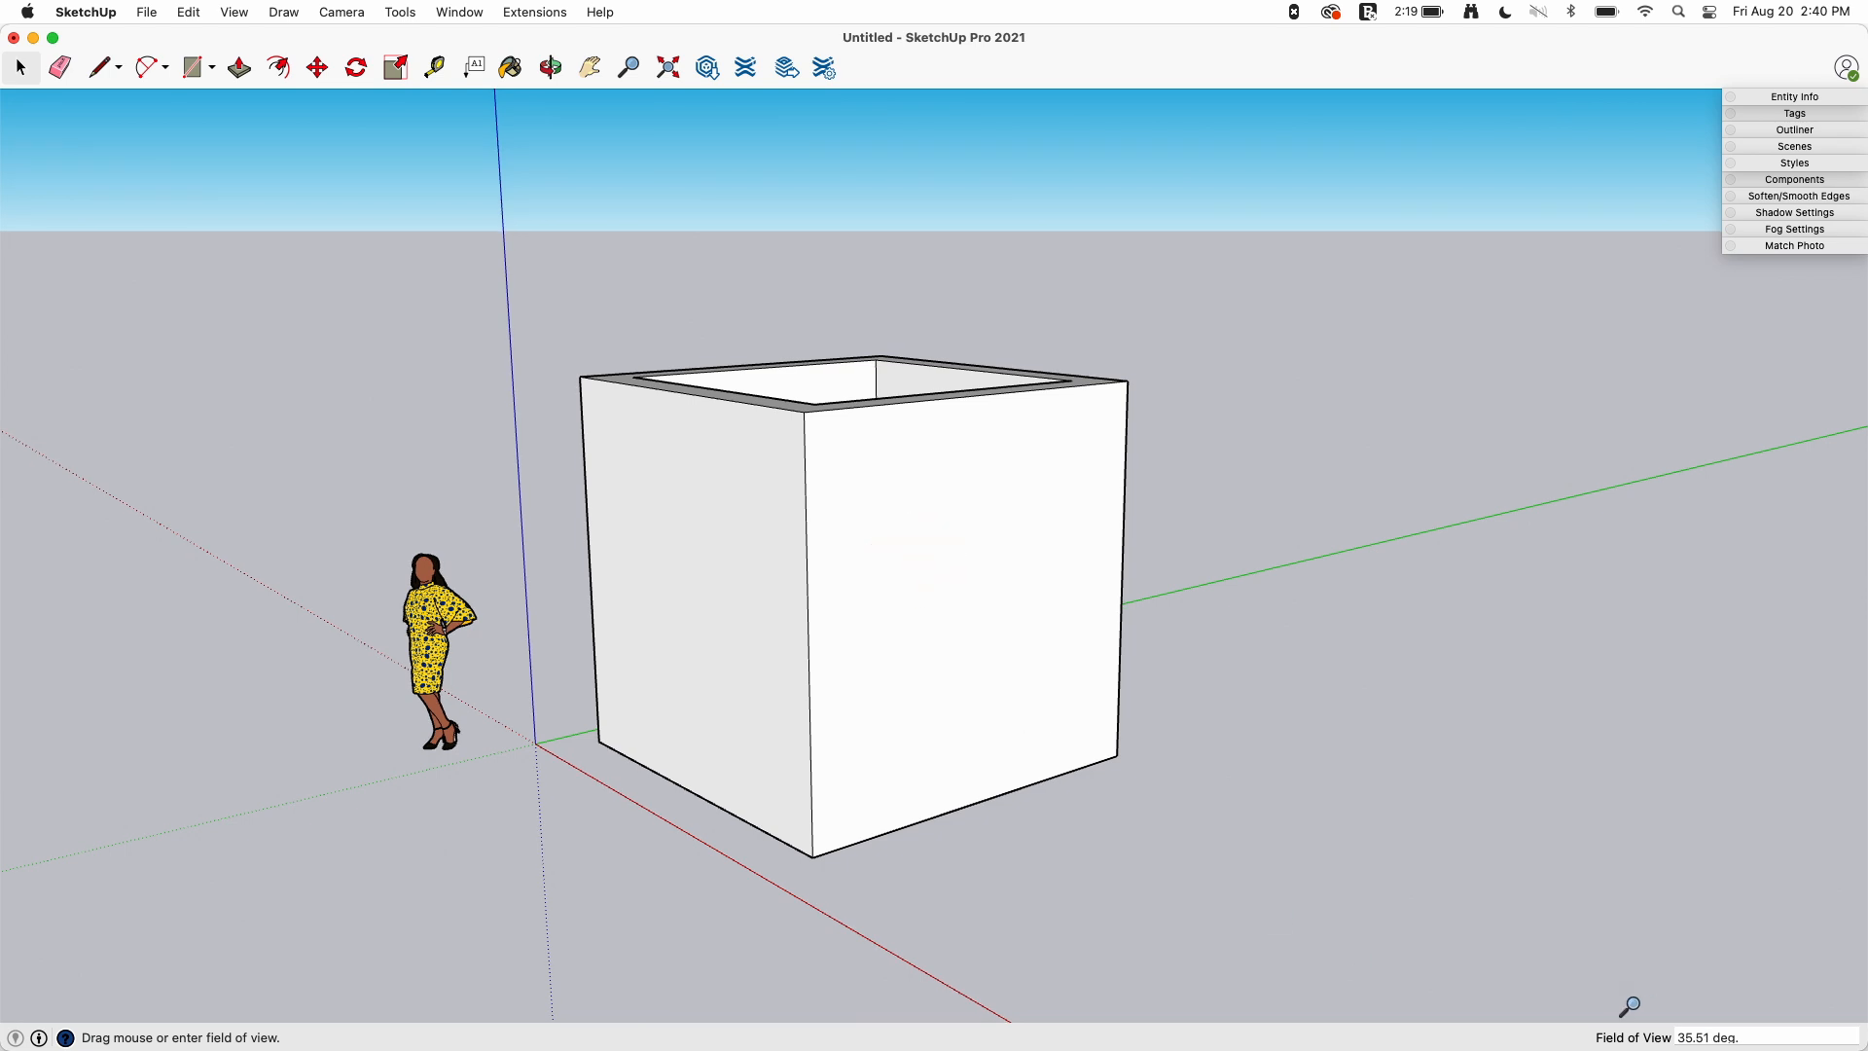
{"action": "mouse_move", "coordinate": [1704, 1039]}
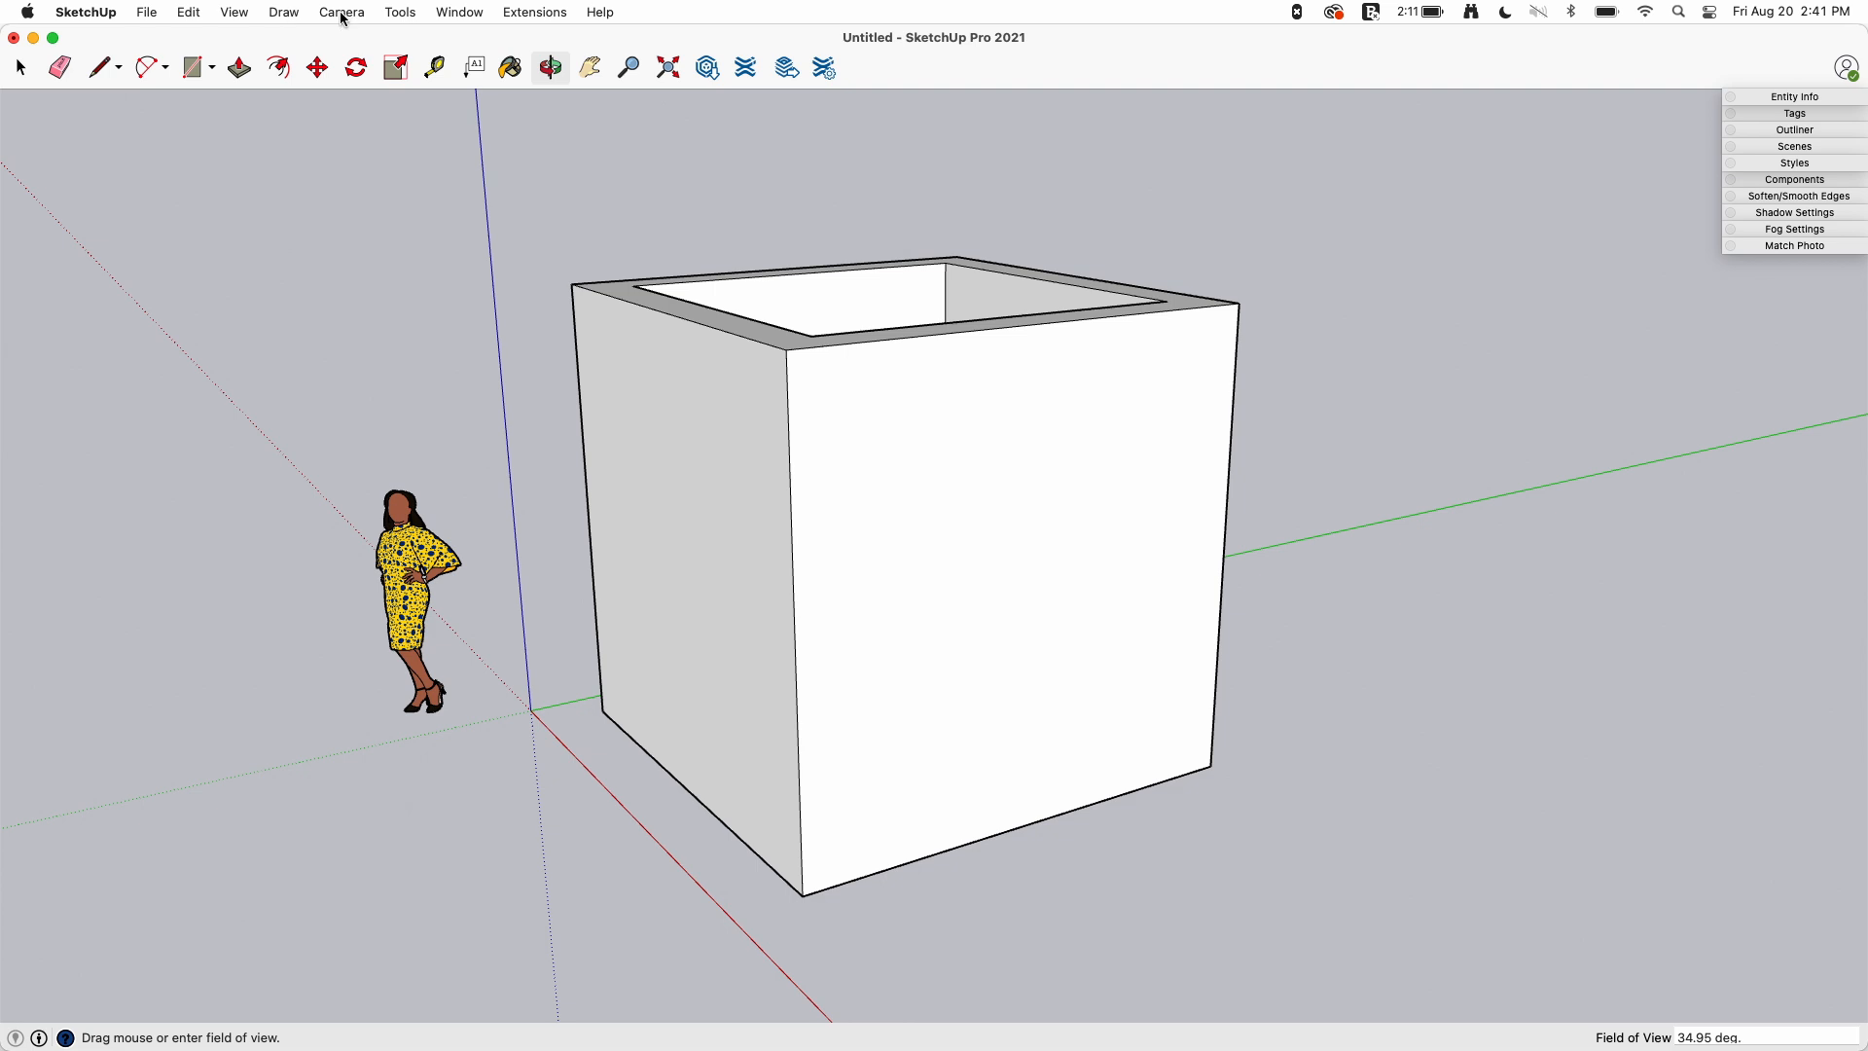
Set the camera to Two-Point Perspective so the cube's vertical edges stand straight
{"action": "left_click", "coordinate": [340, 12]}
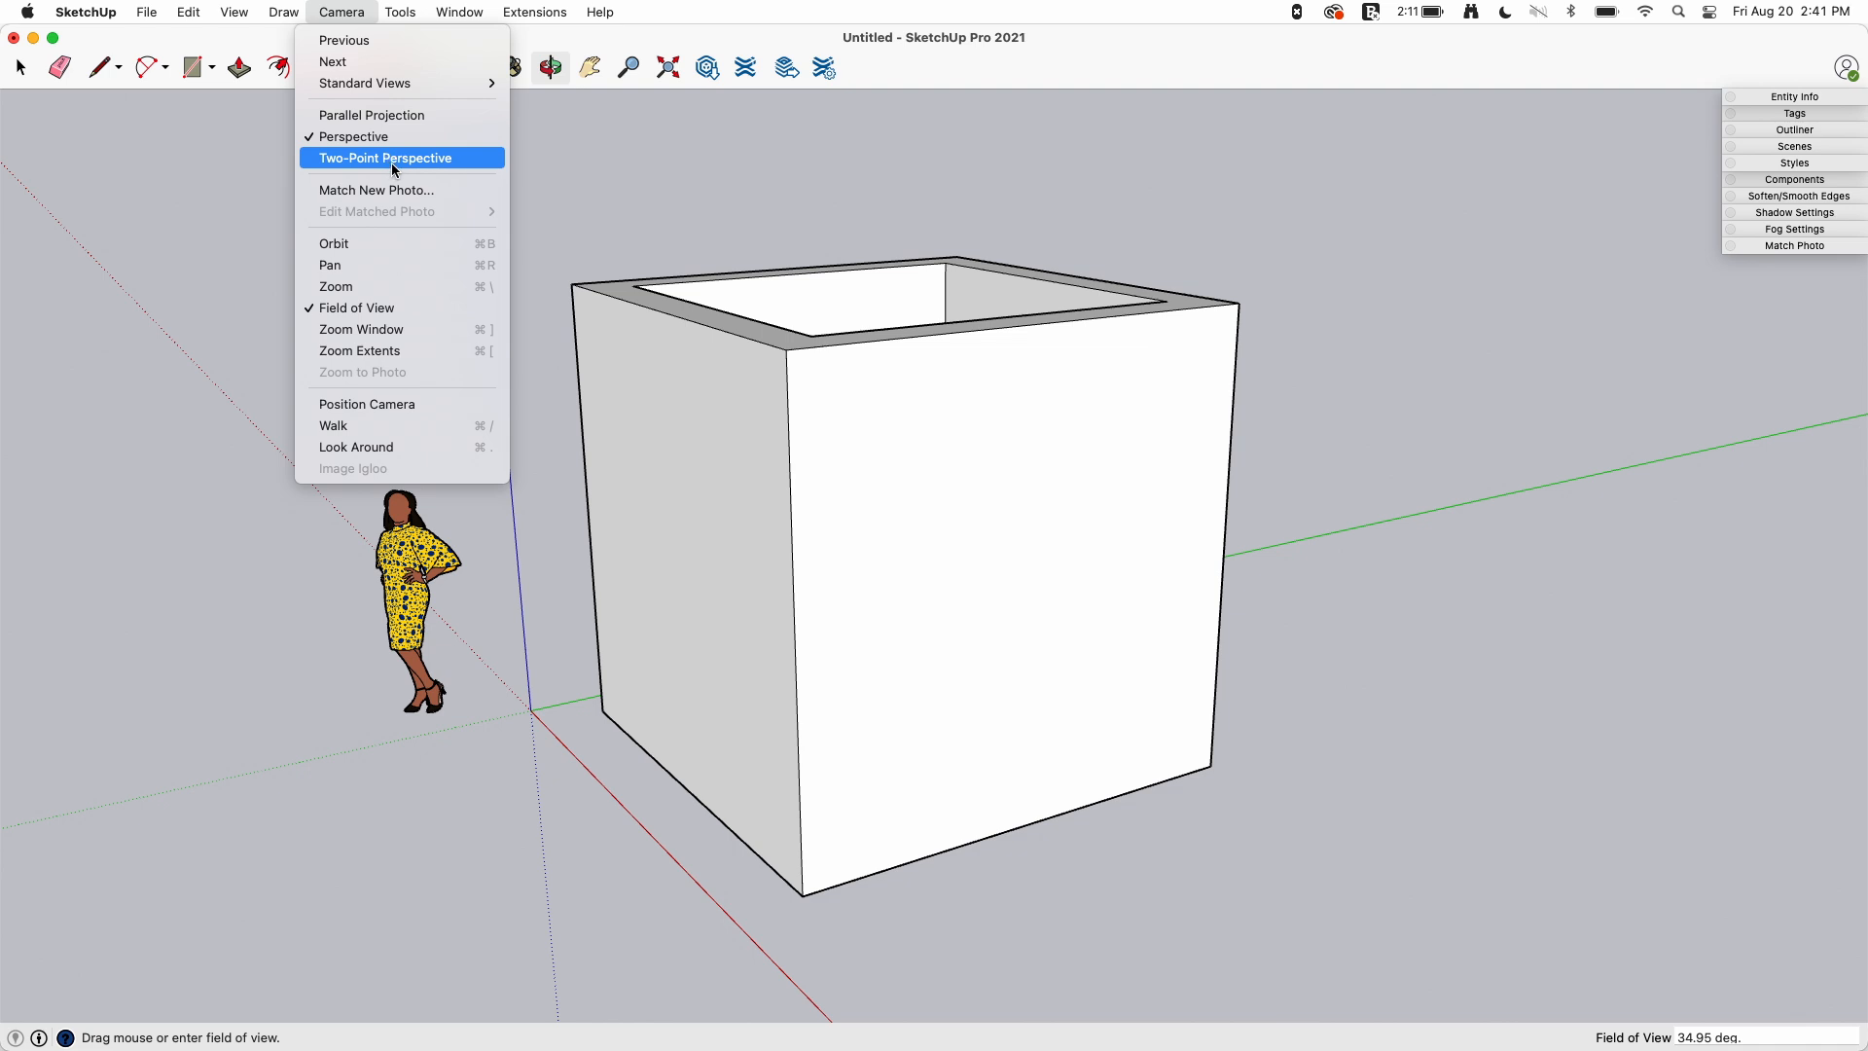
{"action": "mouse_move", "coordinate": [354, 168]}
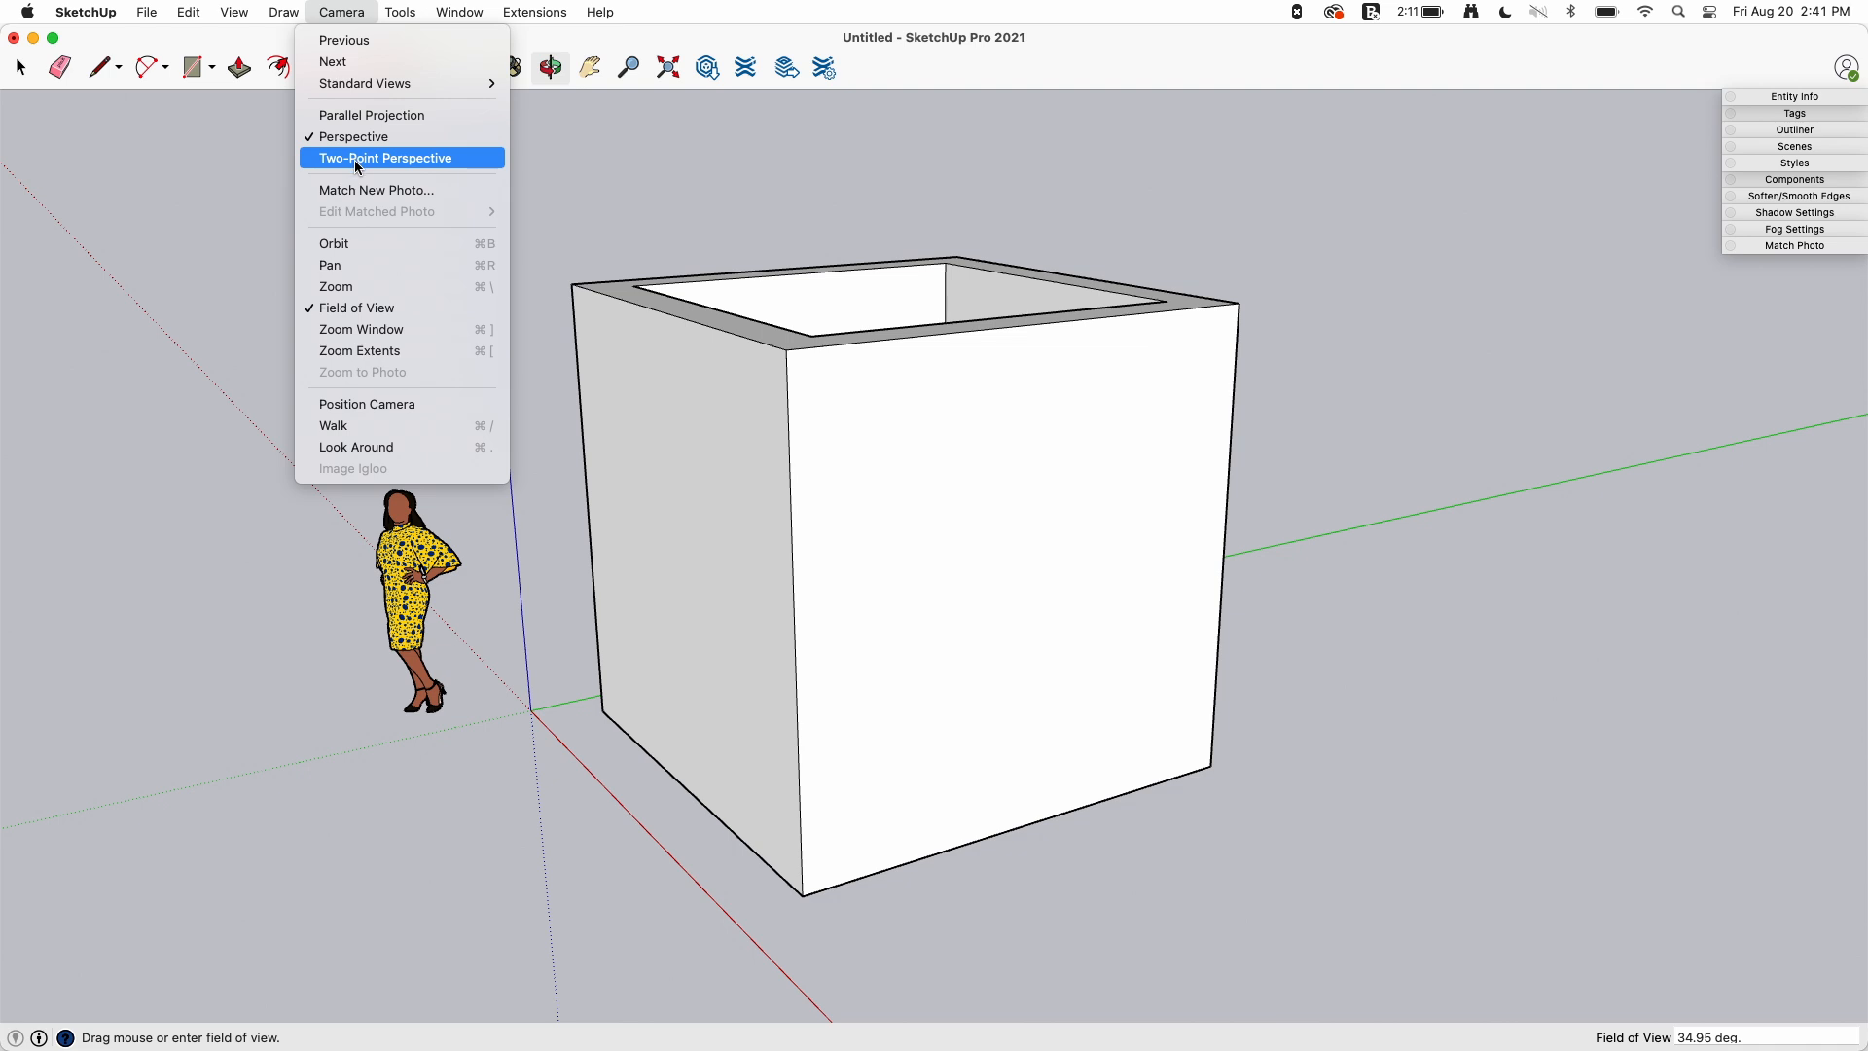
{"action": "left_click", "coordinate": [385, 157]}
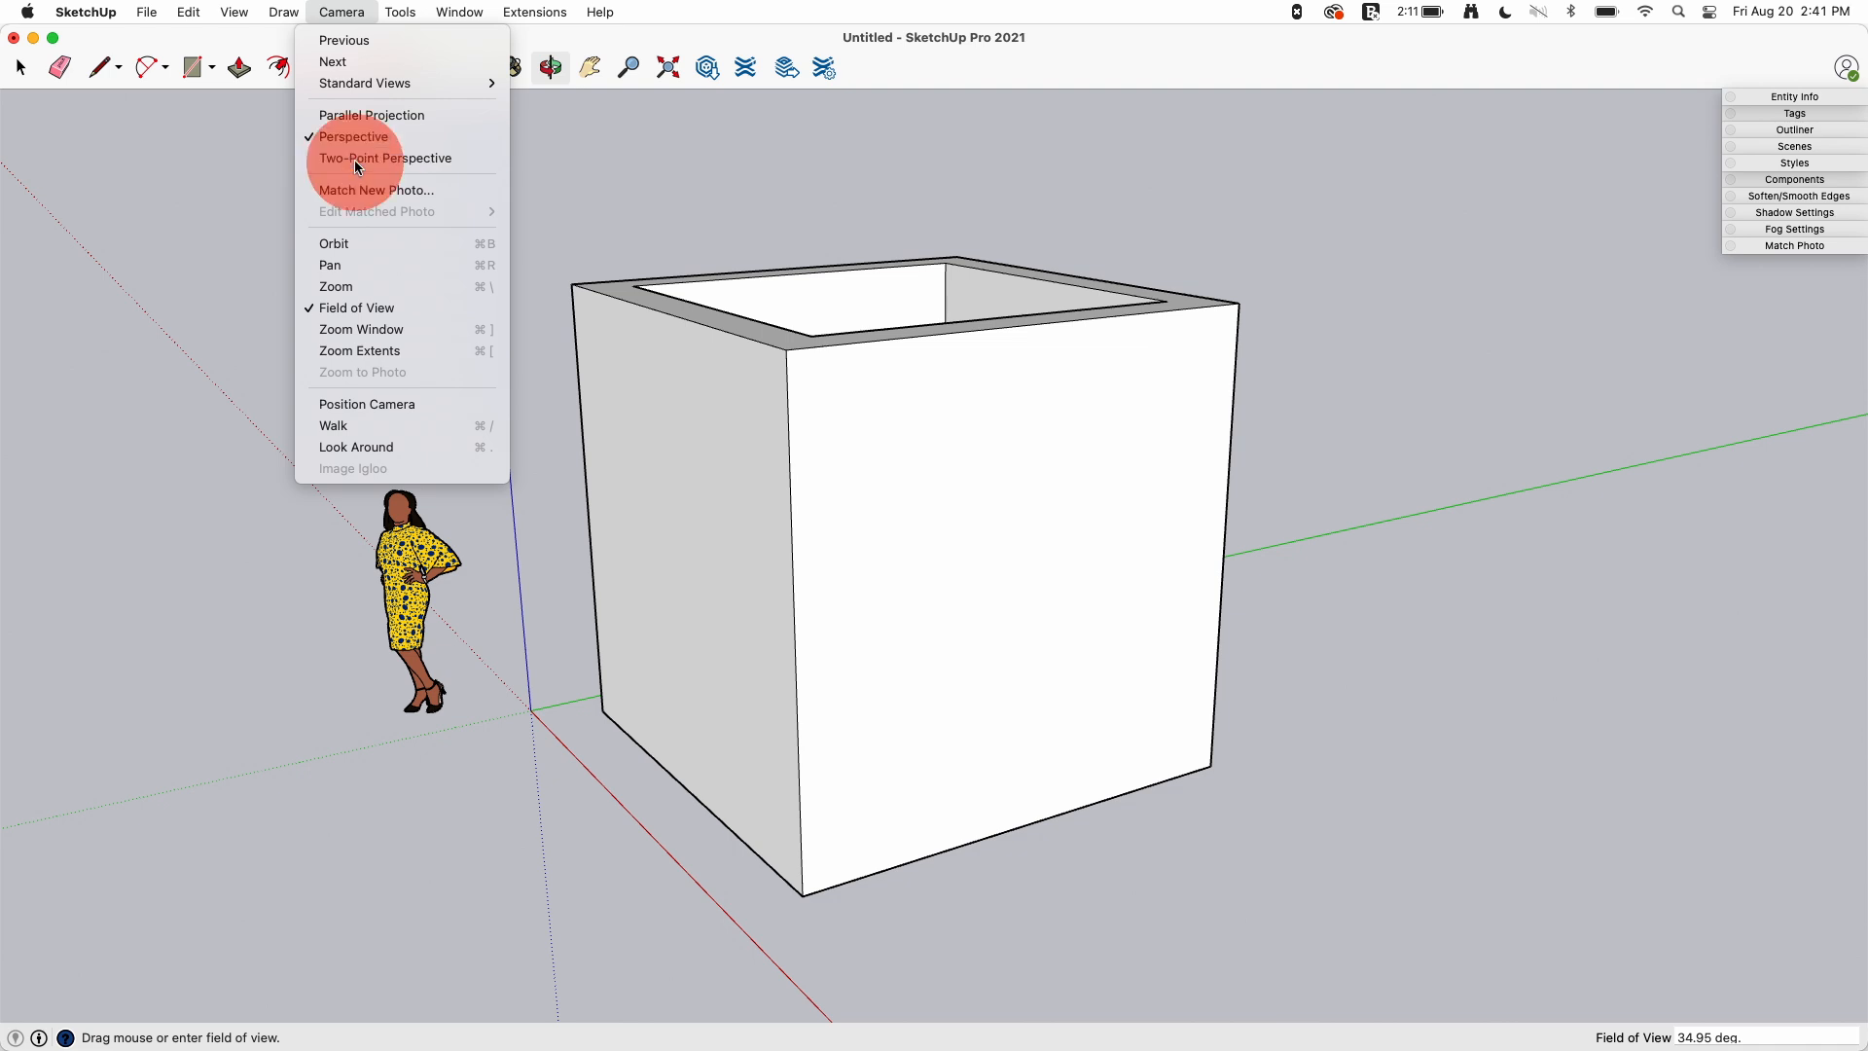
{"action": "left_click", "coordinate": [386, 158]}
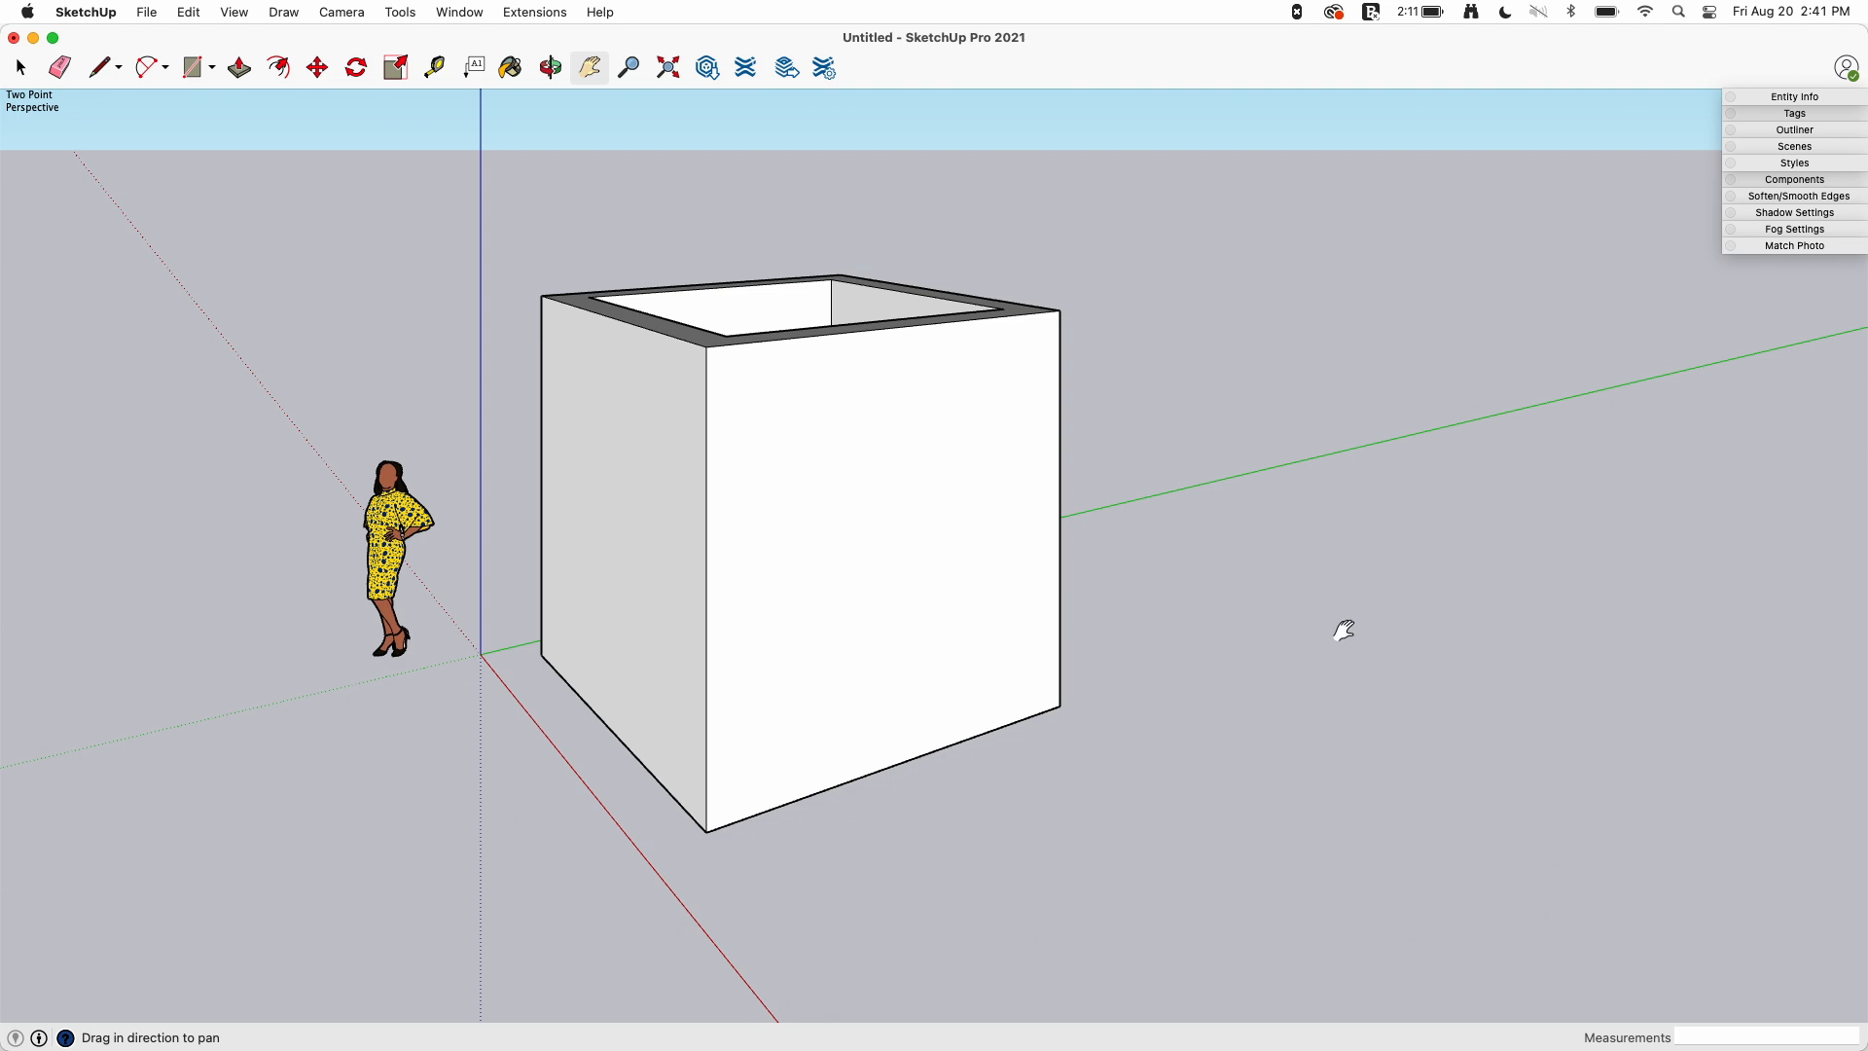
{"action": "mouse_move", "coordinate": [799, 288]}
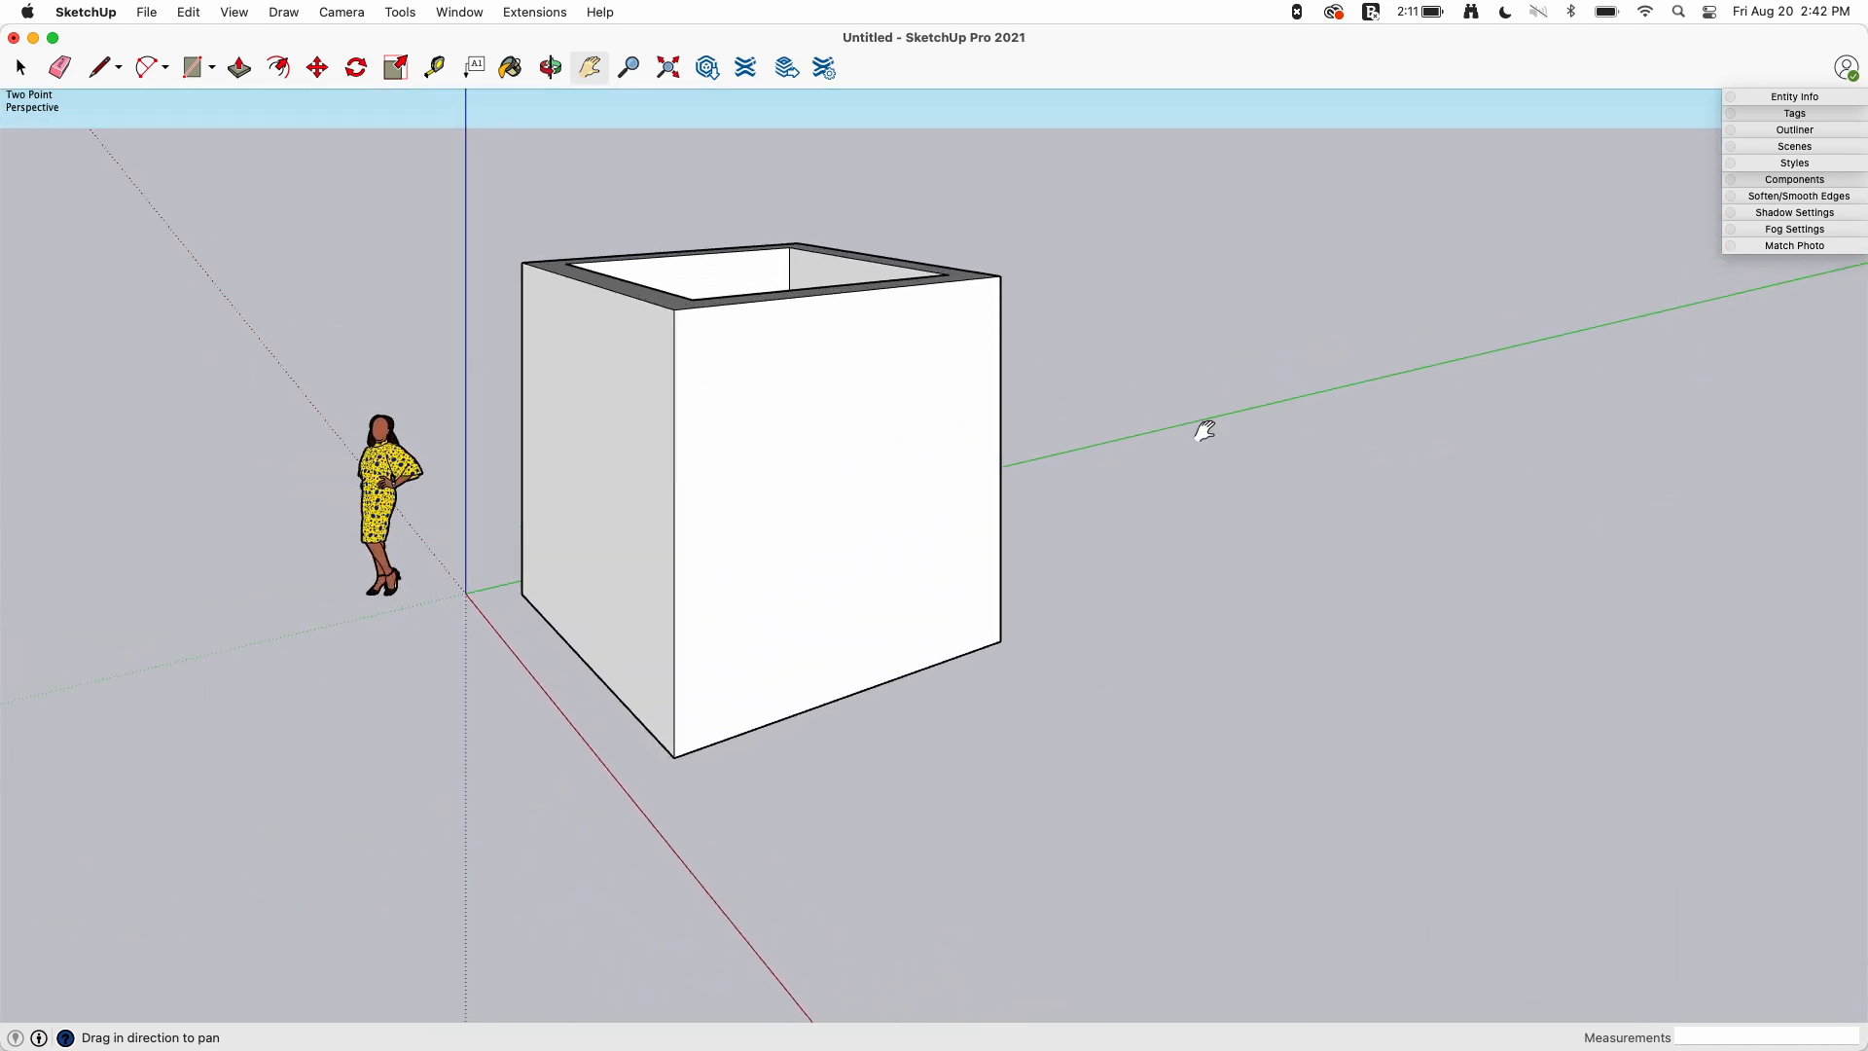
{"action": "mouse_move", "coordinate": [917, 442]}
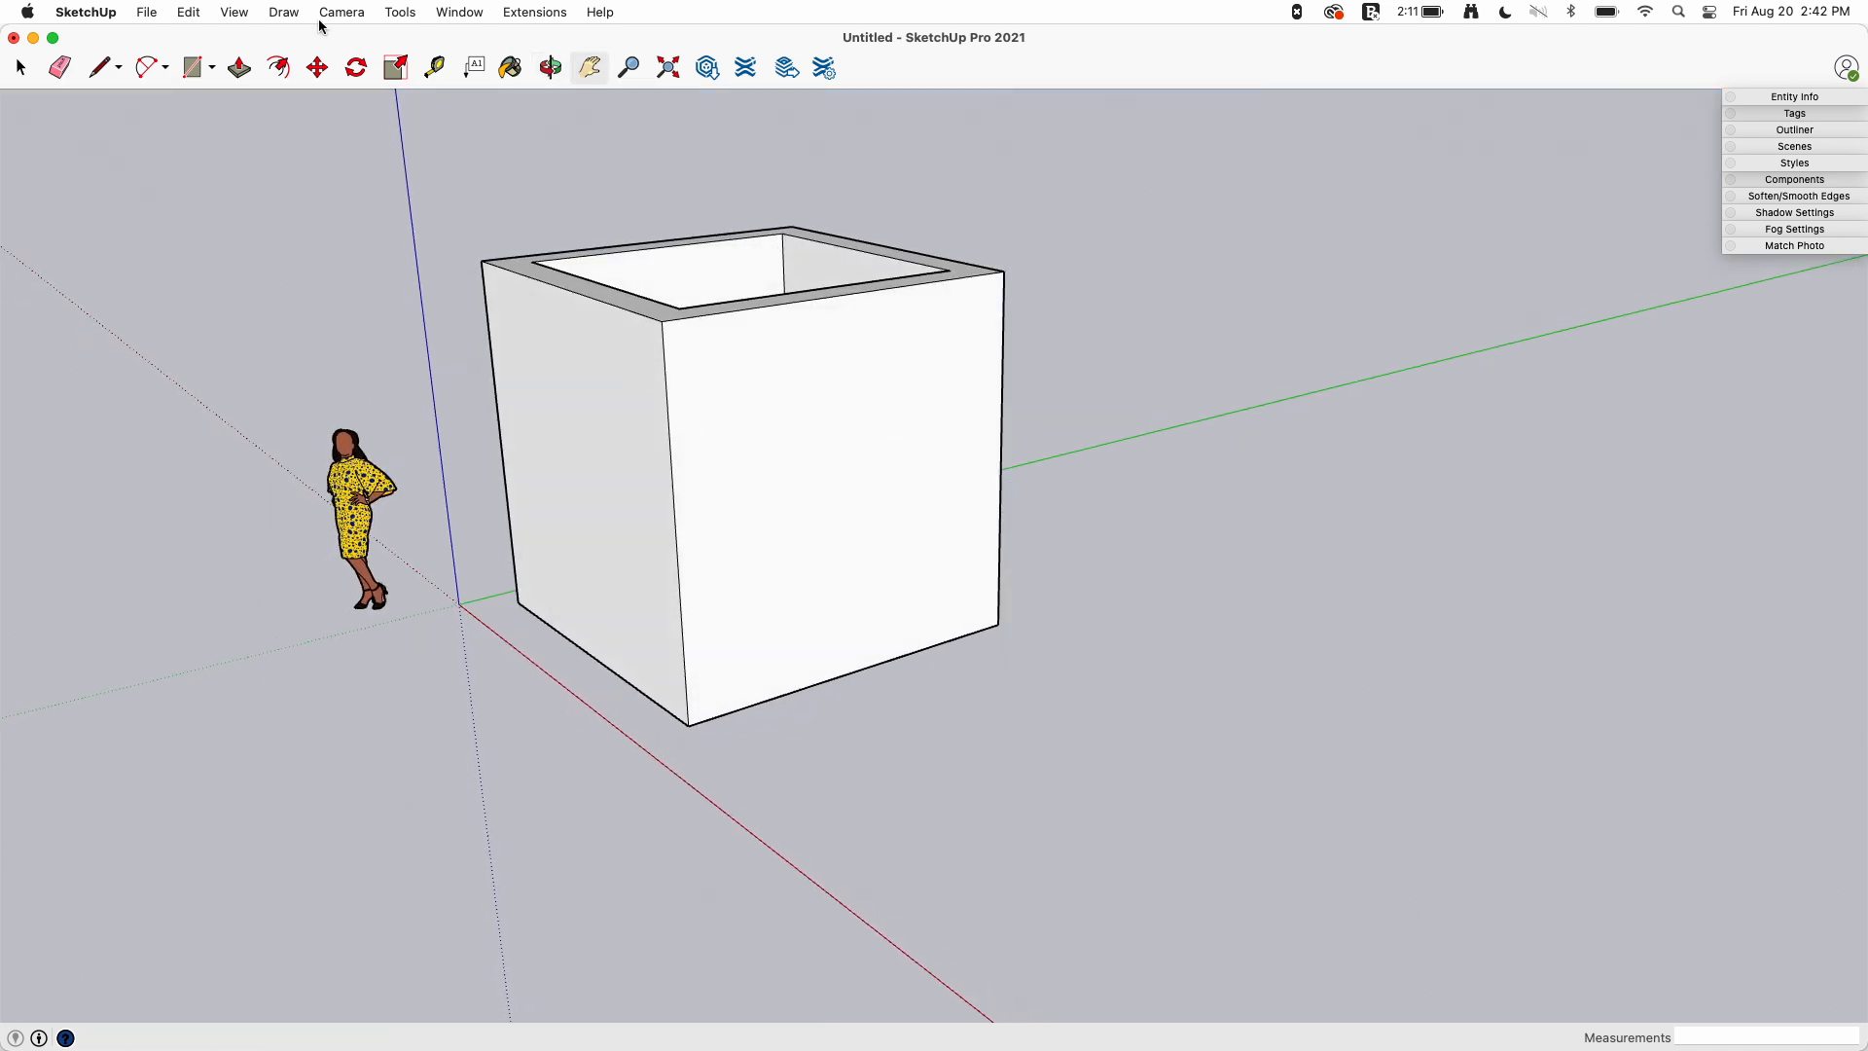
Reapply Two-Point Perspective after the orbit tilted the view back to ordinary perspective
{"action": "left_click", "coordinate": [342, 11]}
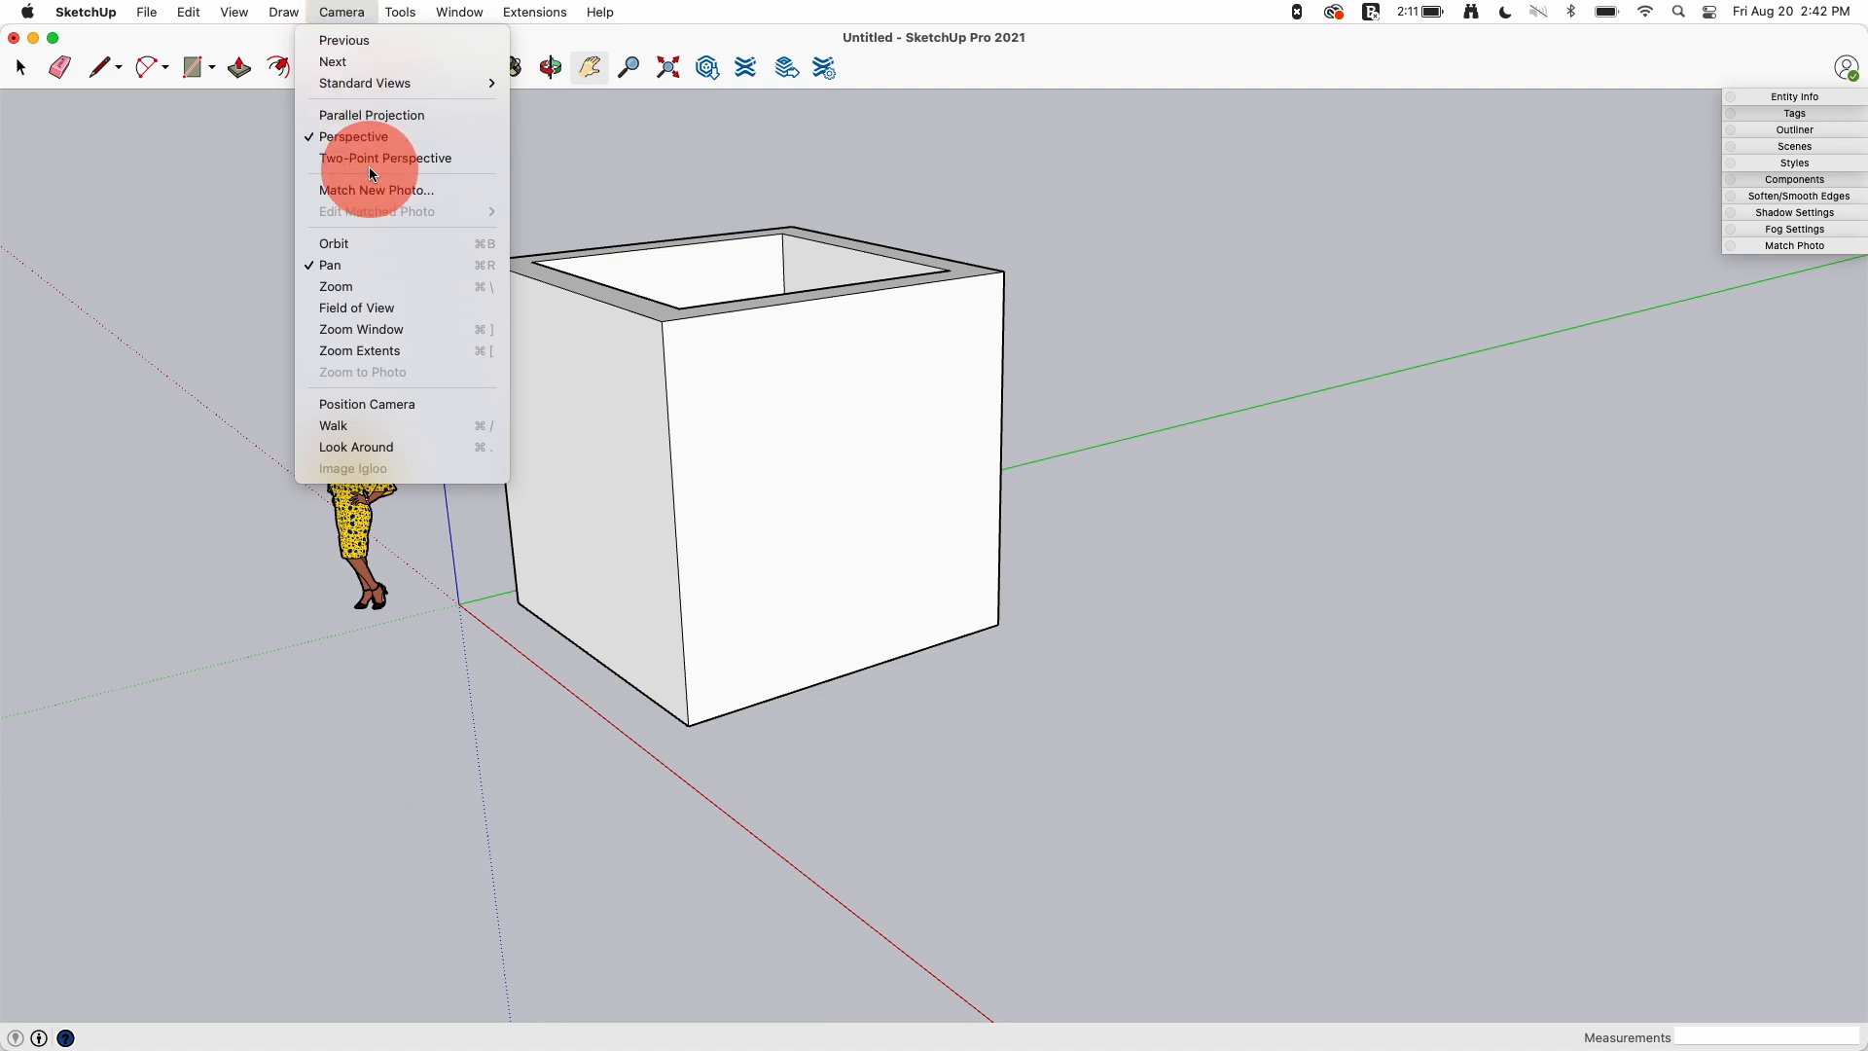
{"action": "left_click", "coordinate": [386, 158]}
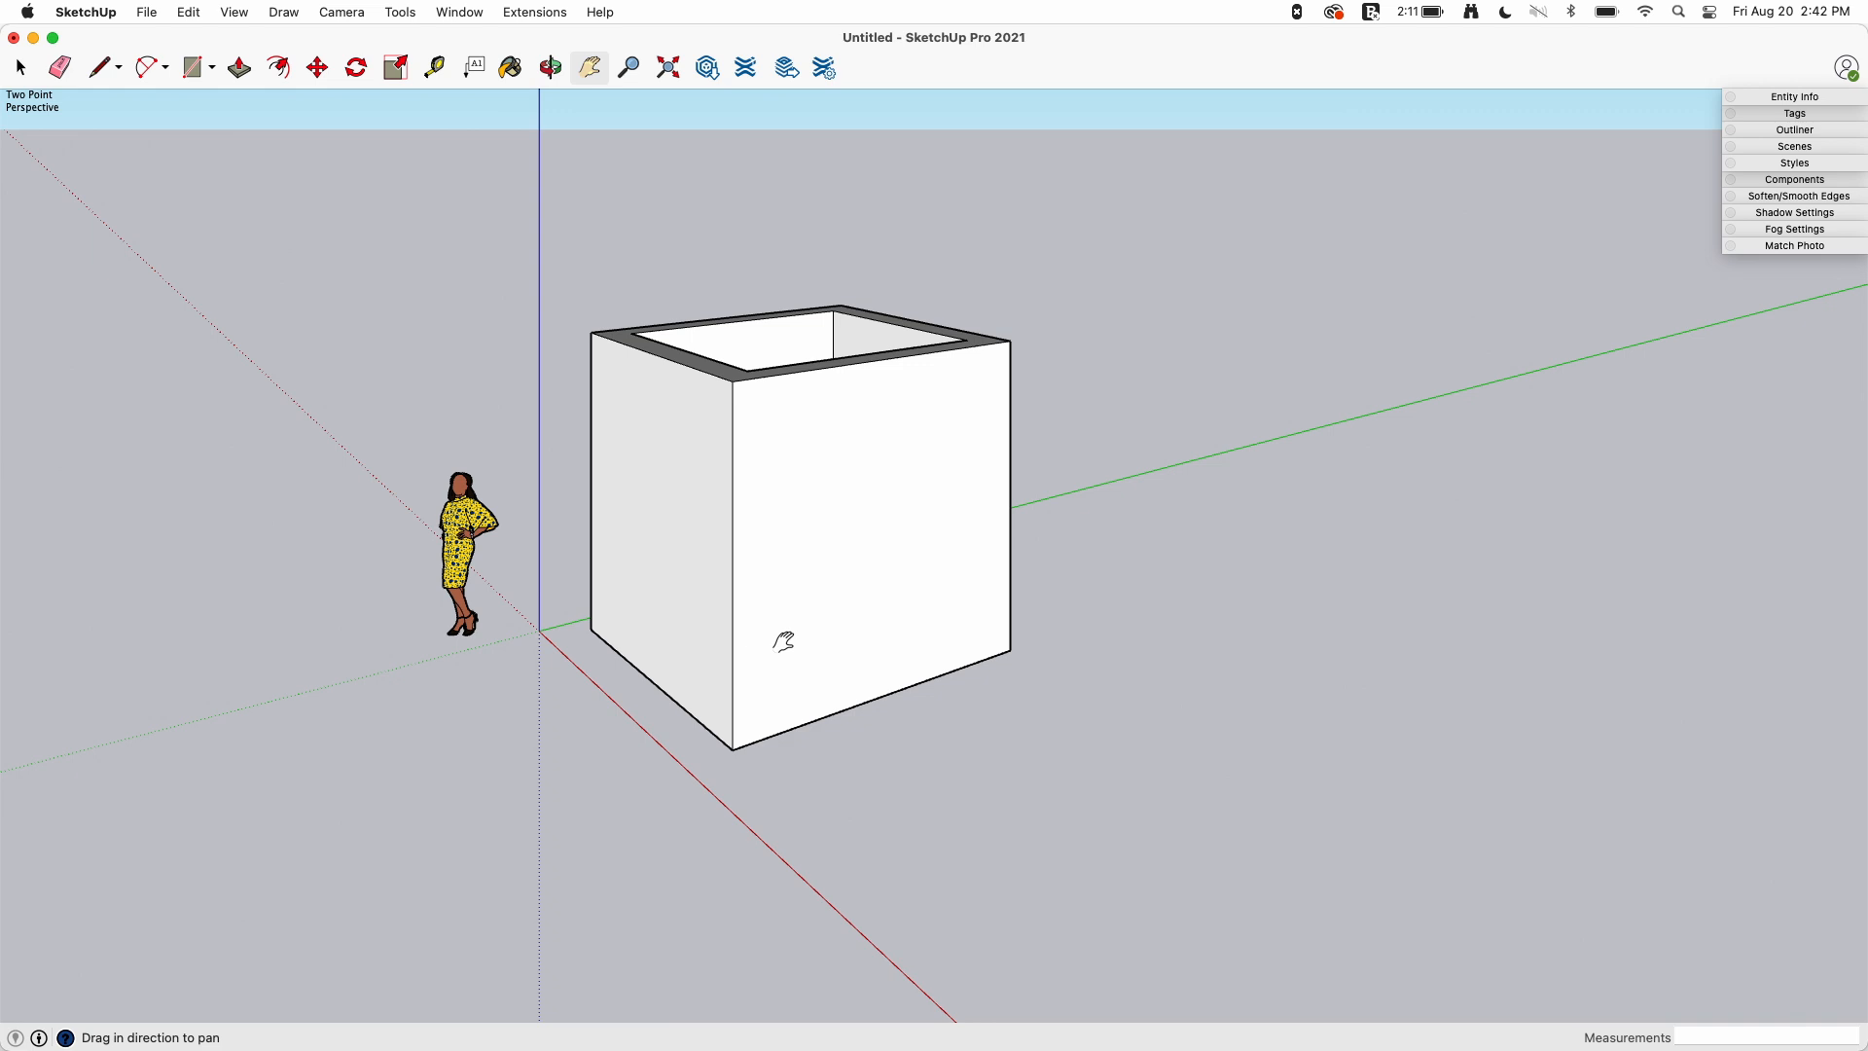
{"action": "mouse_move", "coordinate": [652, 317]}
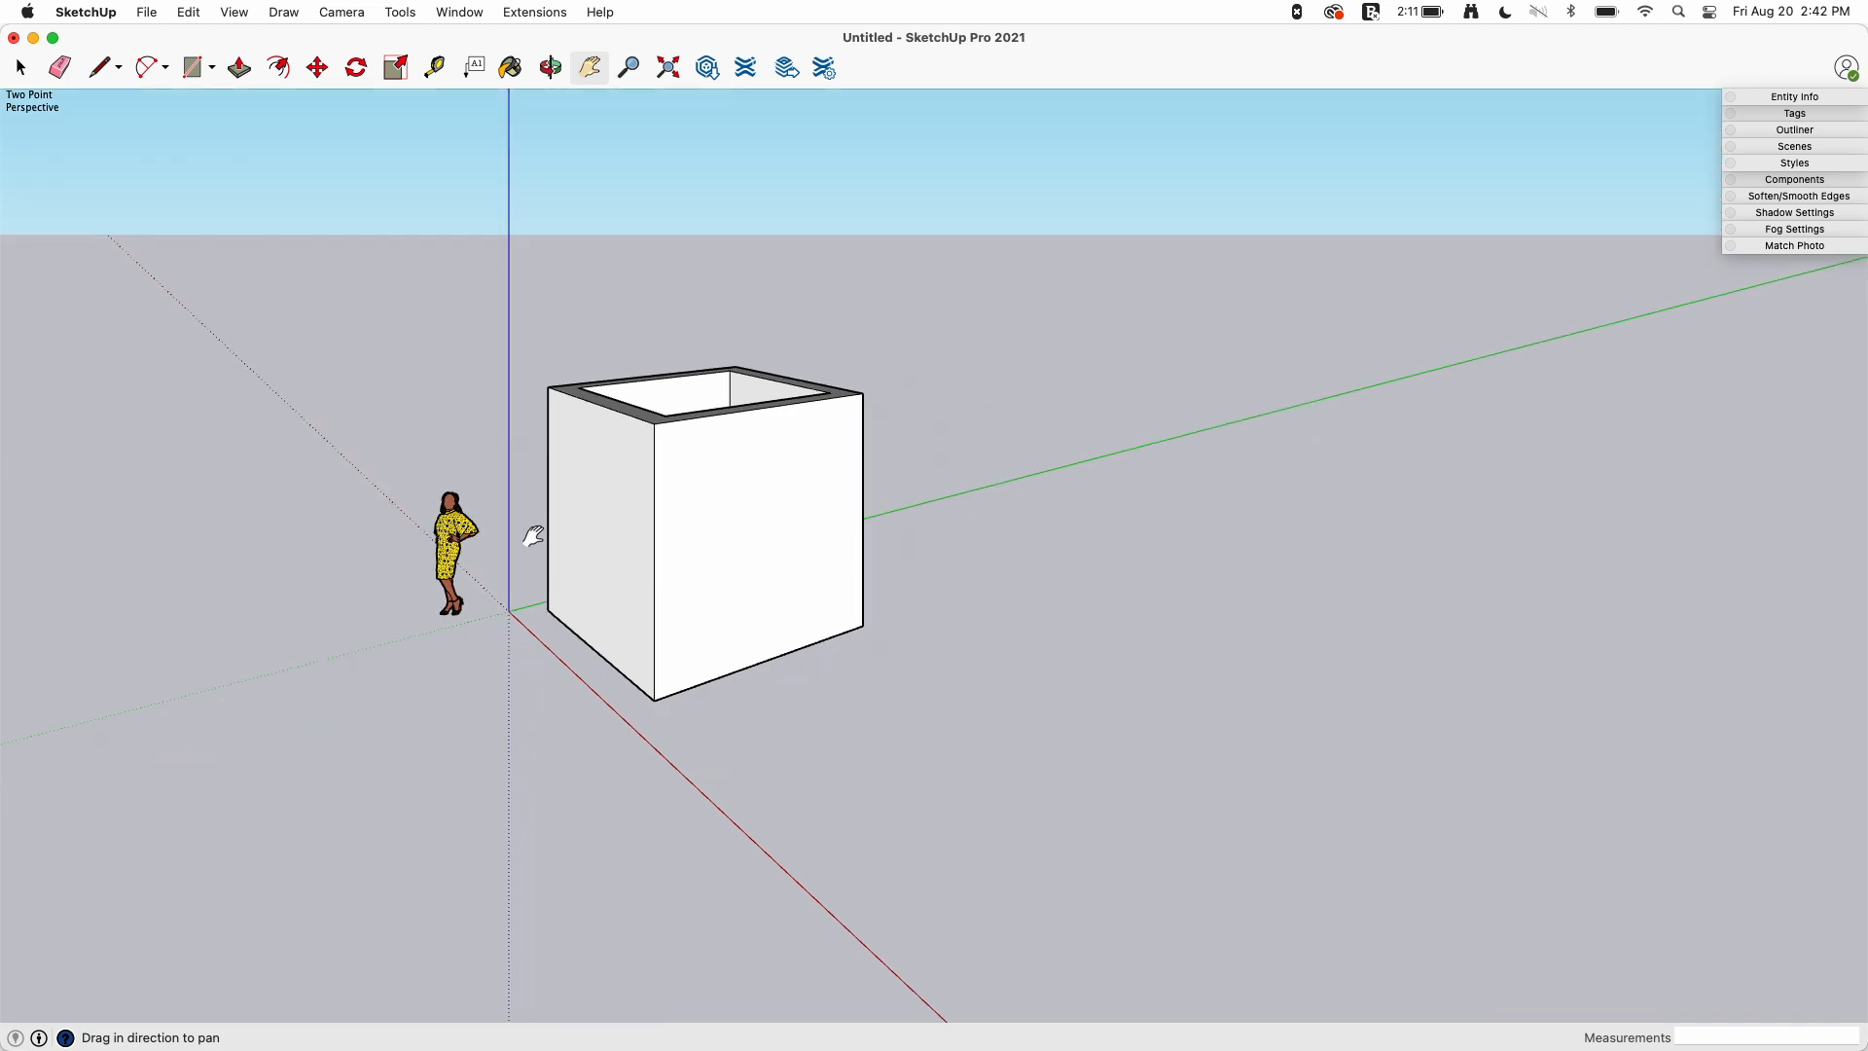
{"action": "mouse_move", "coordinate": [1442, 294]}
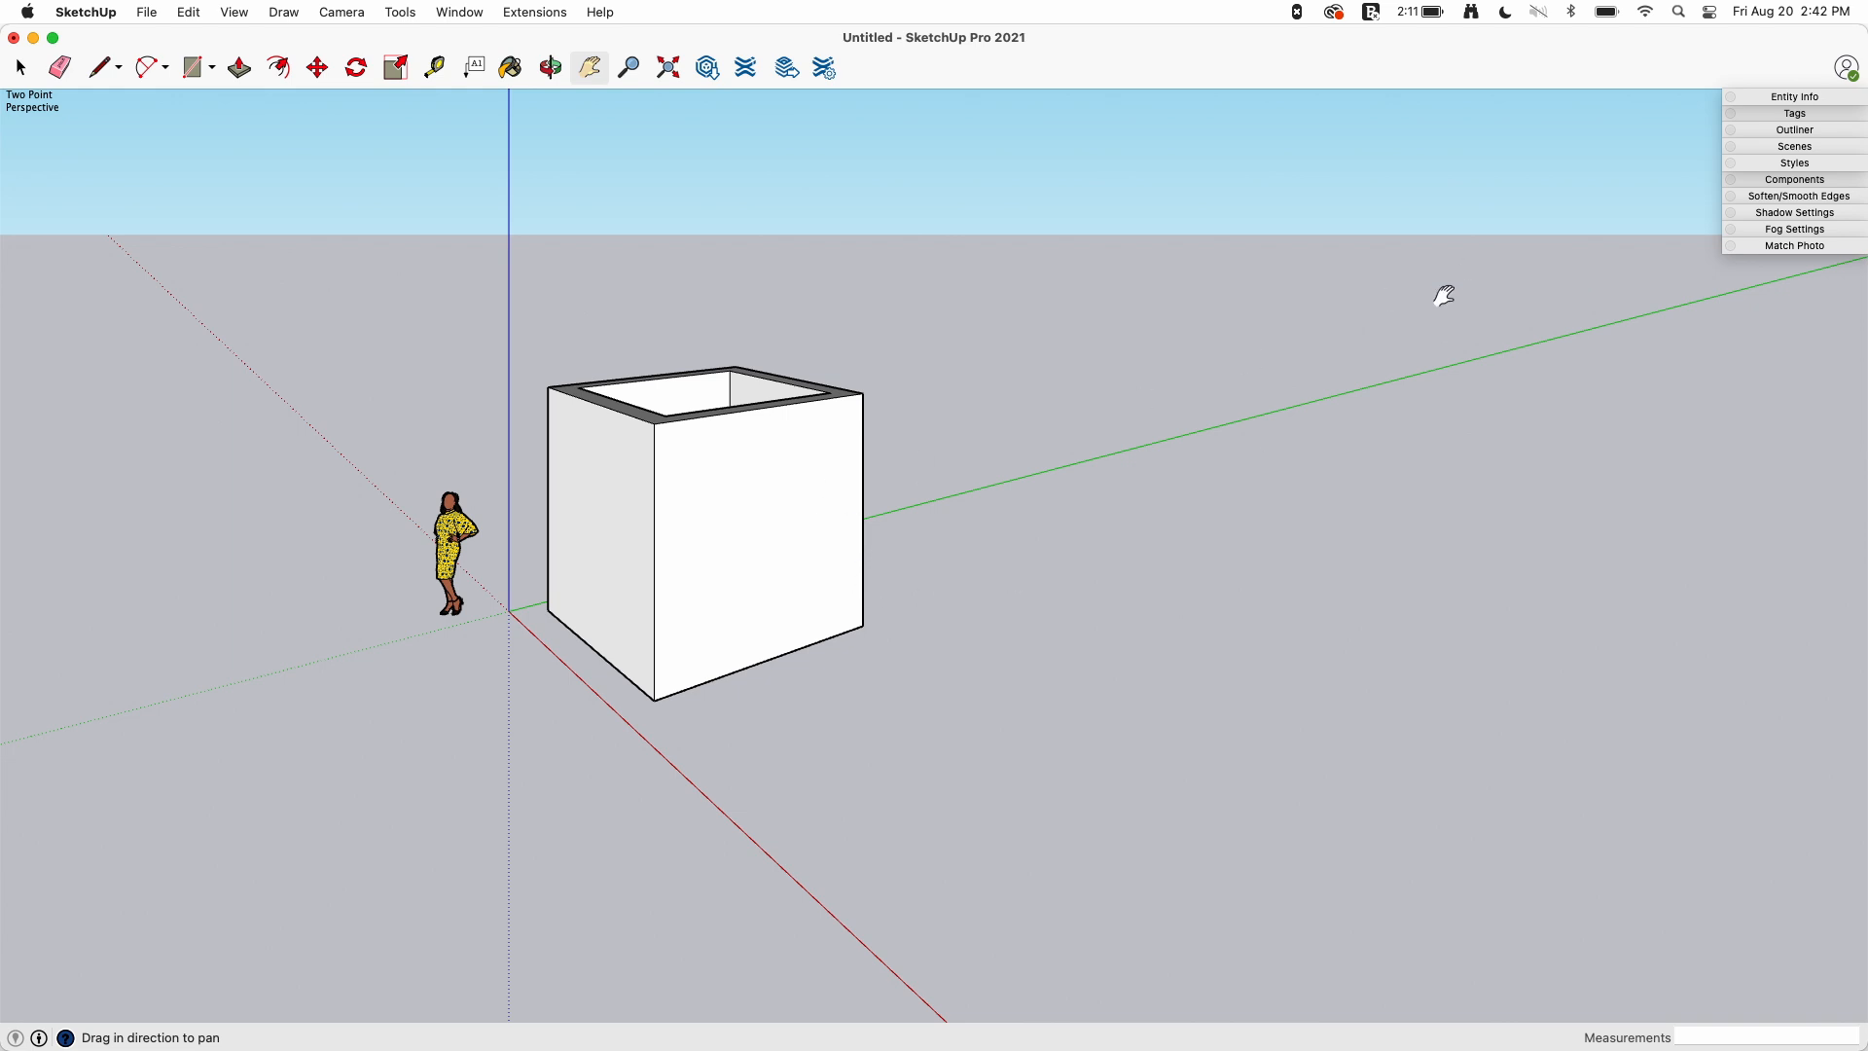
{"action": "mouse_move", "coordinate": [455, 311]}
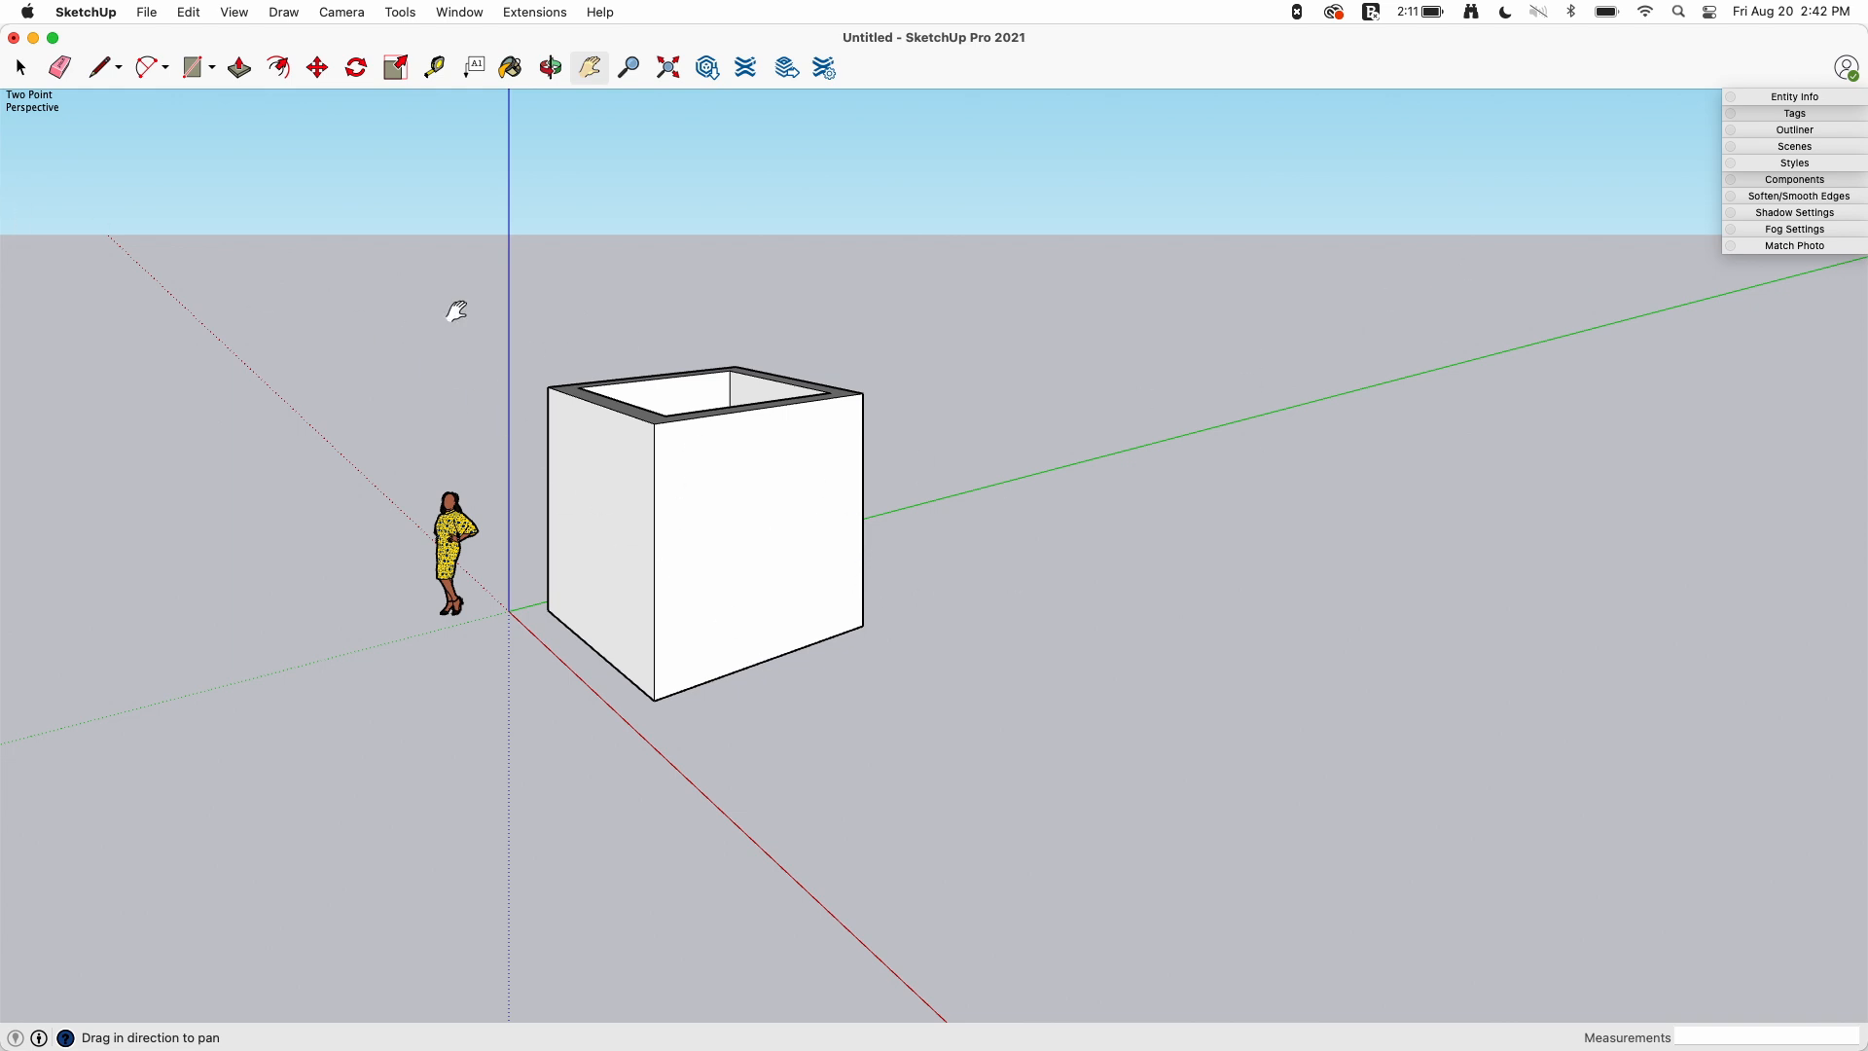
{"action": "mouse_move", "coordinate": [650, 416]}
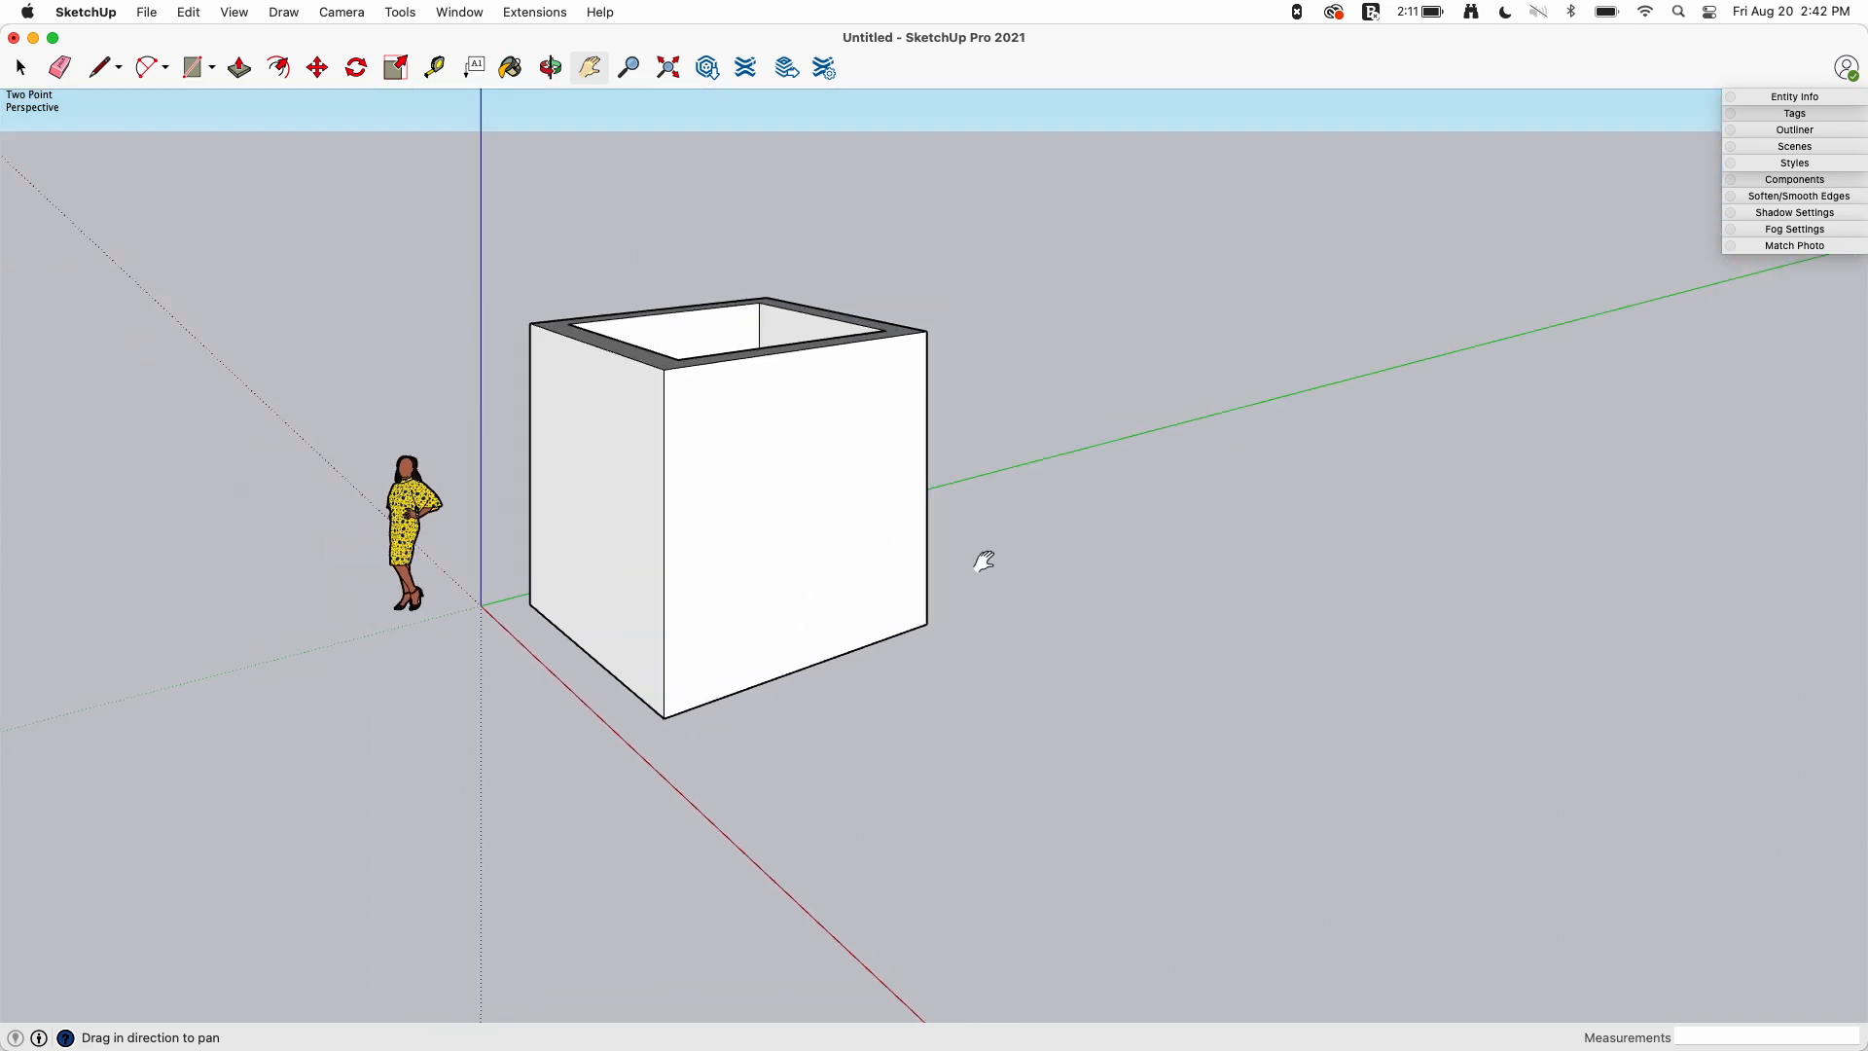
{"action": "mouse_move", "coordinate": [368, 256]}
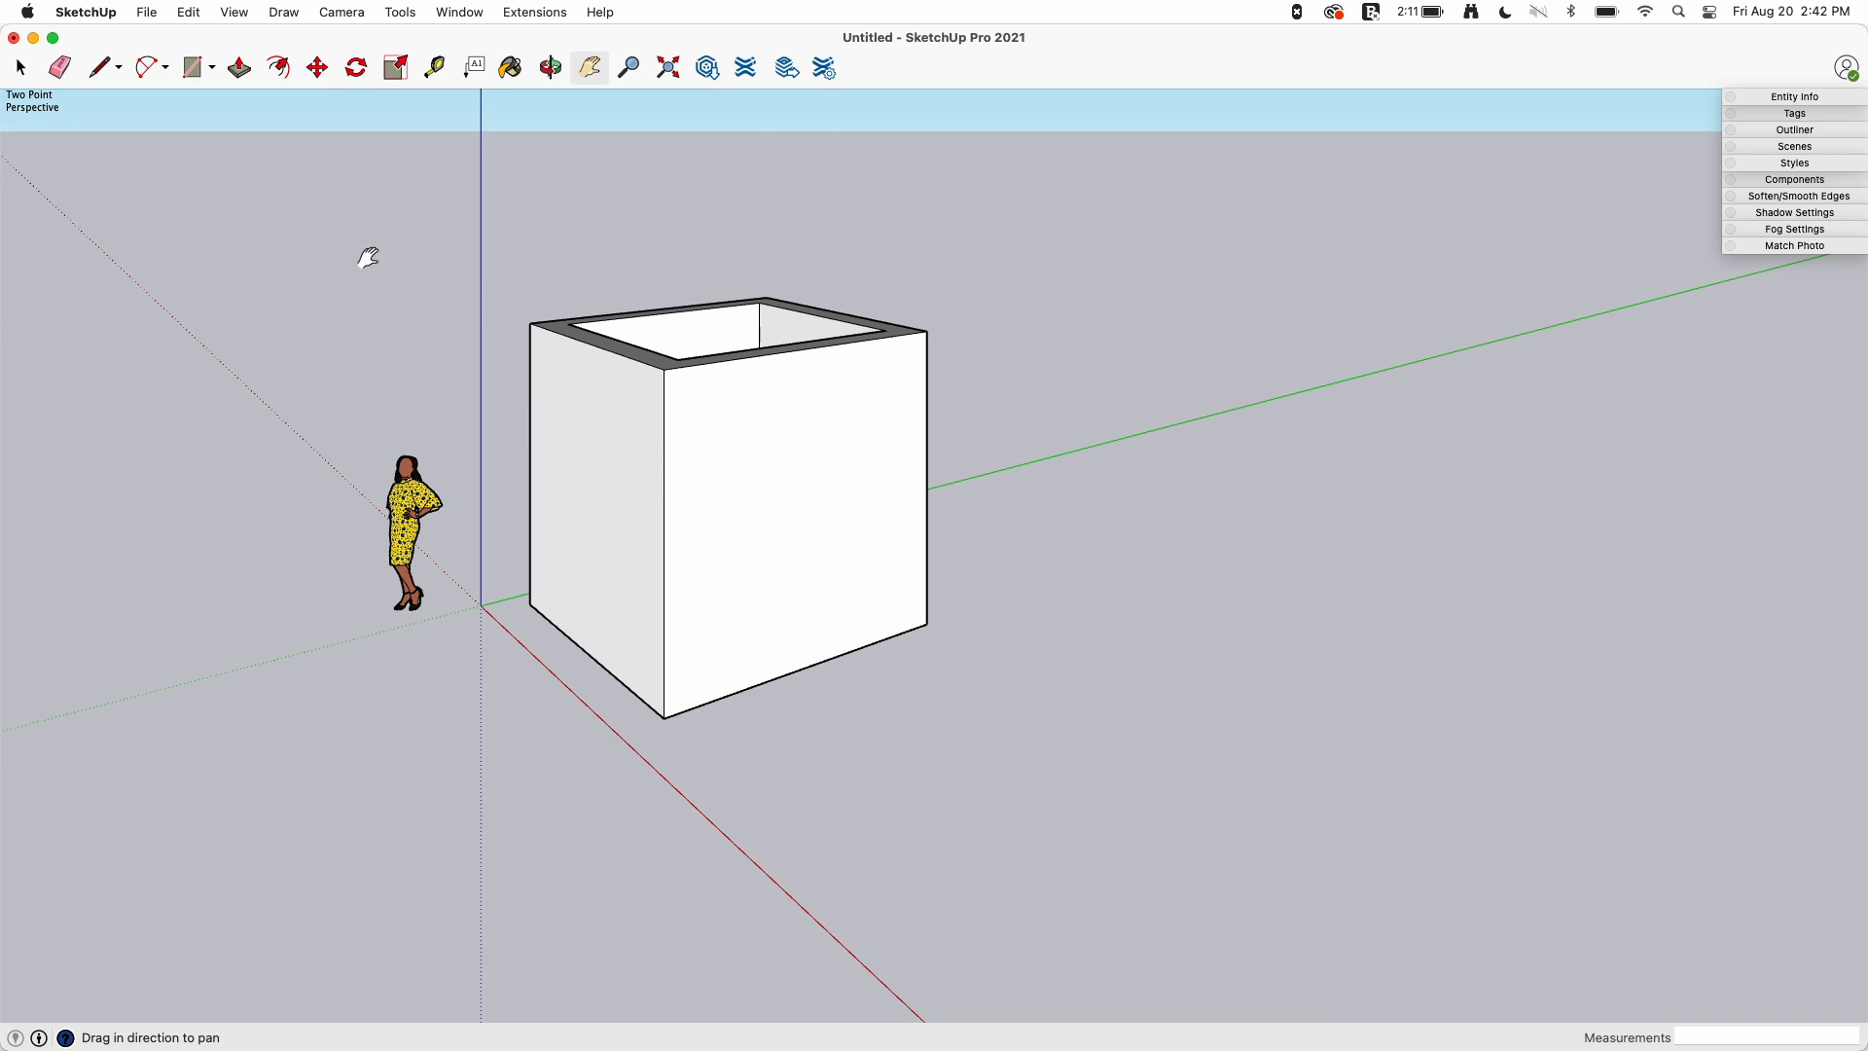
{"action": "mouse_move", "coordinate": [656, 420]}
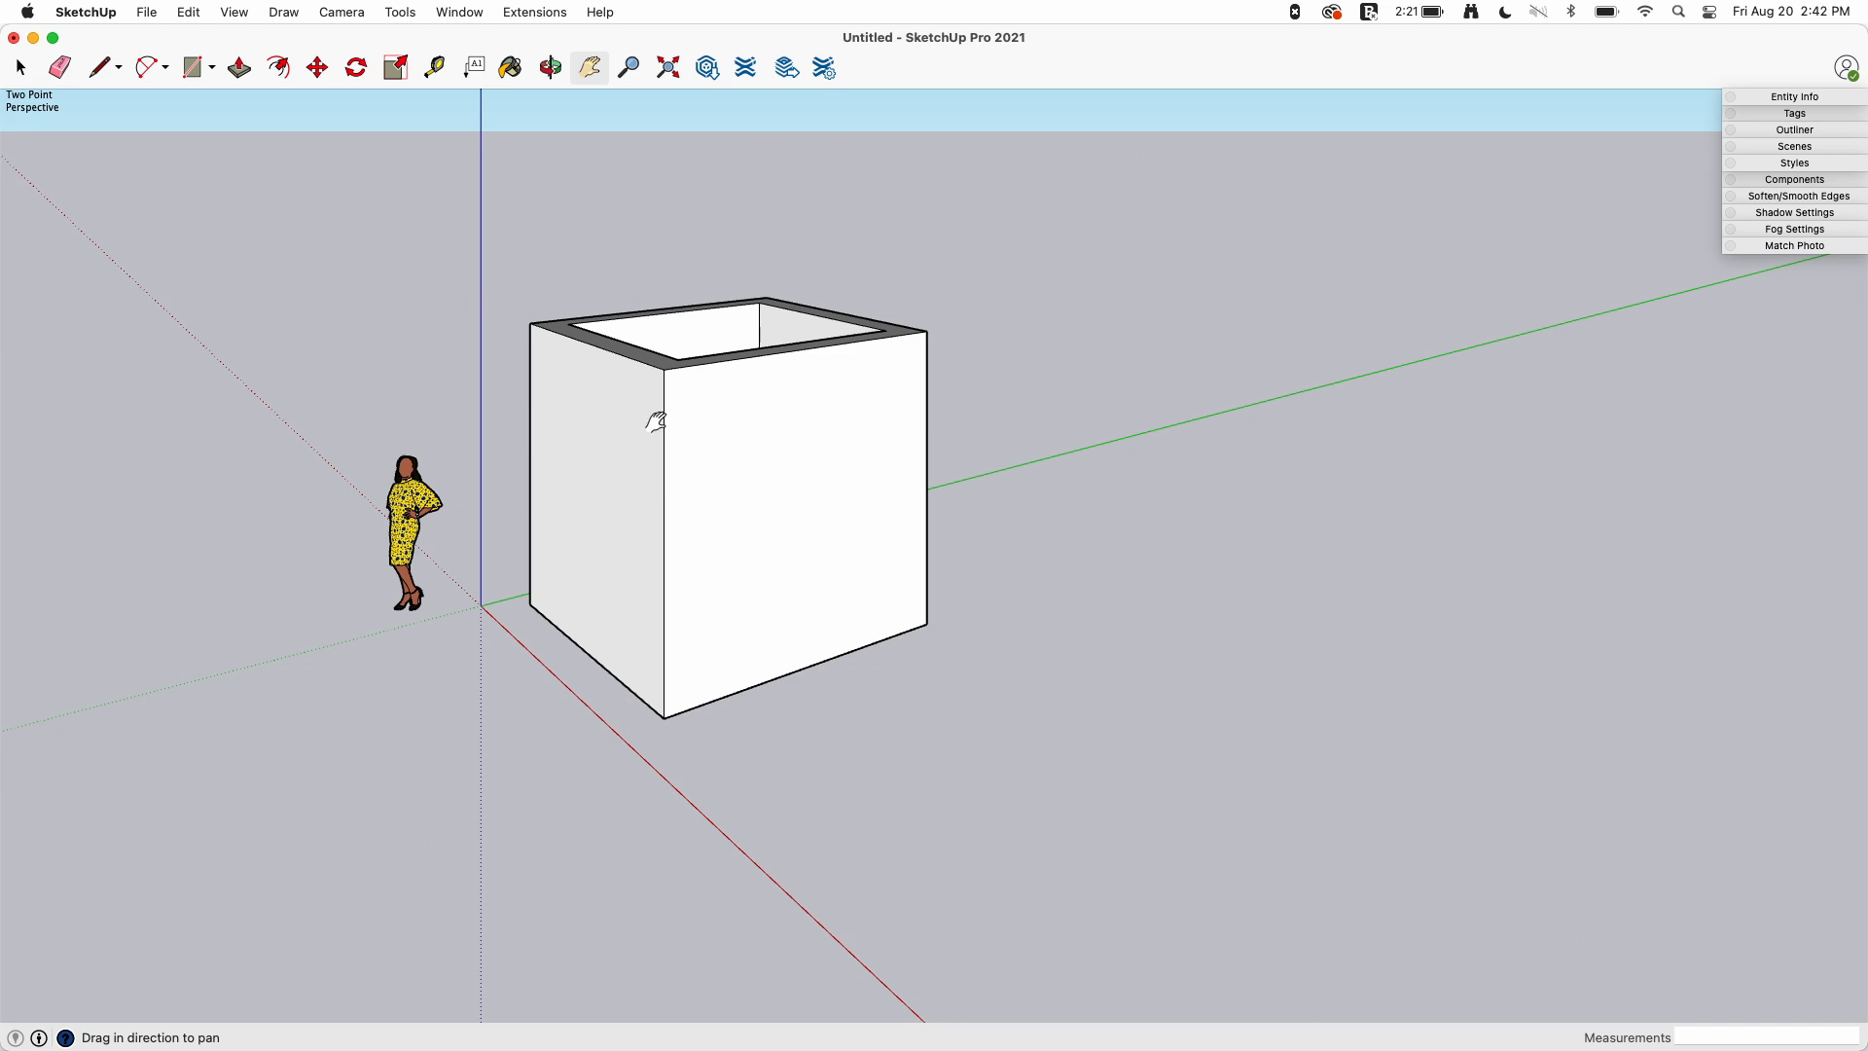
{"action": "mouse_move", "coordinate": [613, 384]}
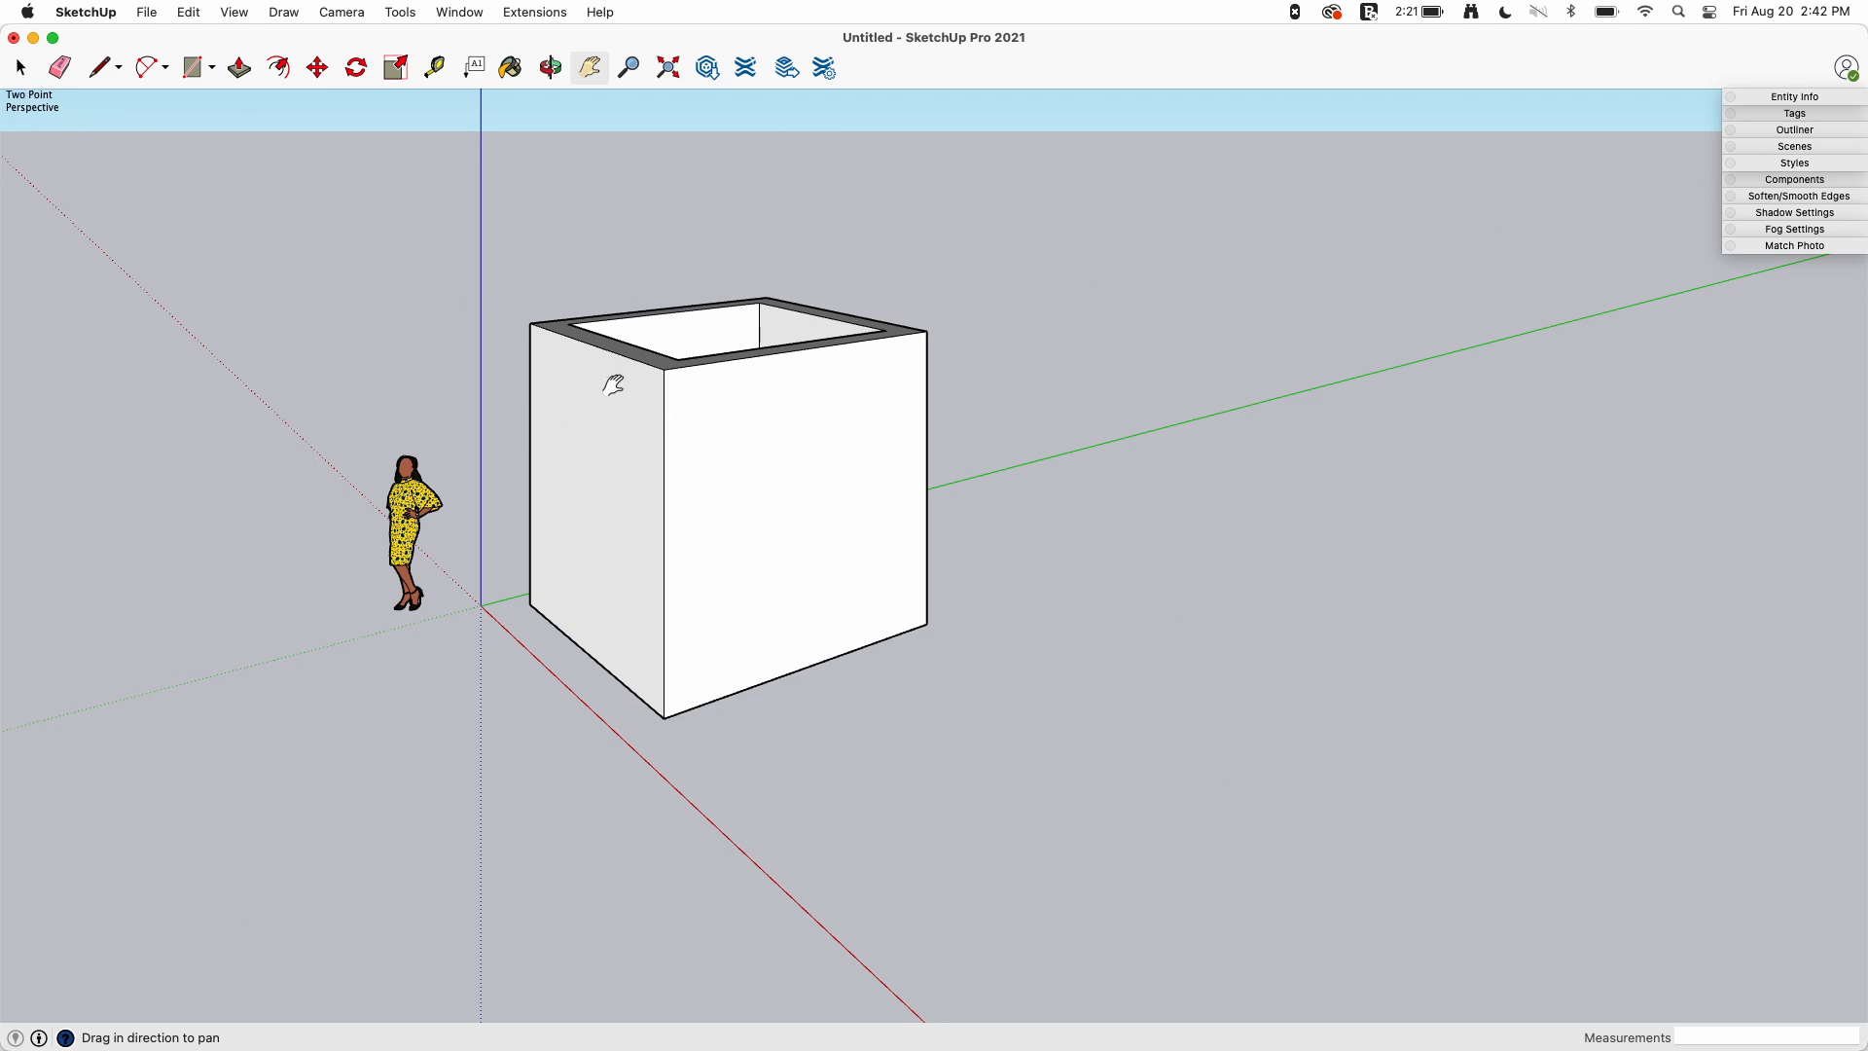
{"action": "mouse_move", "coordinate": [650, 457]}
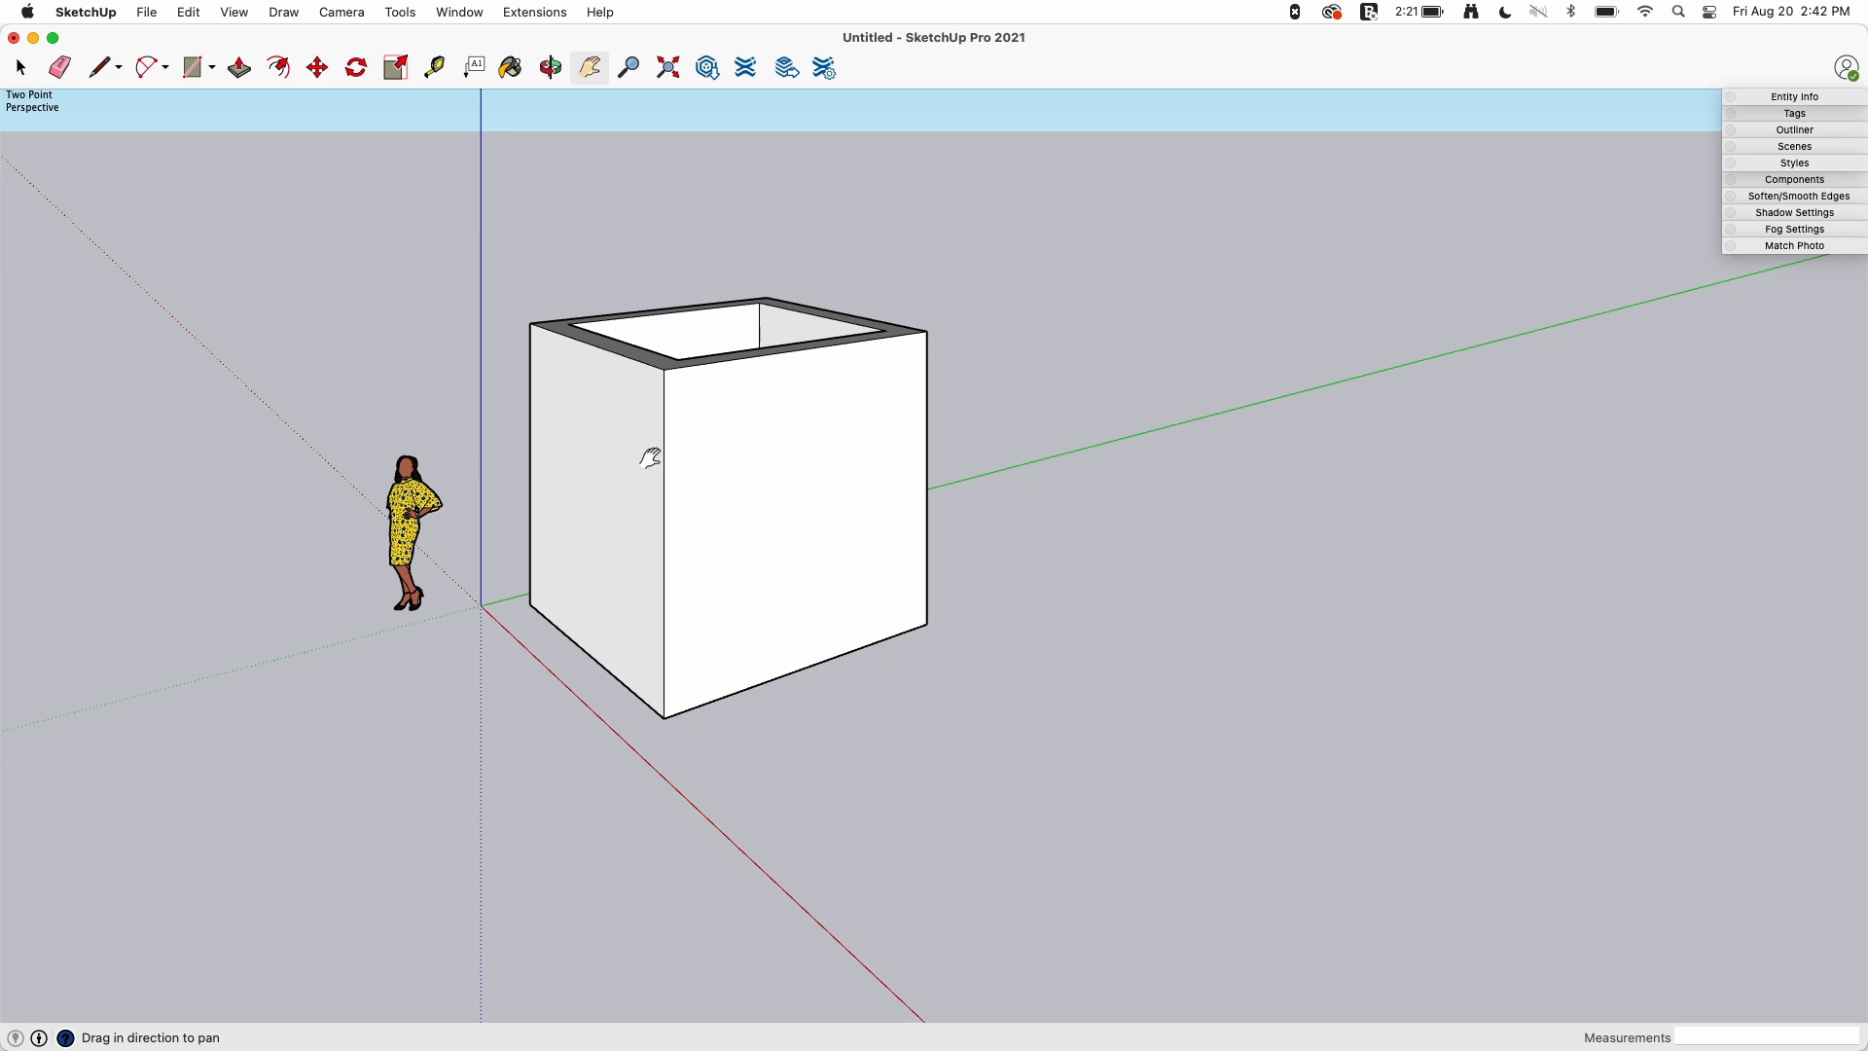
Return the camera to standard Perspective so the vertical edges converge again
{"action": "left_click", "coordinate": [341, 12]}
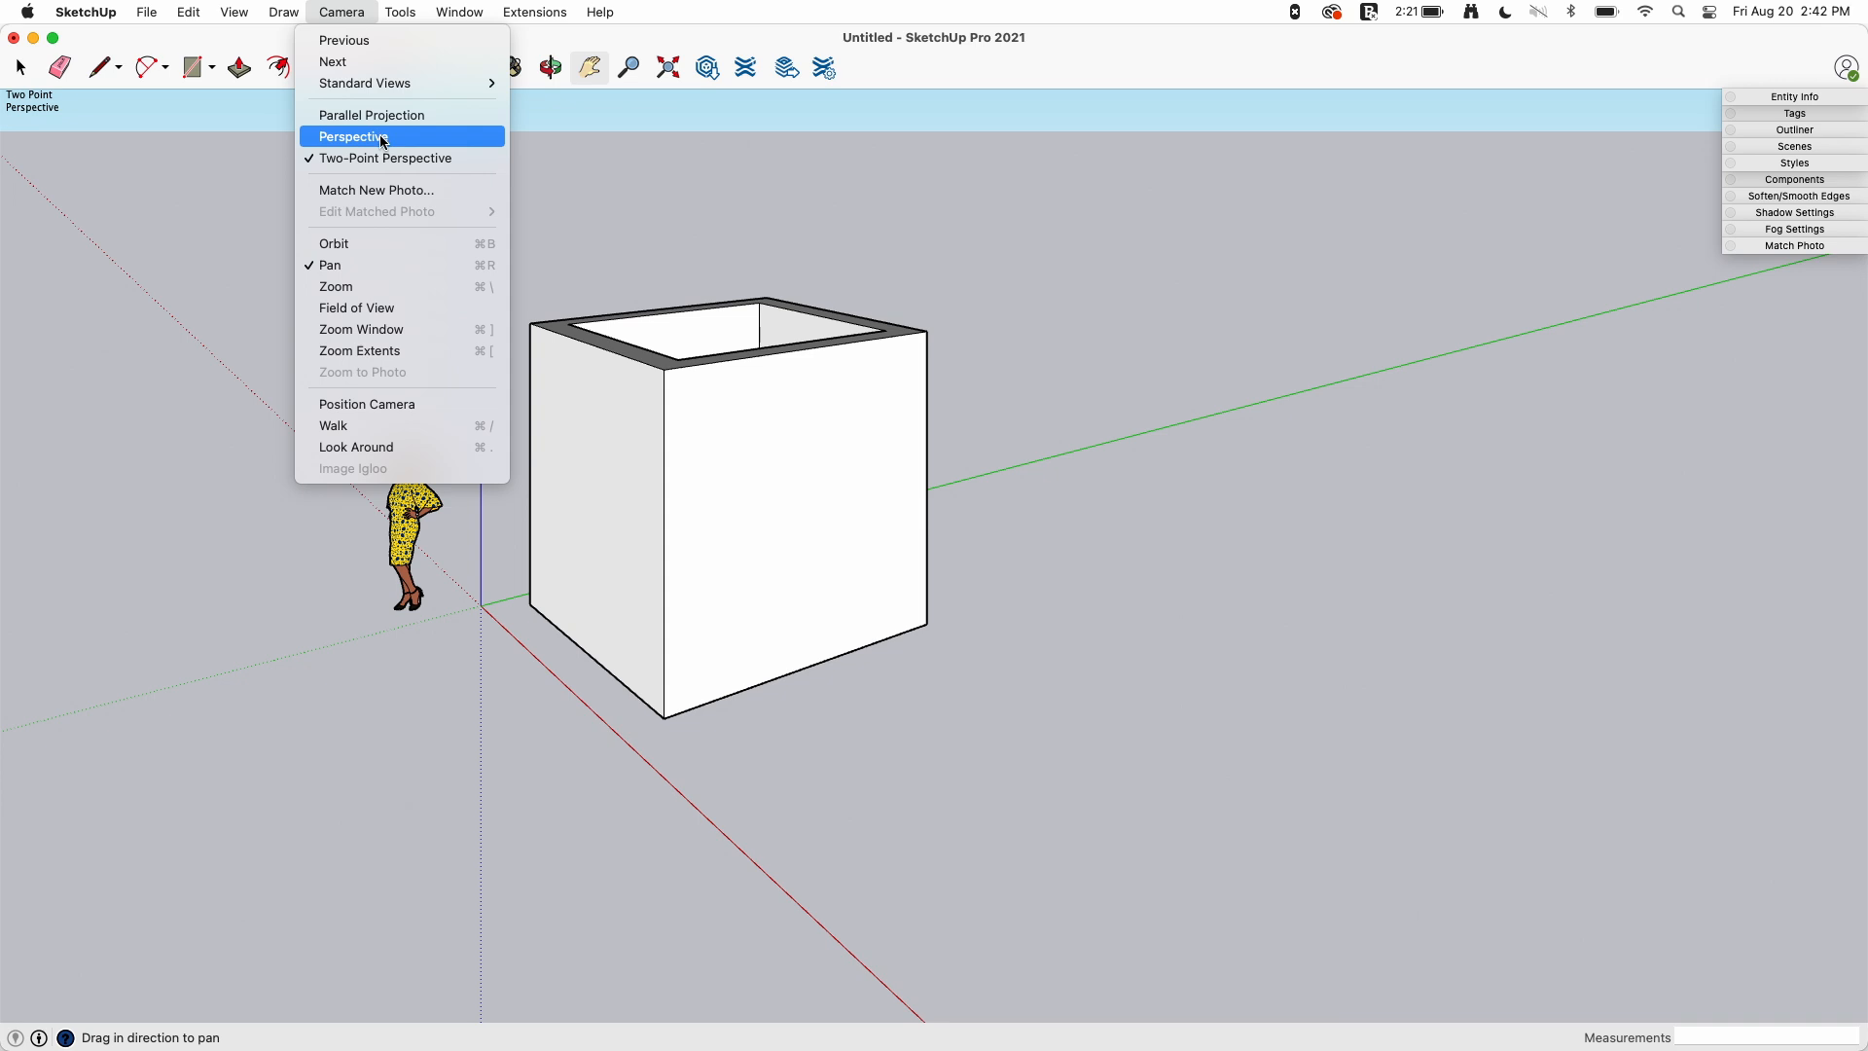
{"action": "left_click", "coordinate": [350, 136]}
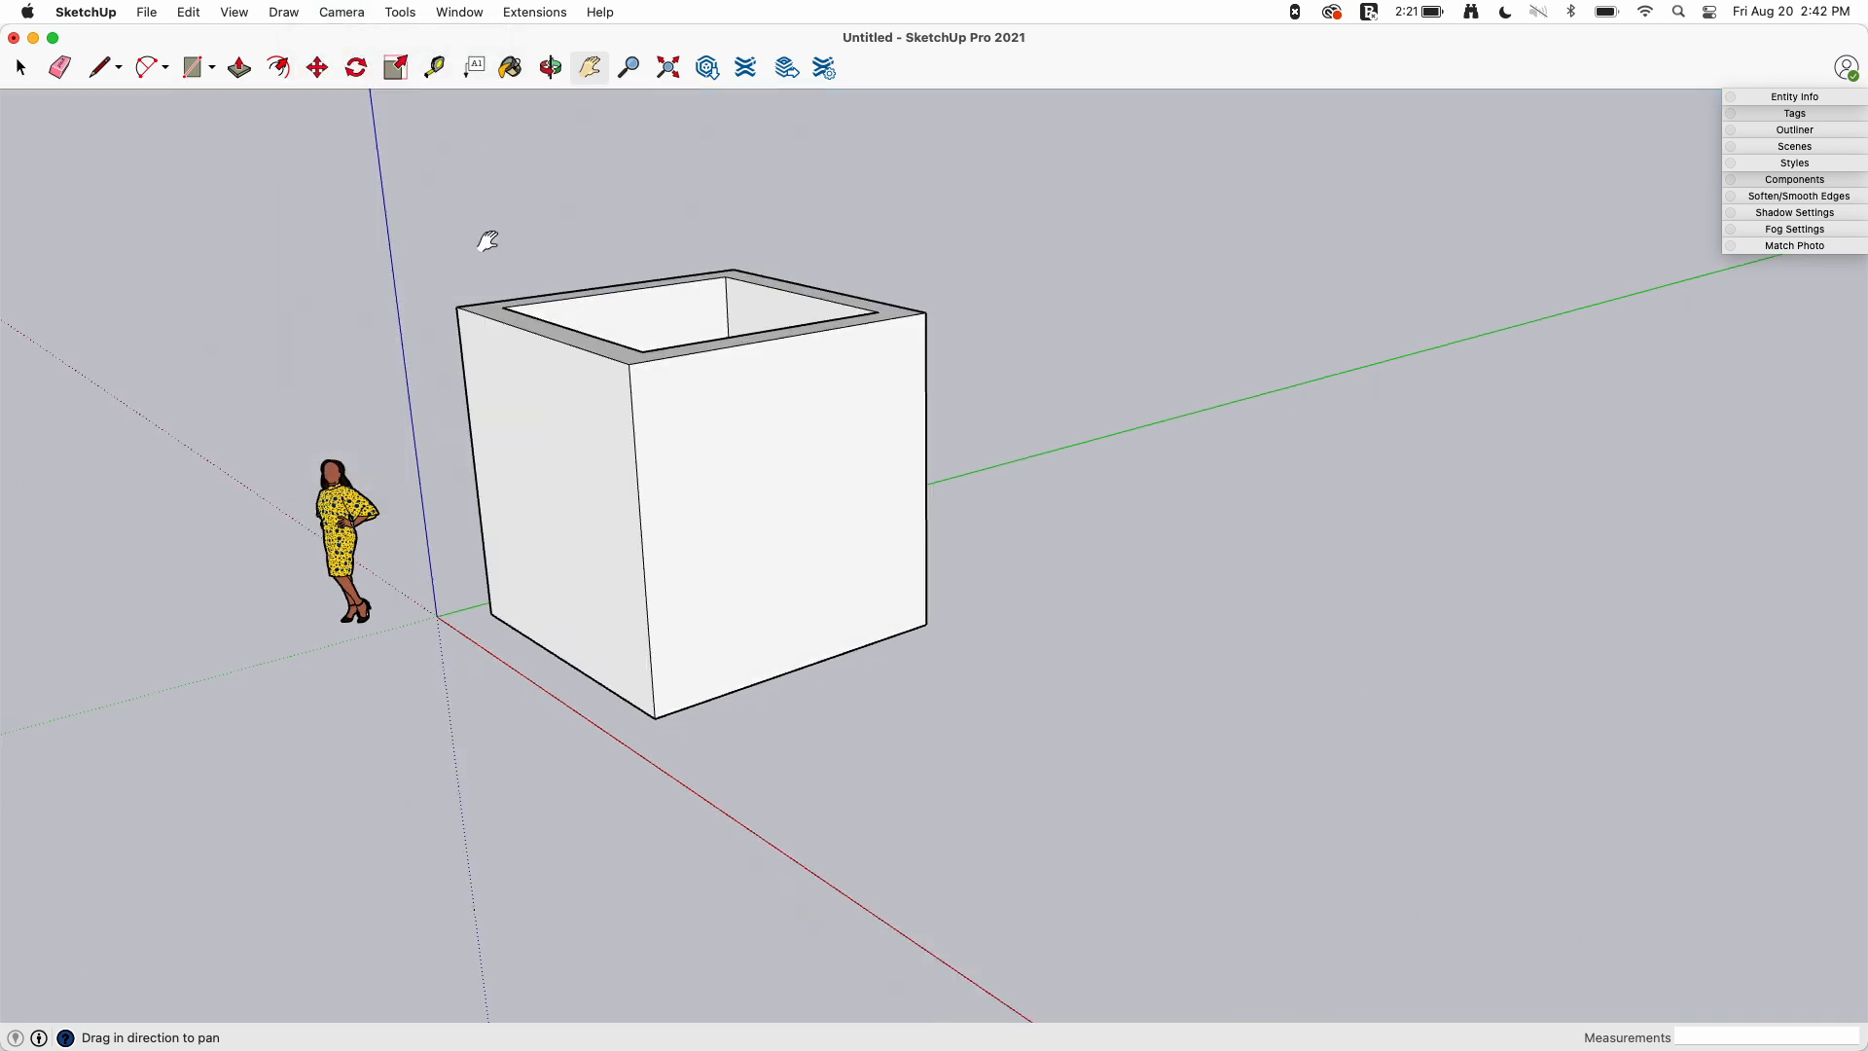